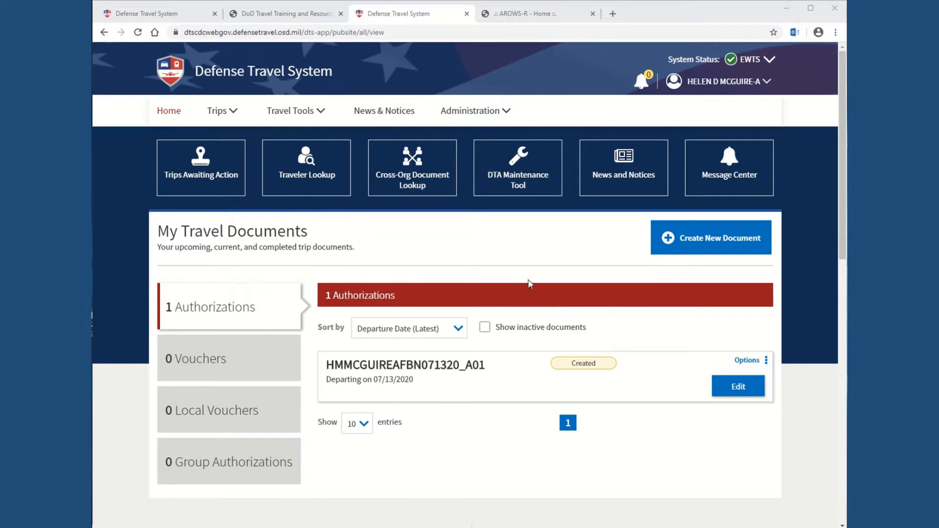
pyautogui.moveTo(487, 393)
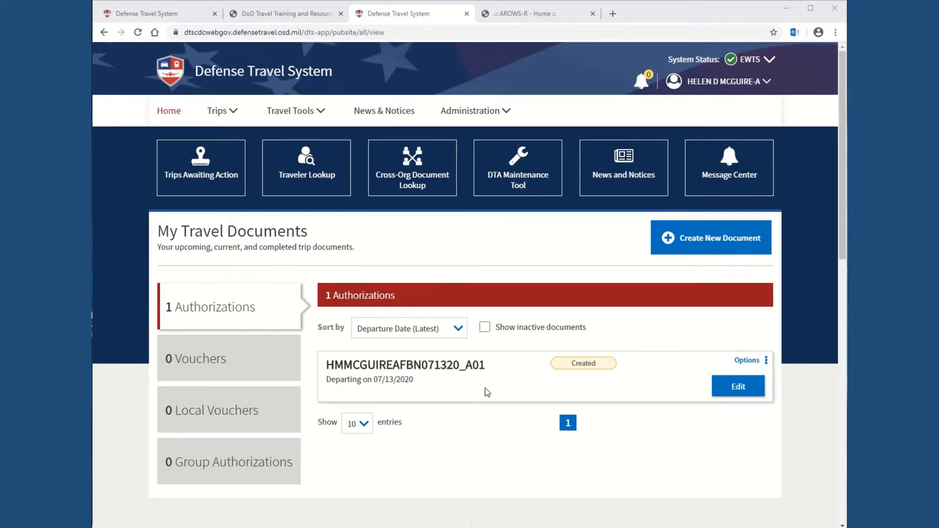
pyautogui.moveTo(589, 380)
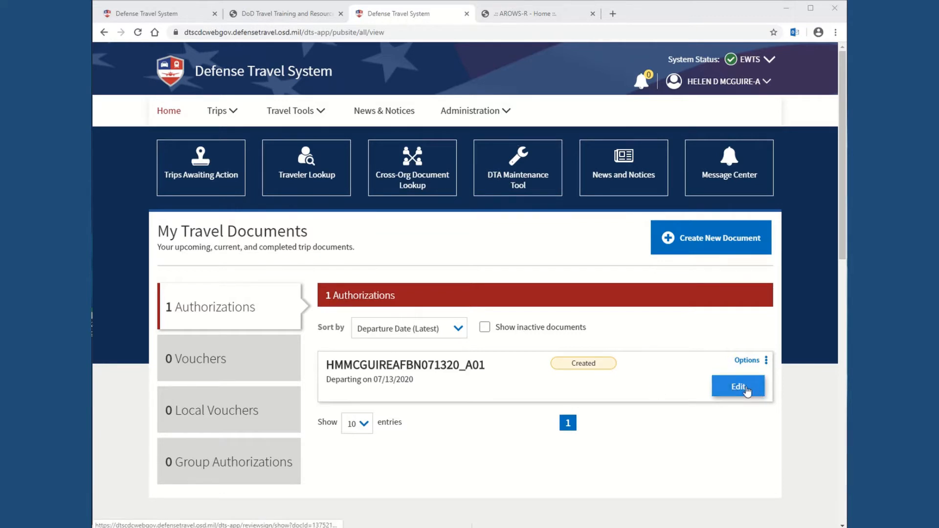
pyautogui.moveTo(673, 372)
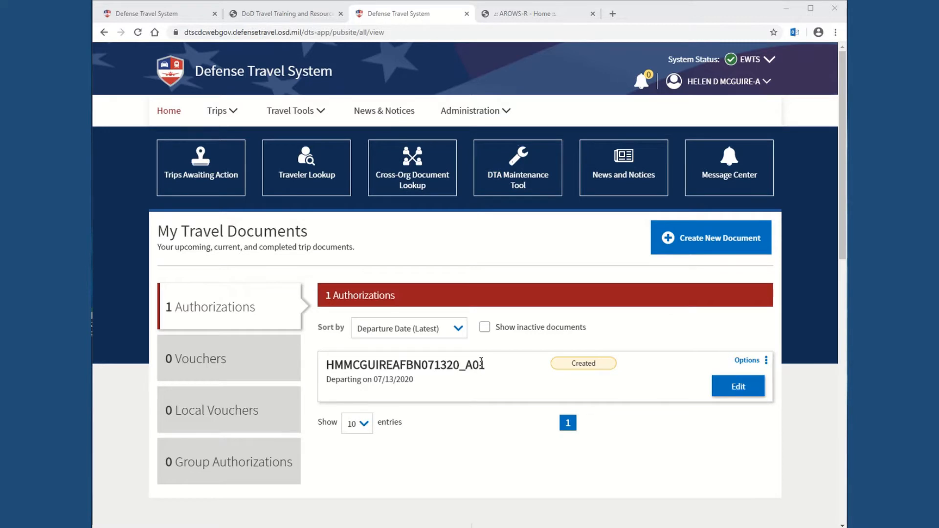
pyautogui.moveTo(472, 380)
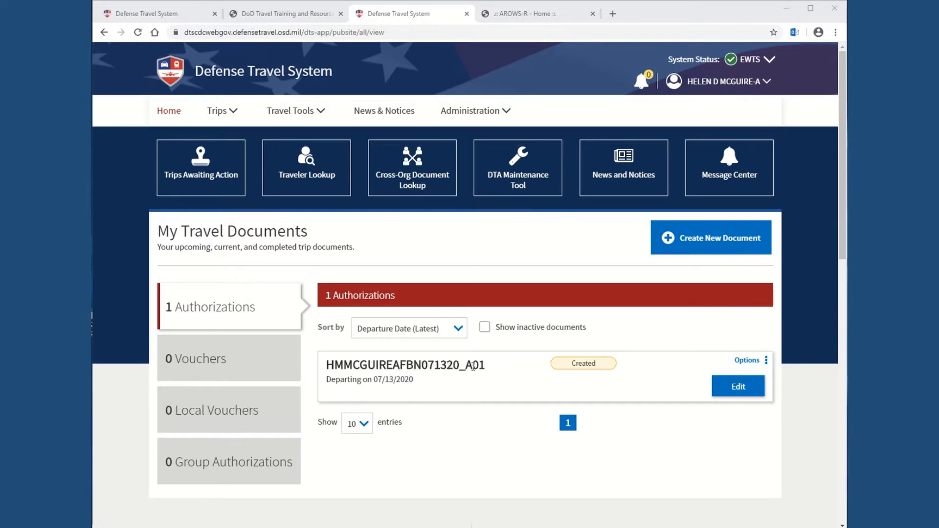
pyautogui.moveTo(382, 391)
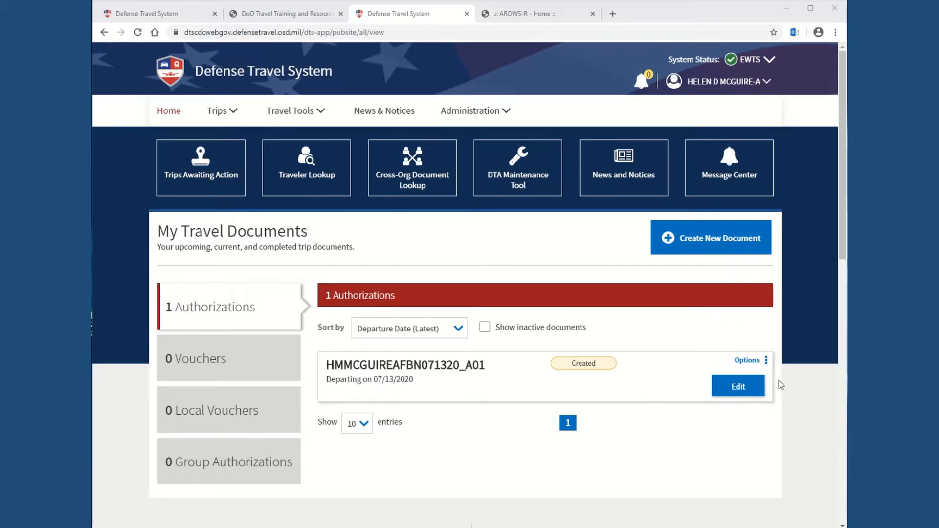
pyautogui.click(737, 387)
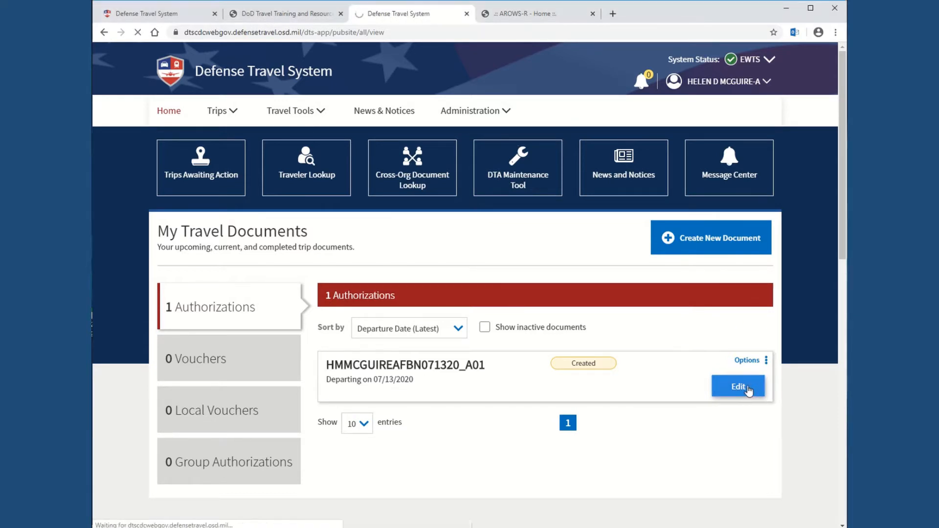
# Step: Review the authorization's Trip Details, Itinerary, Expenses, Per Diem and Accounting sections
pyautogui.click(737, 387)
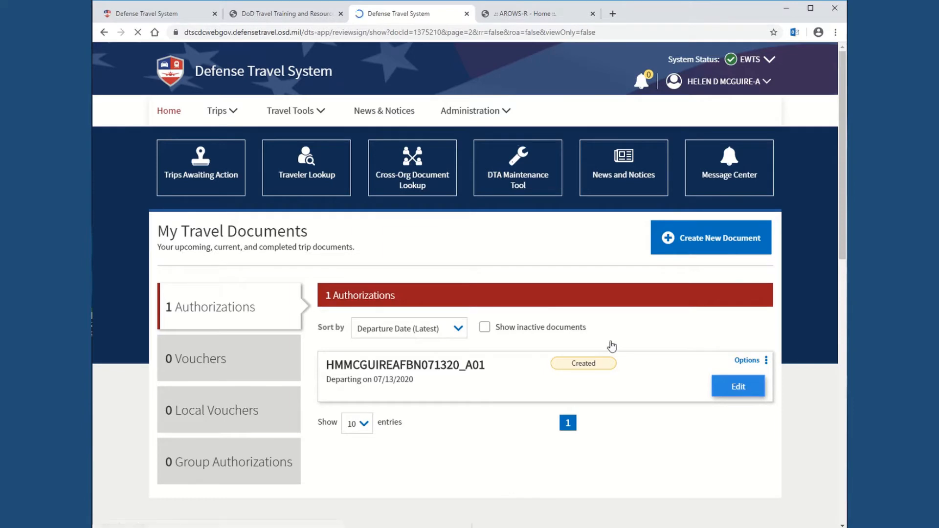
pyautogui.click(738, 386)
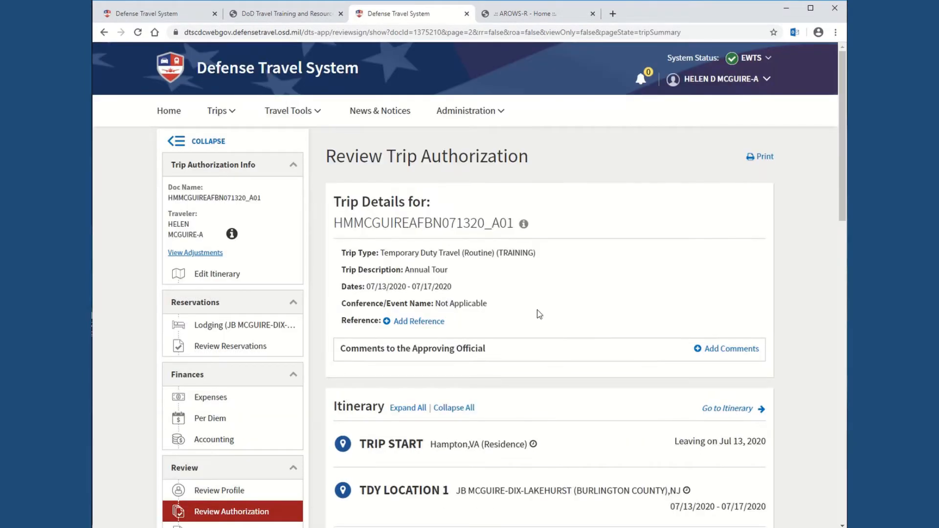
pyautogui.moveTo(541, 299)
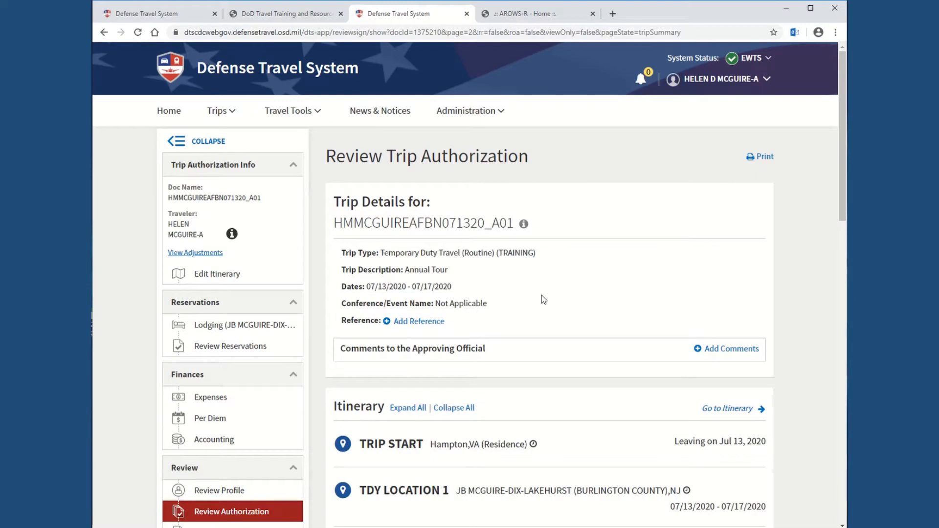
pyautogui.scroll(-3)
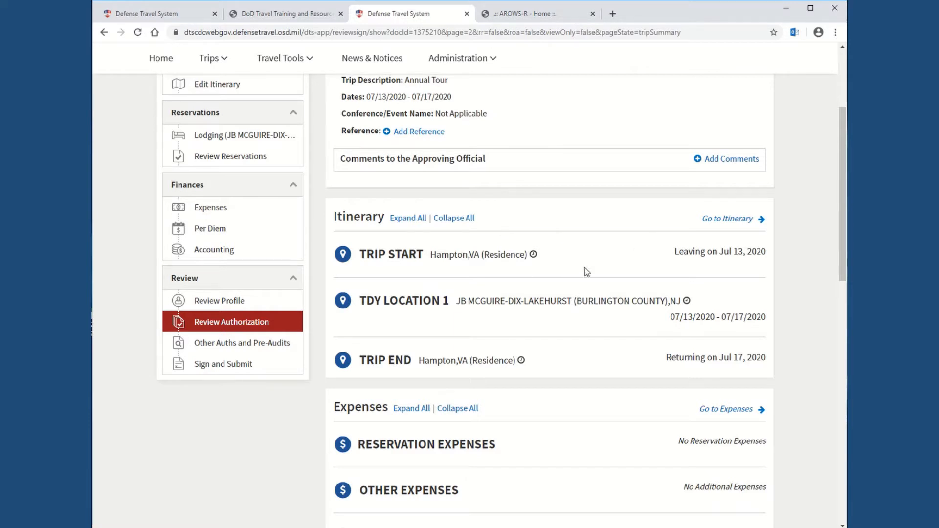
pyautogui.moveTo(509, 313)
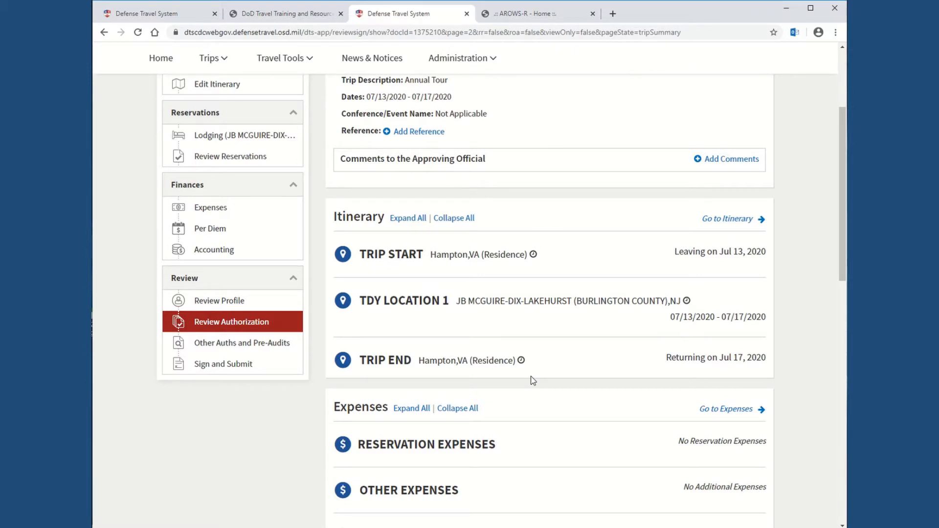
pyautogui.moveTo(546, 367)
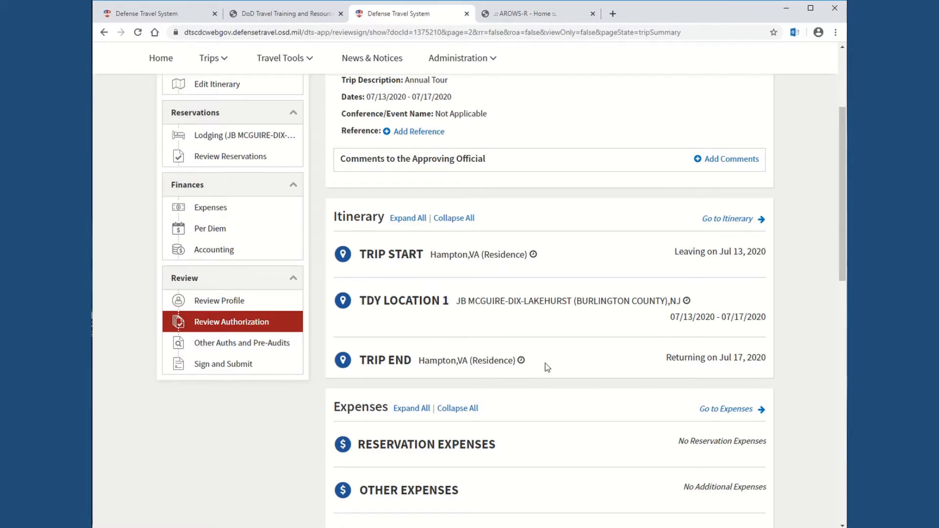
pyautogui.scroll(-3)
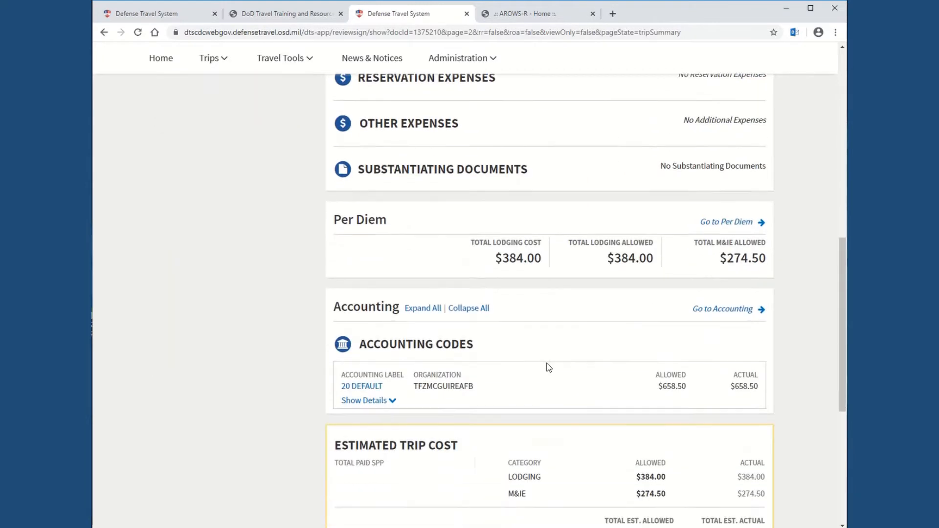
pyautogui.scroll(-3)
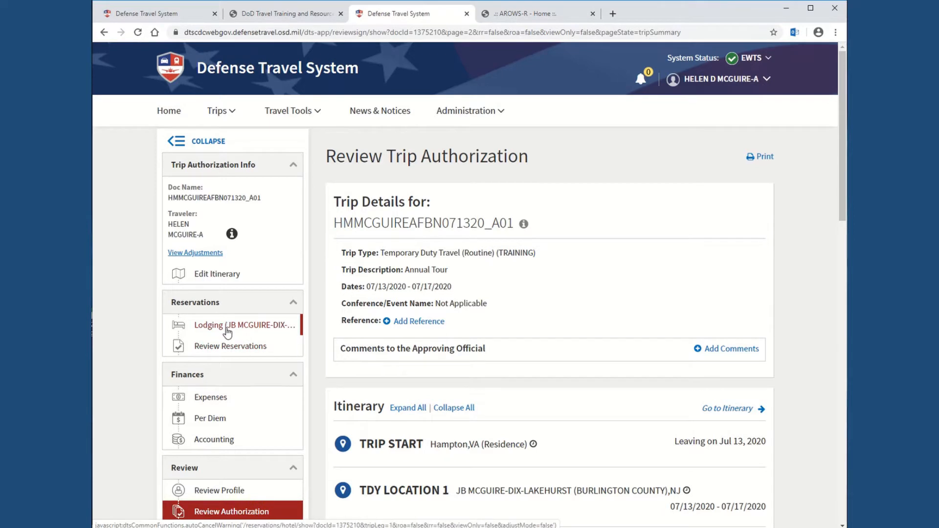
pyautogui.moveTo(226, 330)
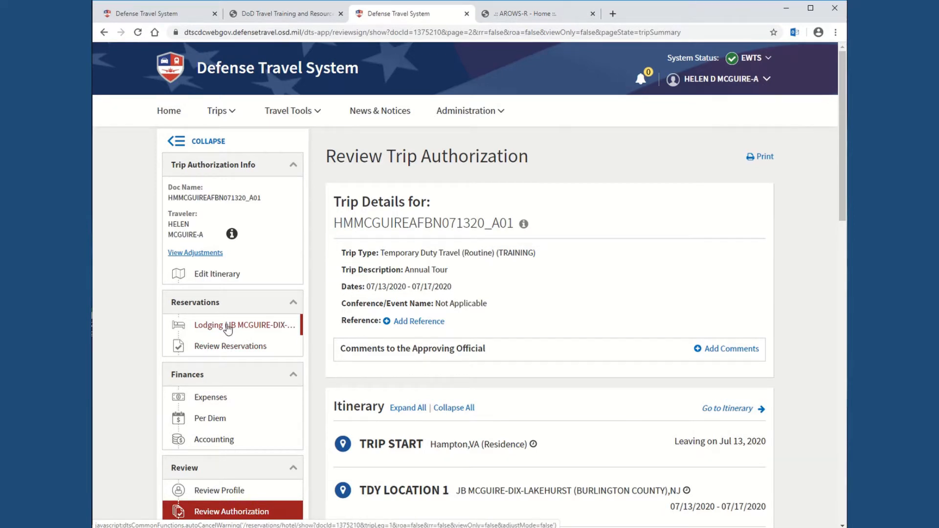
# Step: View lodging search results near JB McGuire-Dix-Lakehurst for 07/13–07/17/2020 against $100 per diem
pyautogui.click(244, 324)
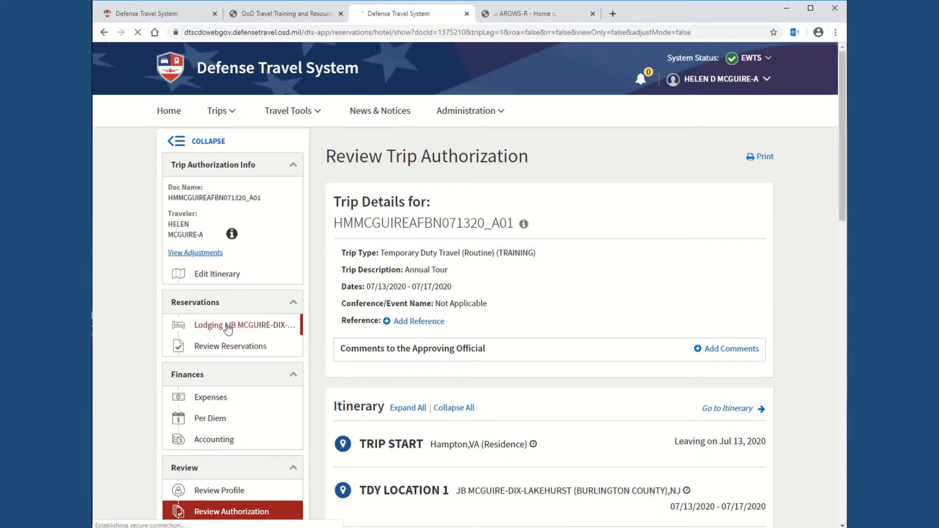
pyautogui.click(243, 325)
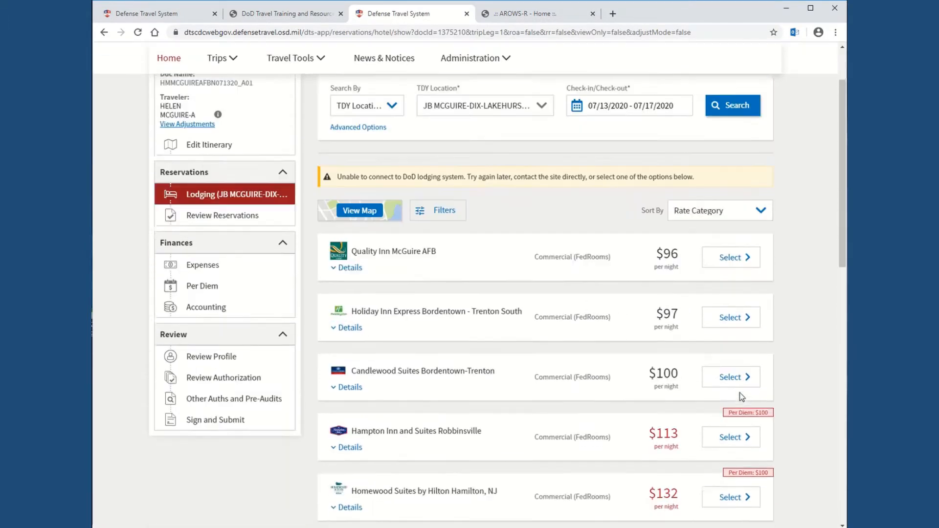
pyautogui.scroll(-3)
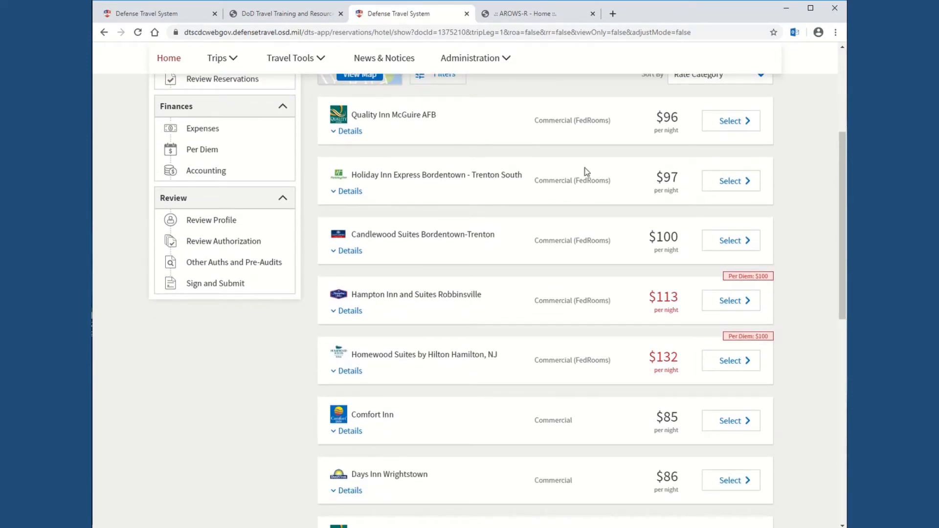
pyautogui.moveTo(506, 172)
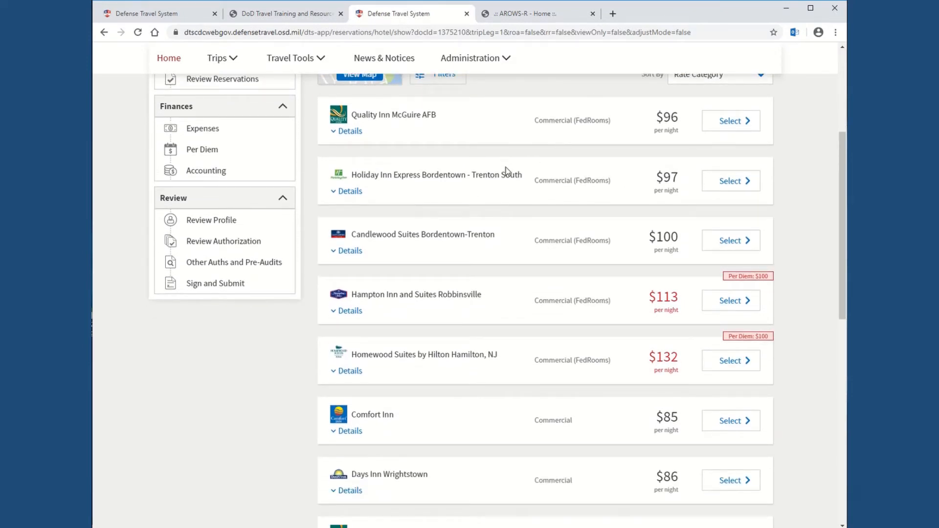
pyautogui.scroll(-3)
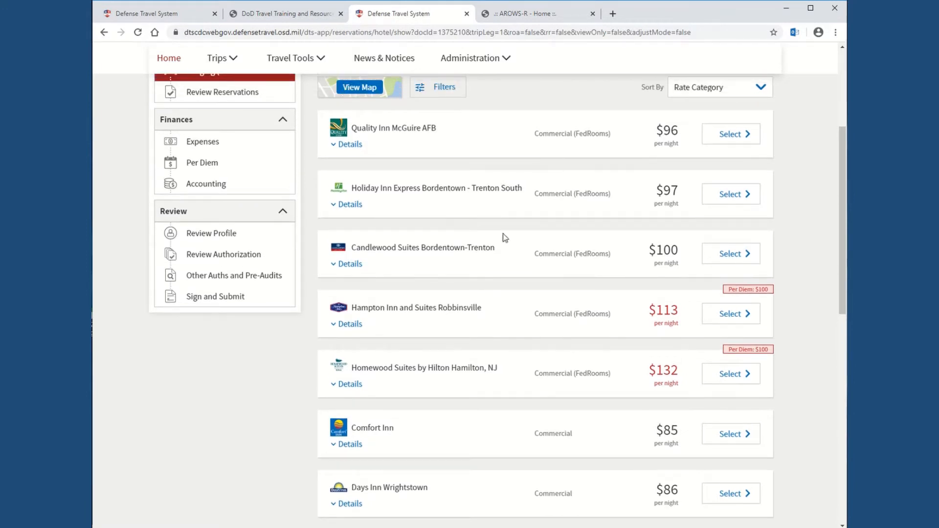
pyautogui.moveTo(769, 300)
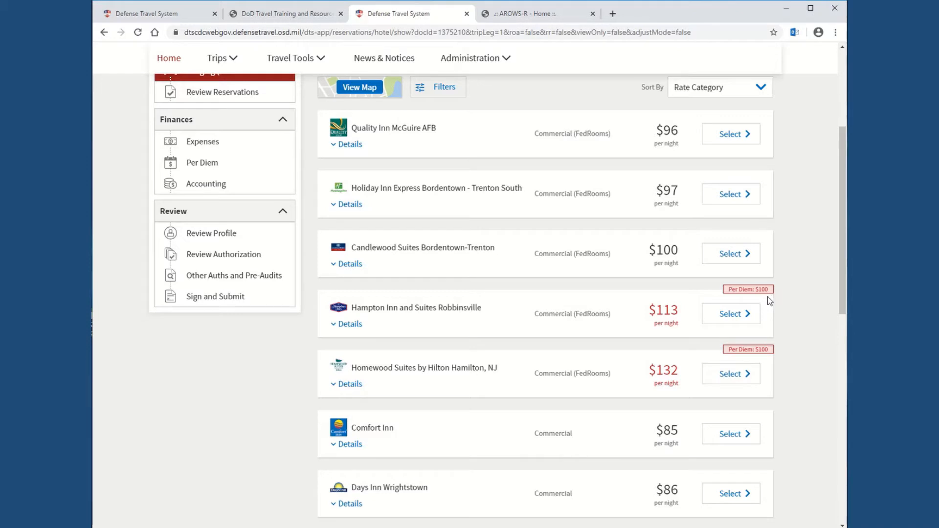
pyautogui.moveTo(635, 239)
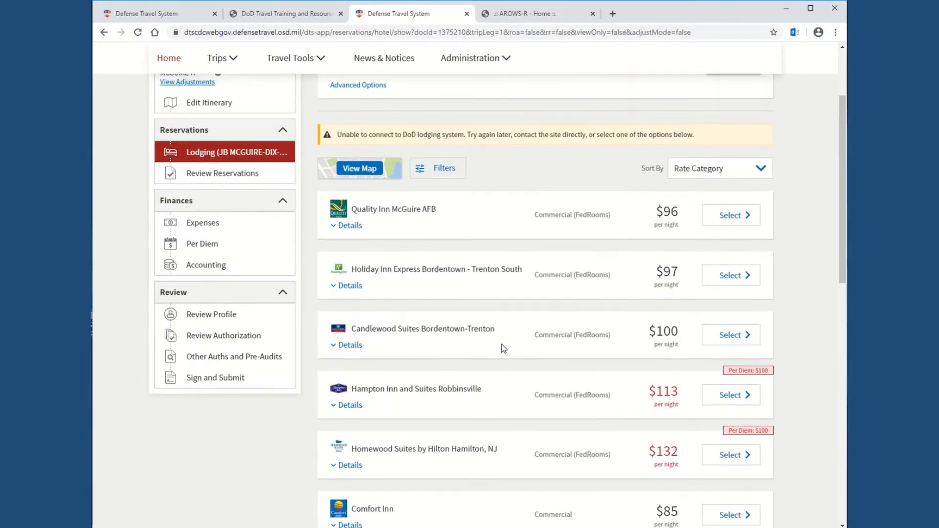
pyautogui.scroll(-3)
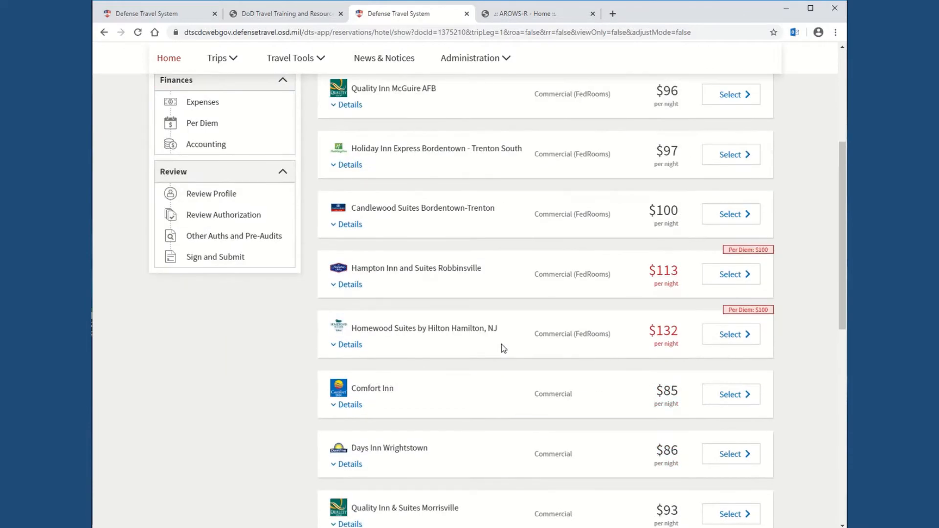
pyautogui.moveTo(479, 293)
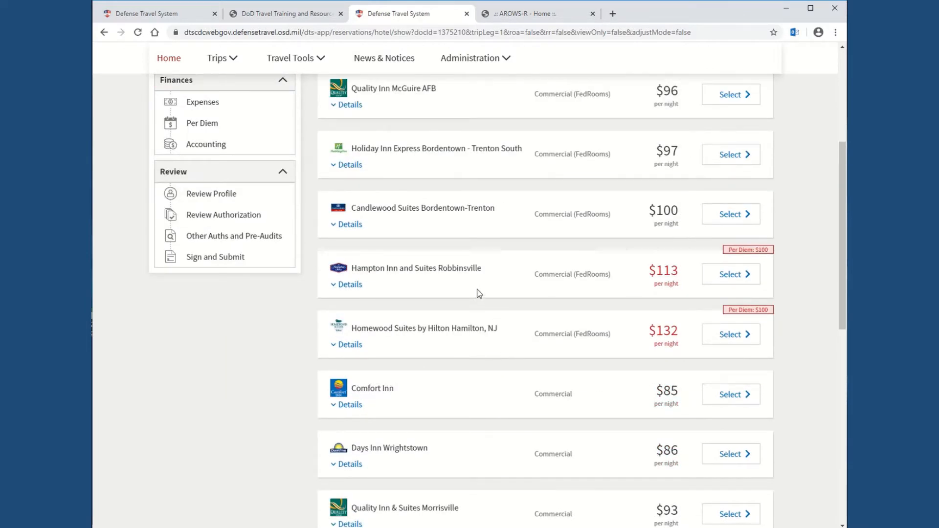
pyautogui.moveTo(481, 307)
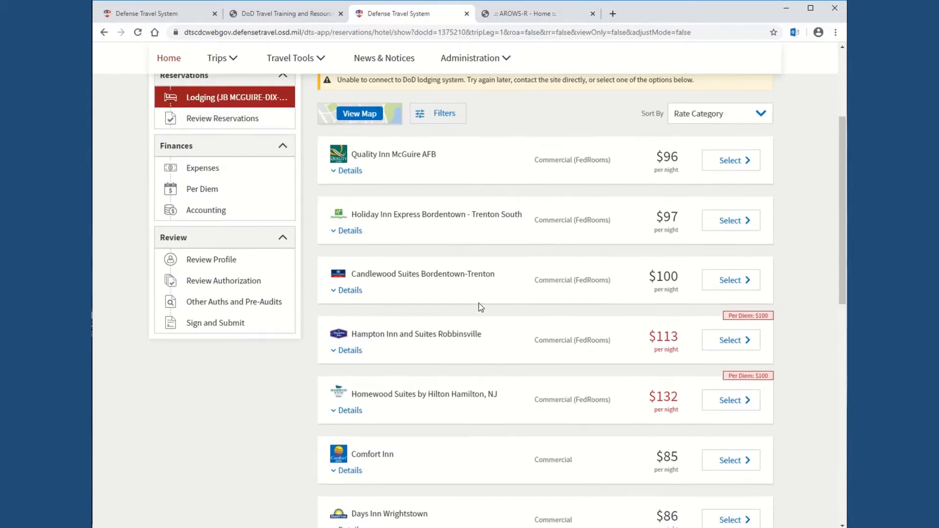
# Step: Open Review Per Diem Amounts showing $400.00 lodging and $274.50 M&IE allowed
pyautogui.click(202, 189)
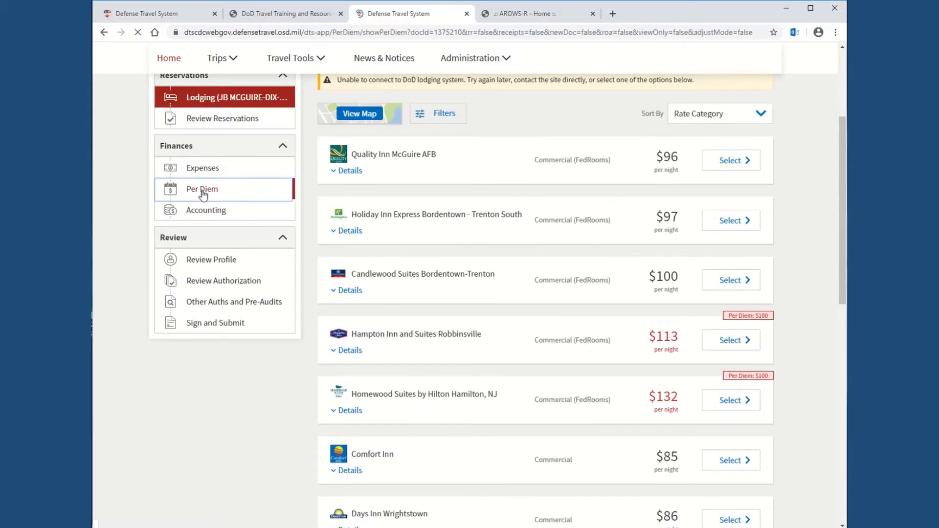
pyautogui.click(202, 189)
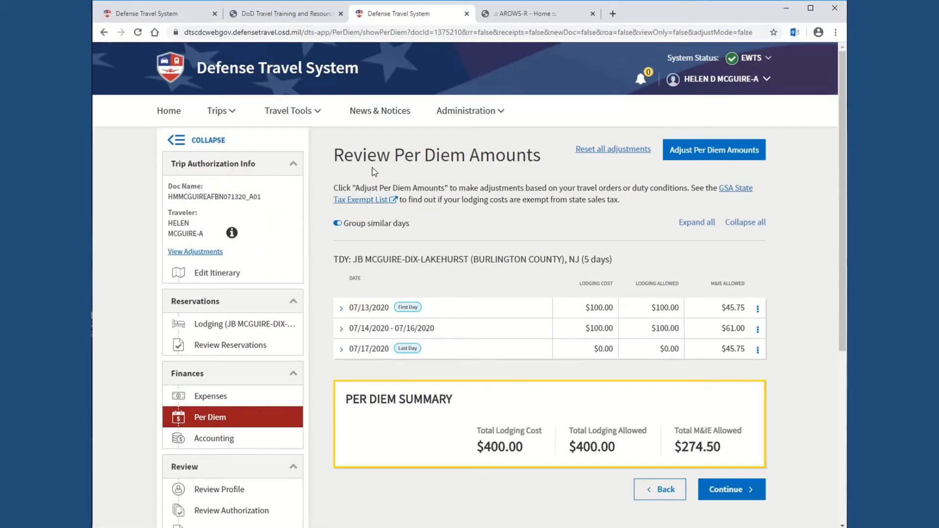
pyautogui.moveTo(508, 355)
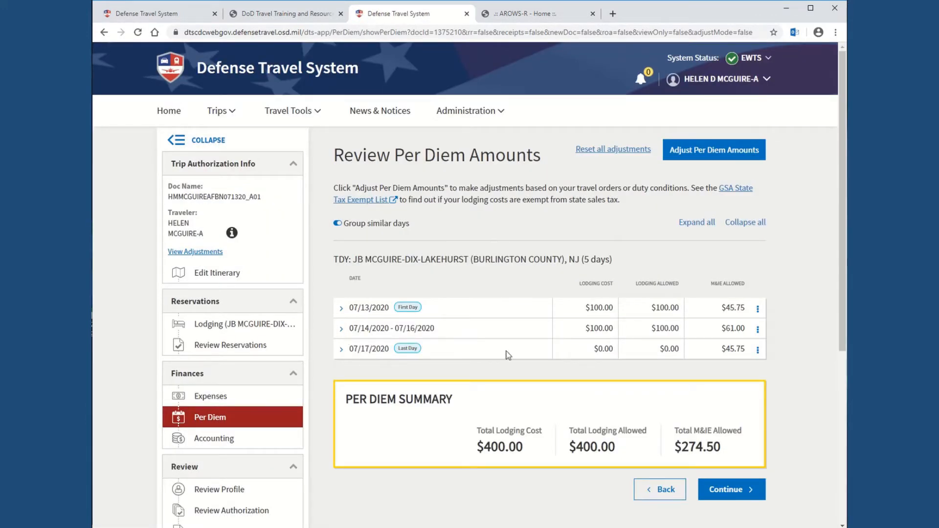
pyautogui.moveTo(807, 356)
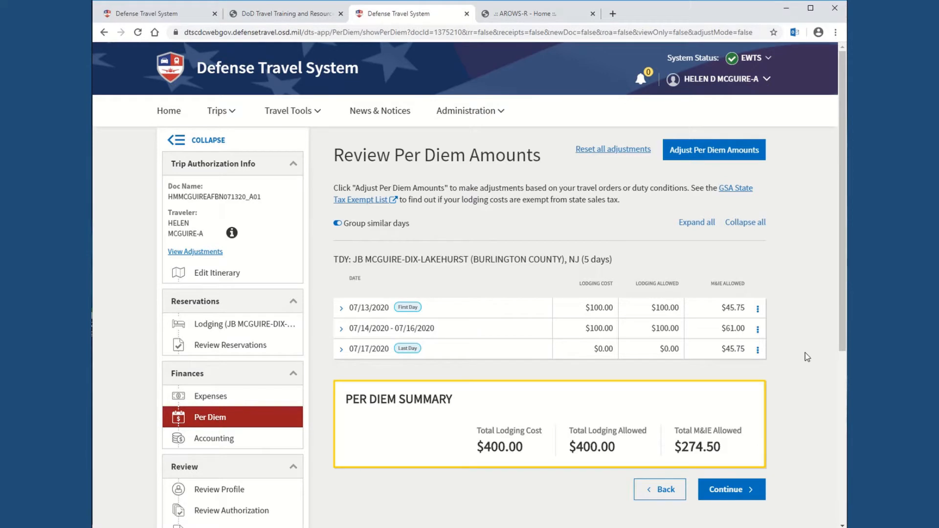
pyautogui.moveTo(634, 308)
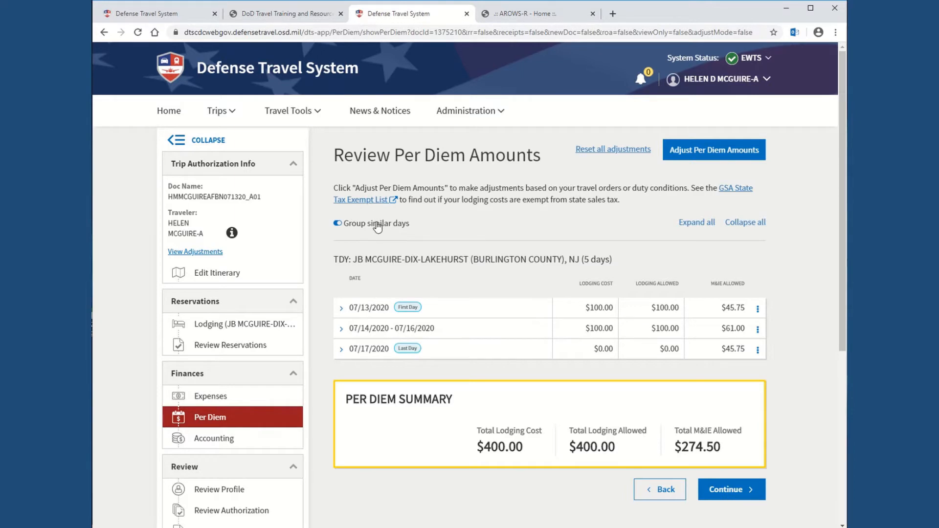
# Step: Toggle 'Group similar days' so 07/14–07/16 appear as one per diem row
pyautogui.click(337, 223)
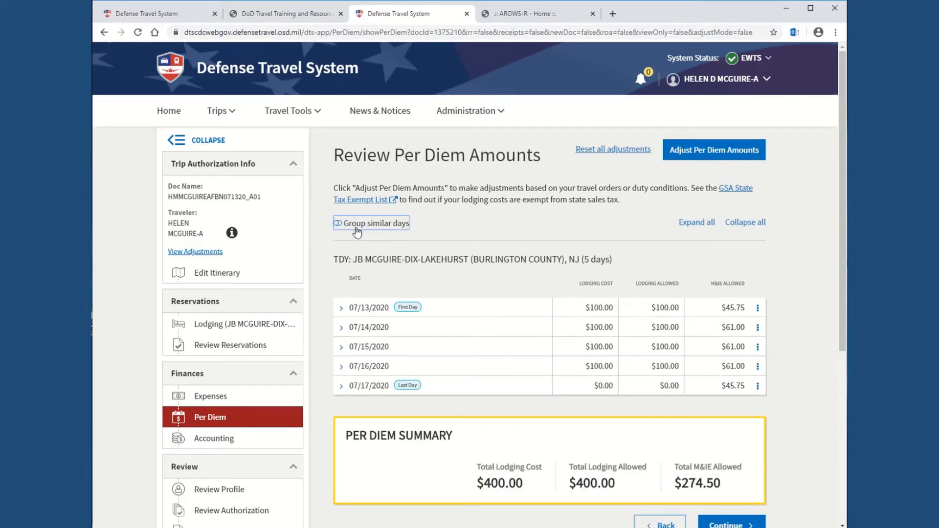
pyautogui.moveTo(389, 229)
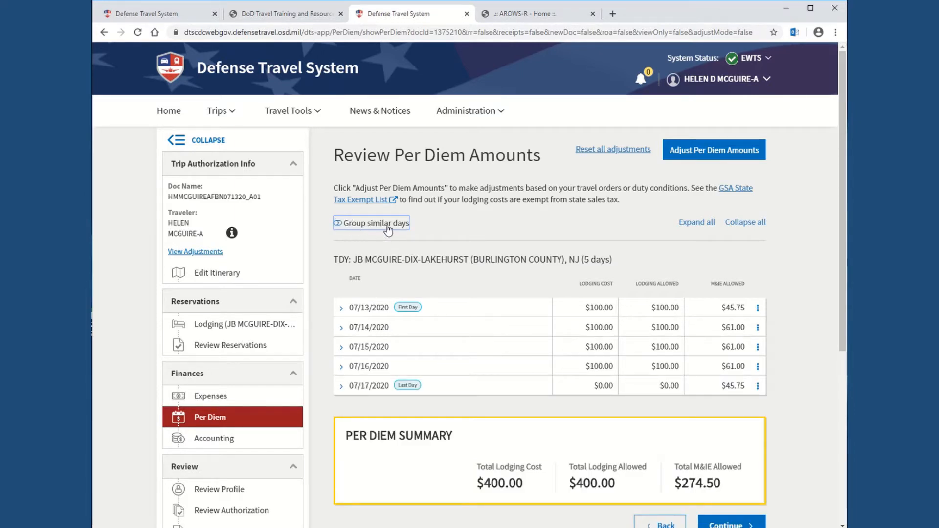
pyautogui.moveTo(617, 353)
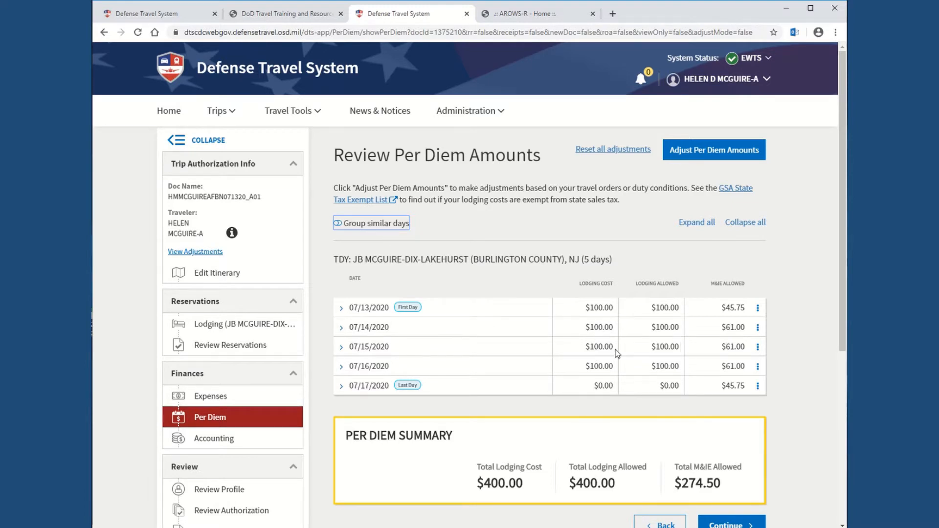
pyautogui.click(339, 223)
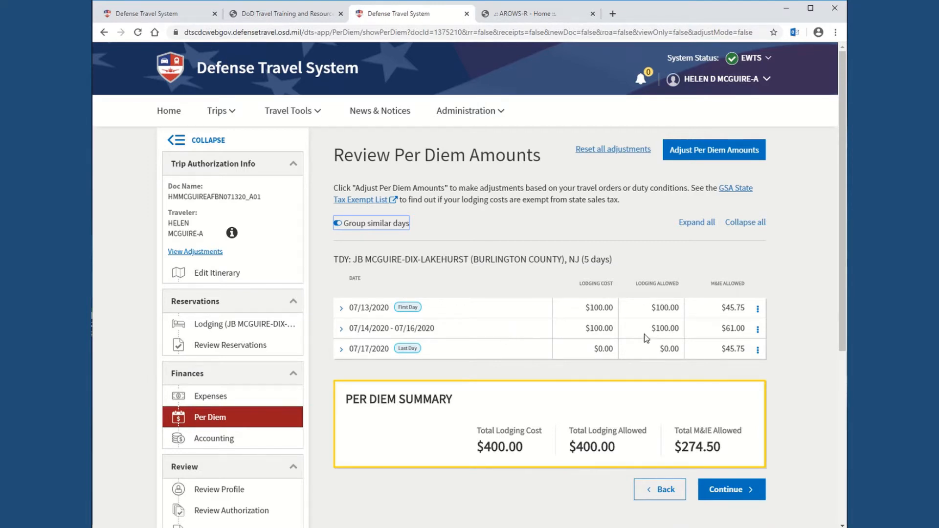
pyautogui.moveTo(695, 223)
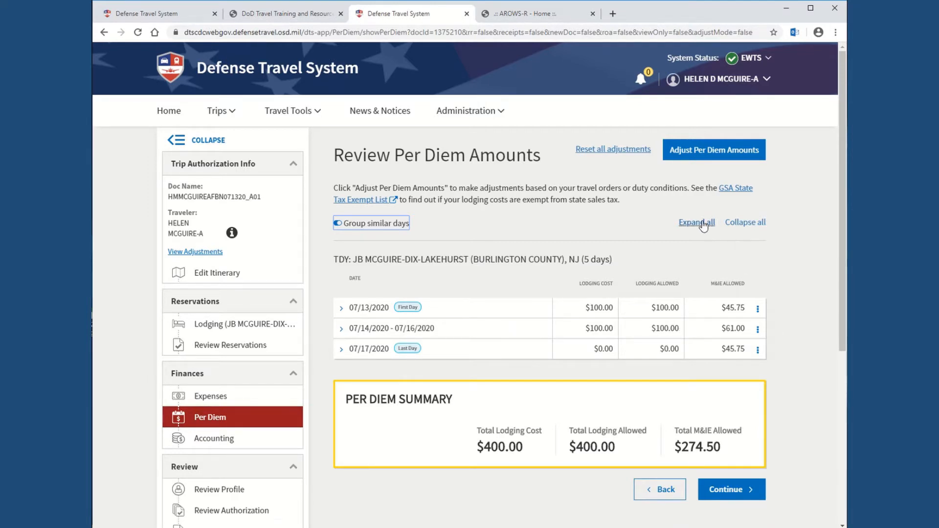
# Step: Expand all per diem rows to show meals, duty conditions and lodging reimbursement details
pyautogui.click(694, 222)
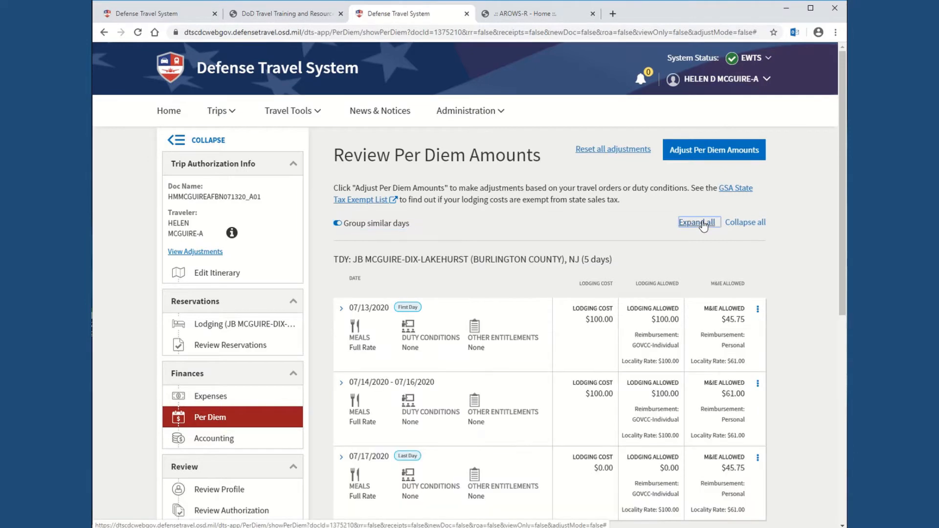
pyautogui.scroll(-3)
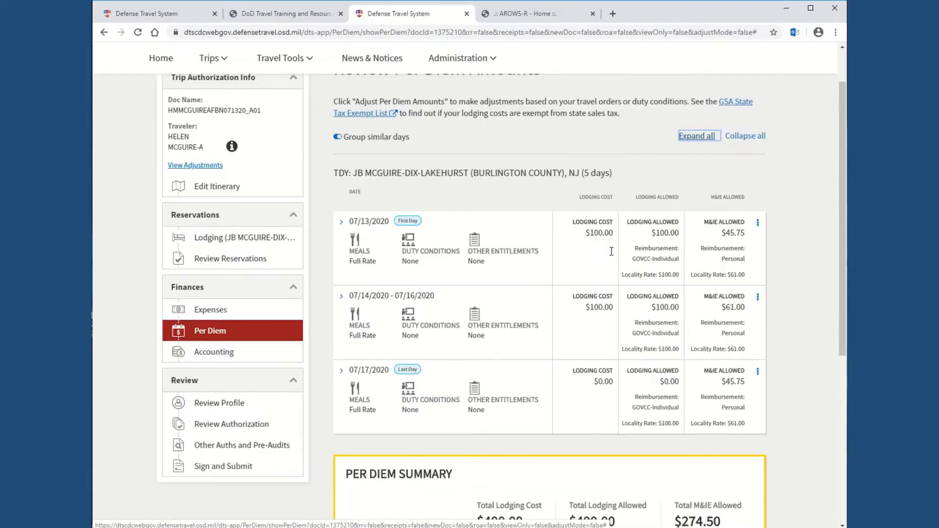
pyautogui.scroll(-3)
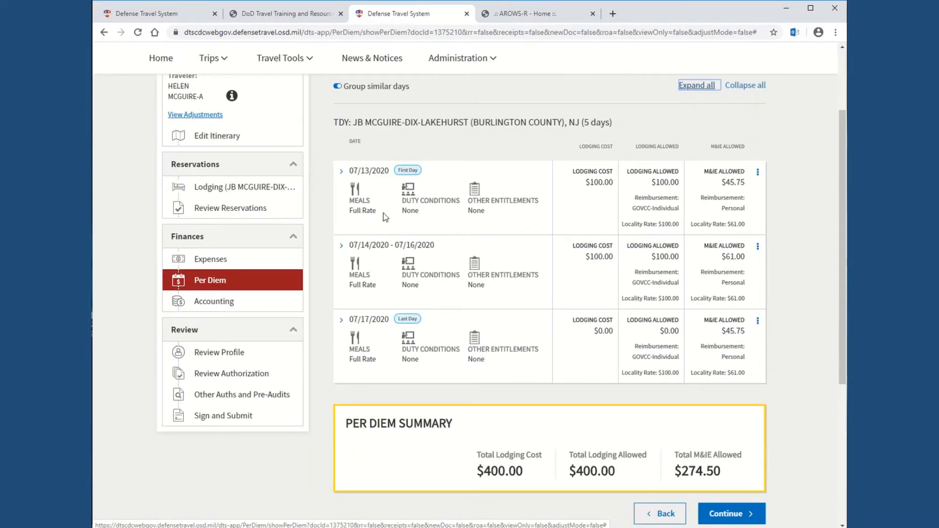
pyautogui.moveTo(371, 297)
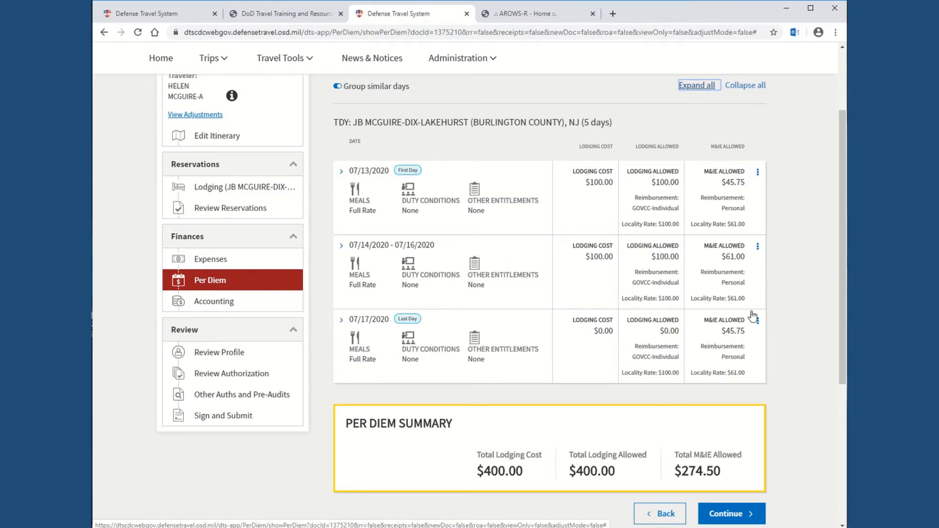
pyautogui.moveTo(653, 307)
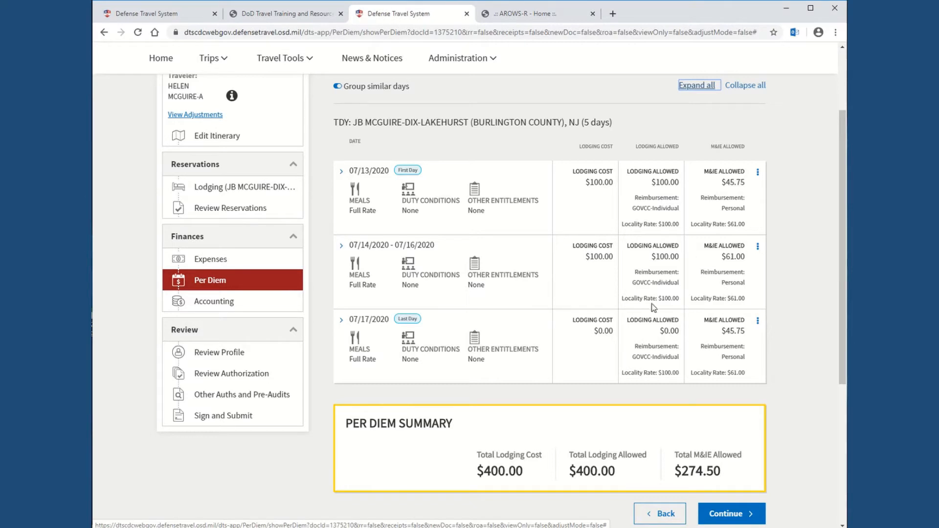
pyautogui.moveTo(664, 242)
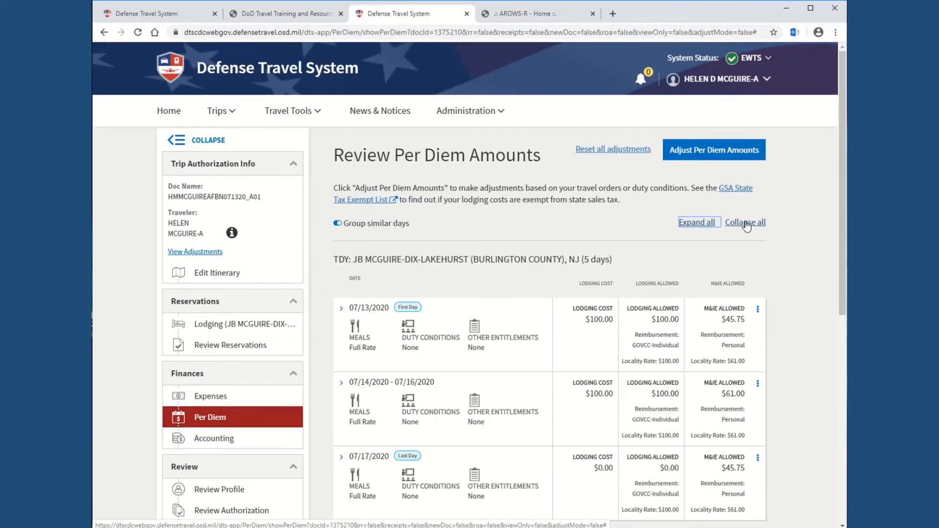
# Step: Collapse all per diem rows and bring up the 07/13/2020 row's options menu
pyautogui.click(745, 223)
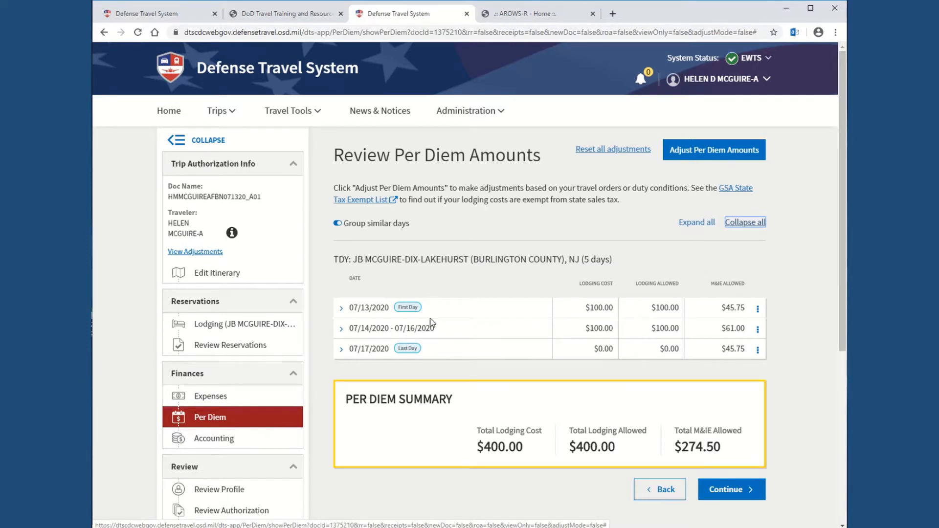
pyautogui.moveTo(514, 311)
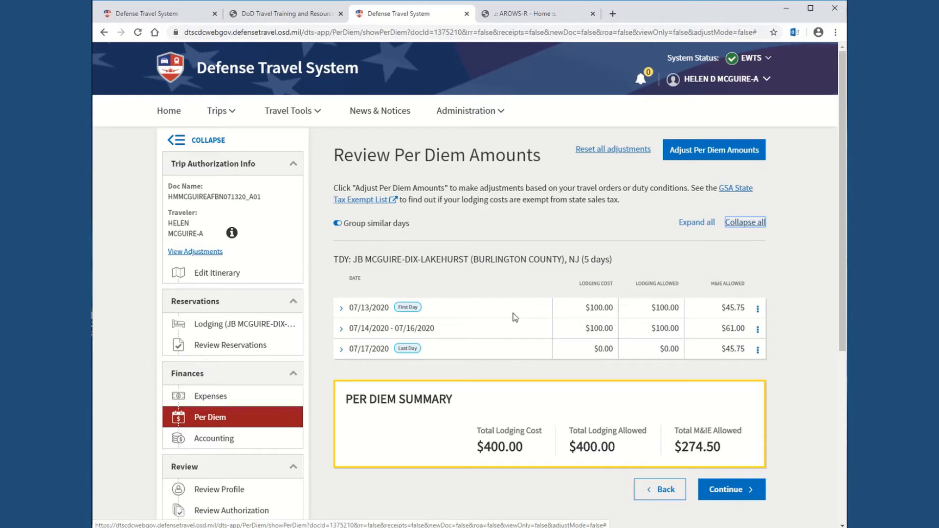
pyautogui.moveTo(762, 314)
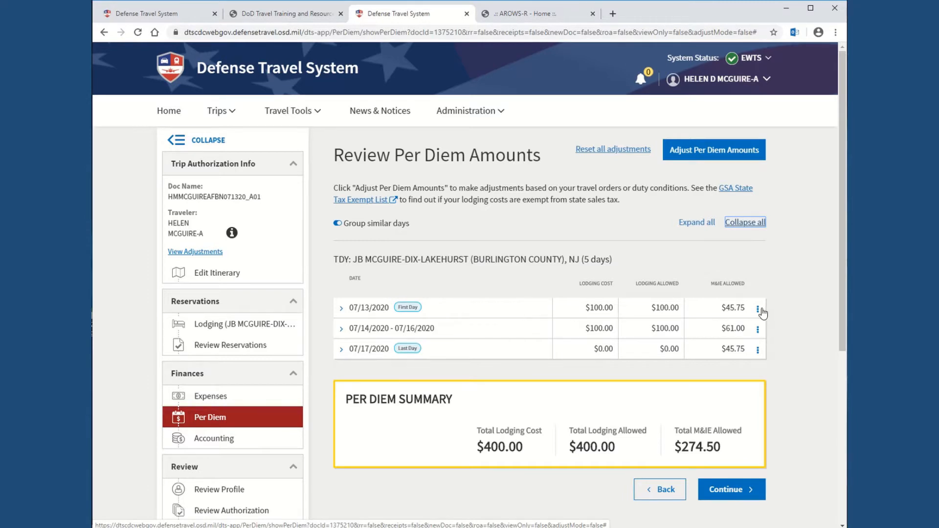
pyautogui.moveTo(757, 332)
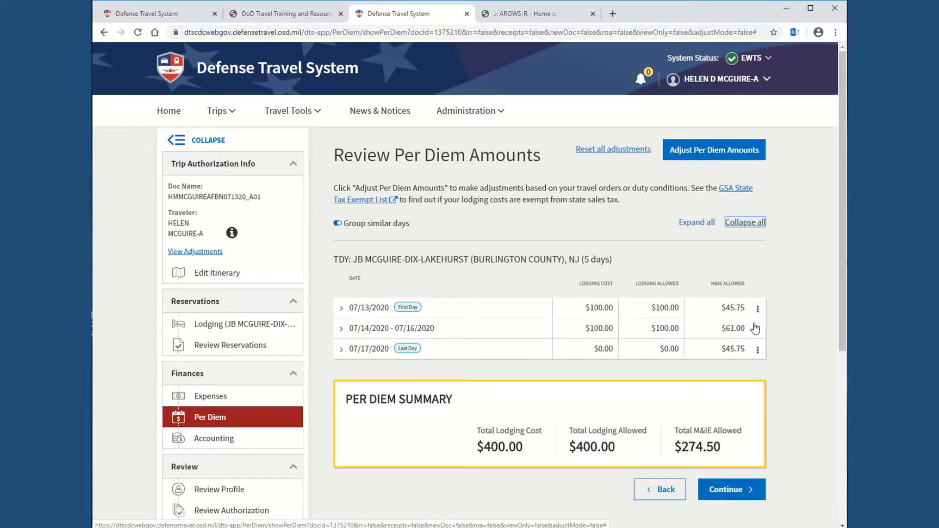
pyautogui.moveTo(716, 330)
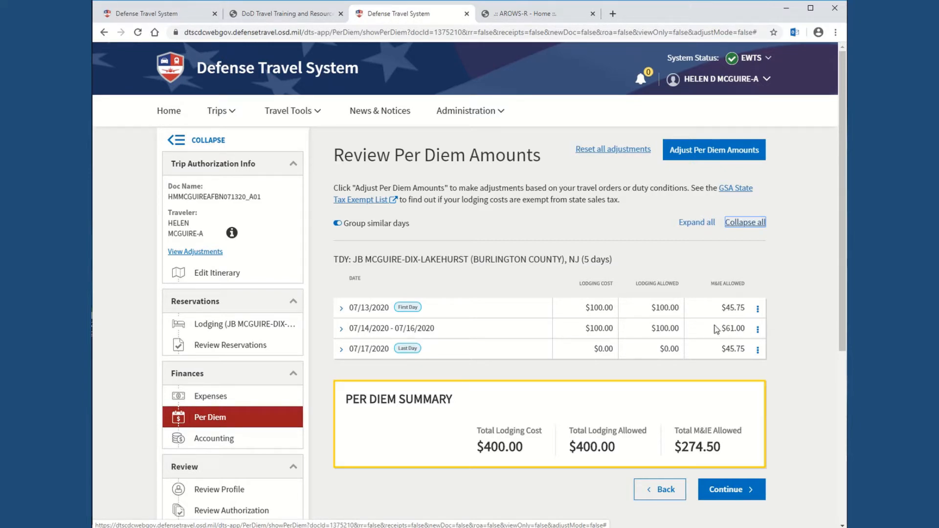
pyautogui.moveTo(751, 332)
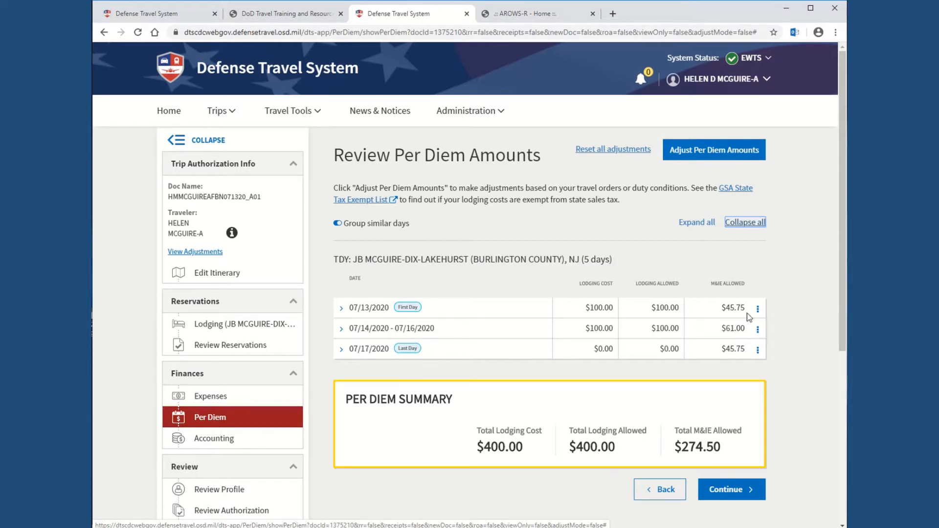
pyautogui.moveTo(749, 333)
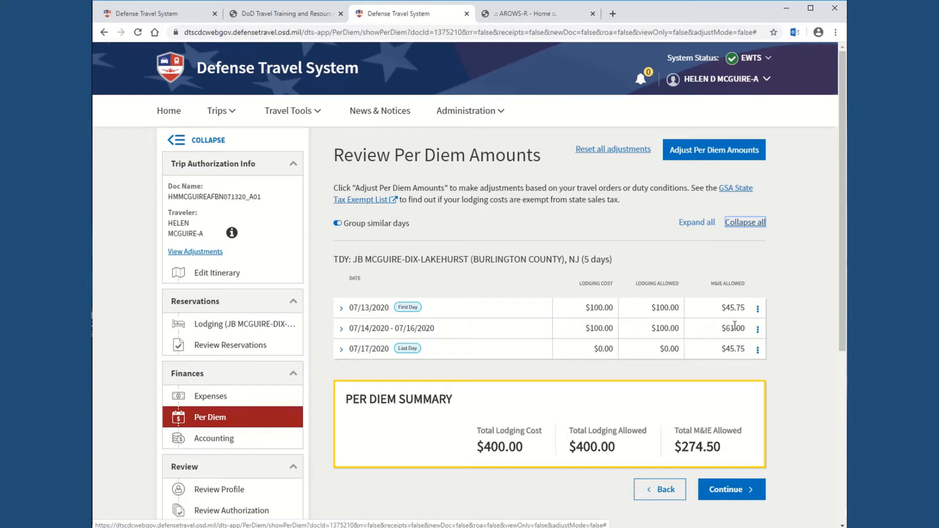
pyautogui.moveTo(640, 325)
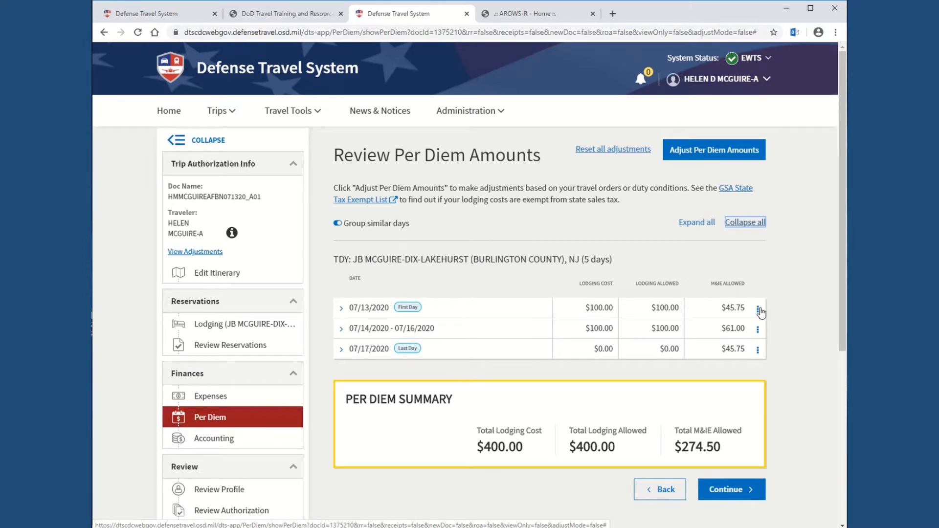
pyautogui.click(757, 308)
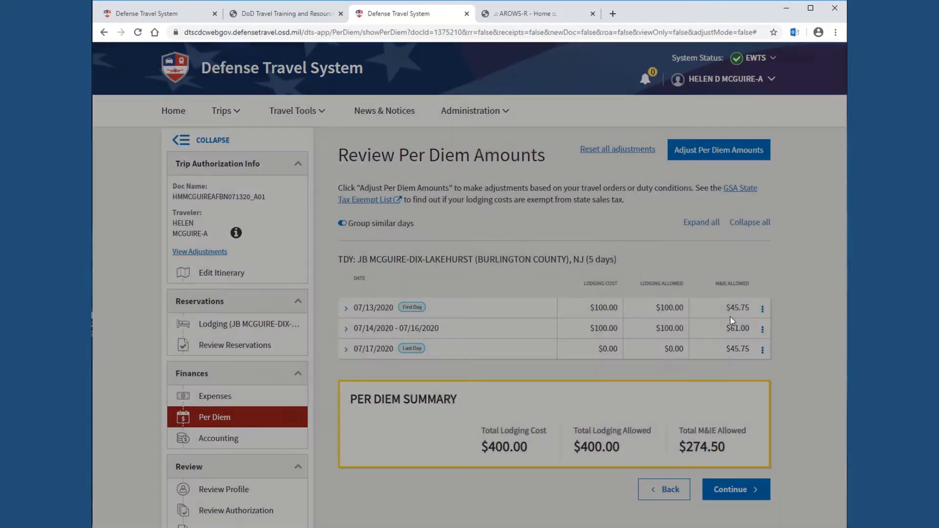
# Step: Adjust 07/13/2020 lodging cost to $77.00 and save, total lodging $377.00
pyautogui.click(718, 149)
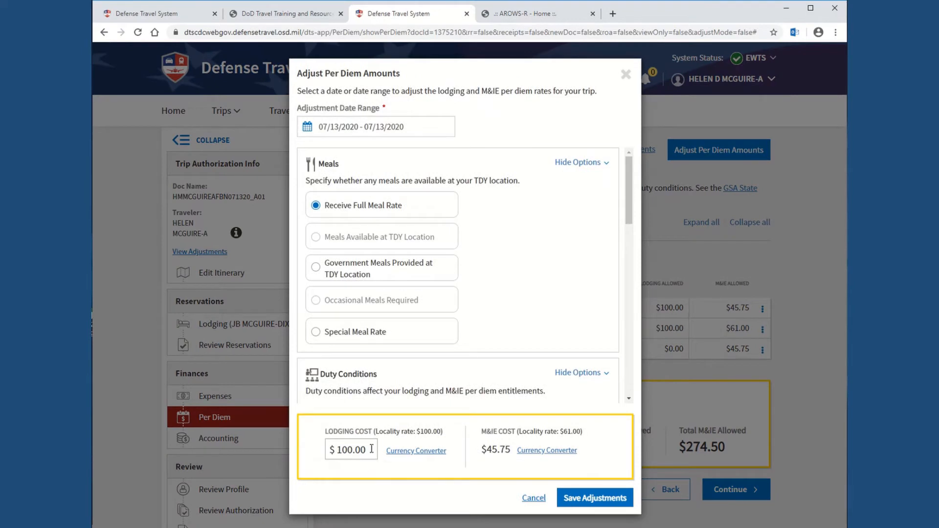
pyautogui.tripleClick(351, 450)
pyautogui.write('77')
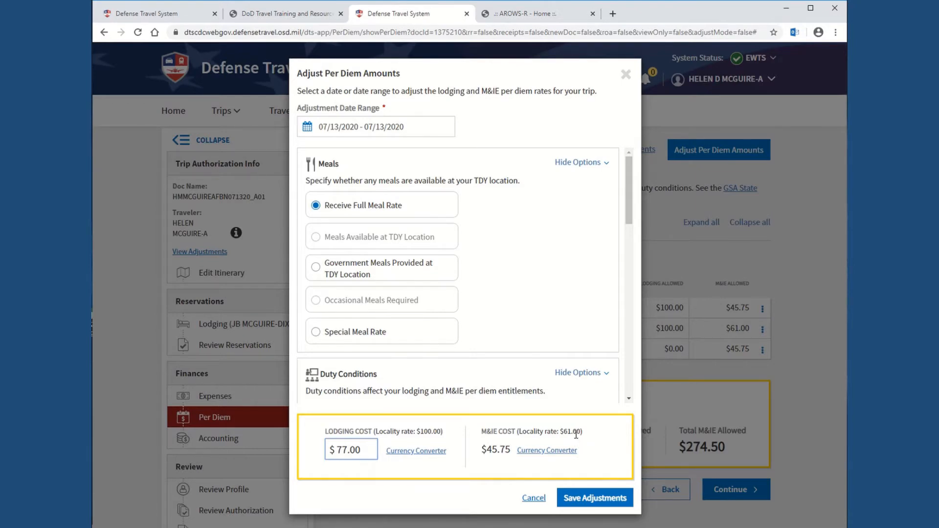
pyautogui.click(593, 497)
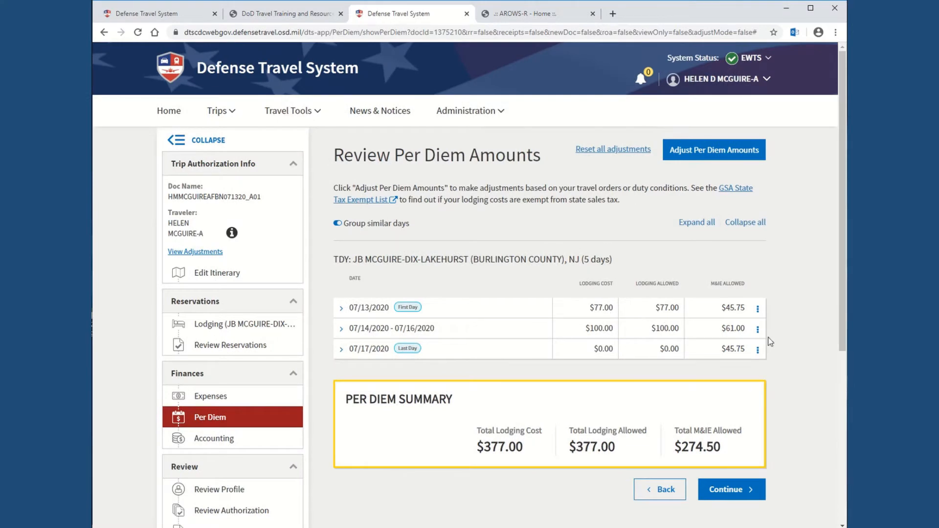
pyautogui.moveTo(759, 335)
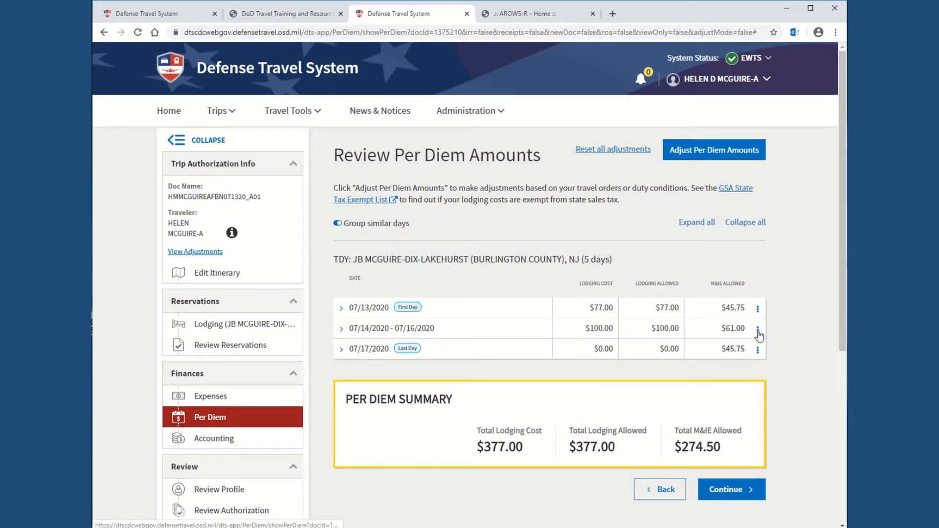
# Step: Set 07/14–07/16 lodging to $77.00 with Special Meal Rate and save the adjustments
pyautogui.click(714, 150)
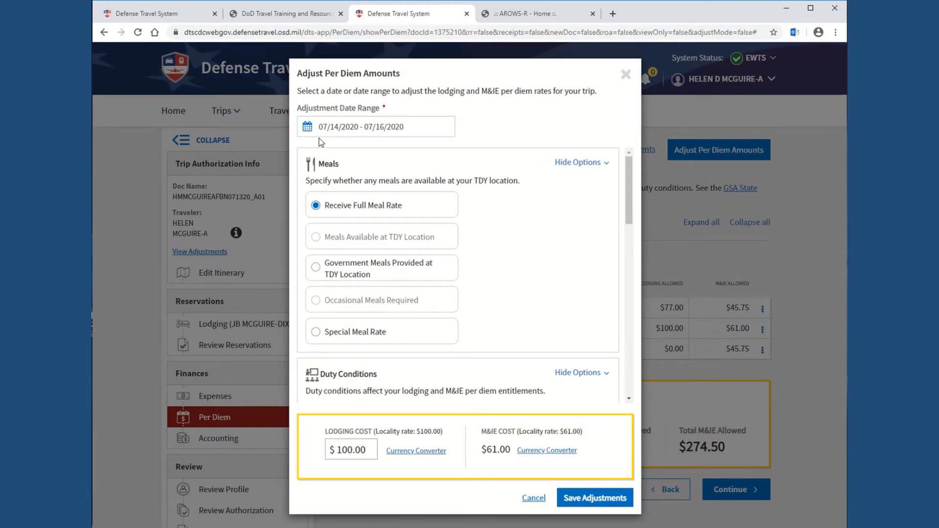
pyautogui.moveTo(318, 312)
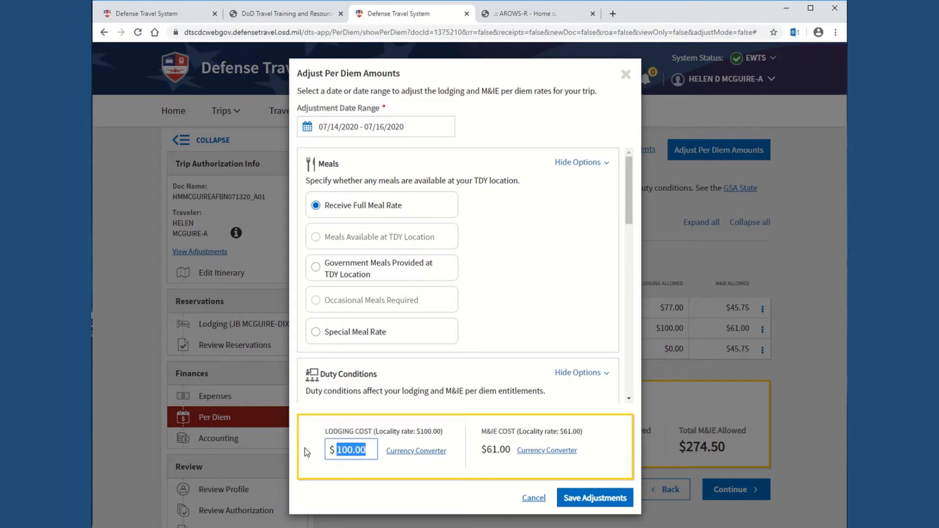
pyautogui.write('77.00')
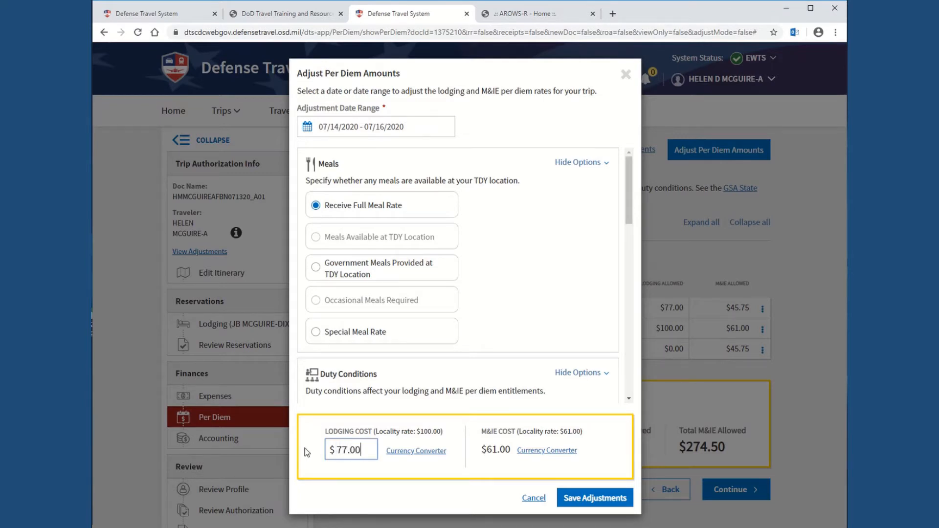
pyautogui.moveTo(329, 336)
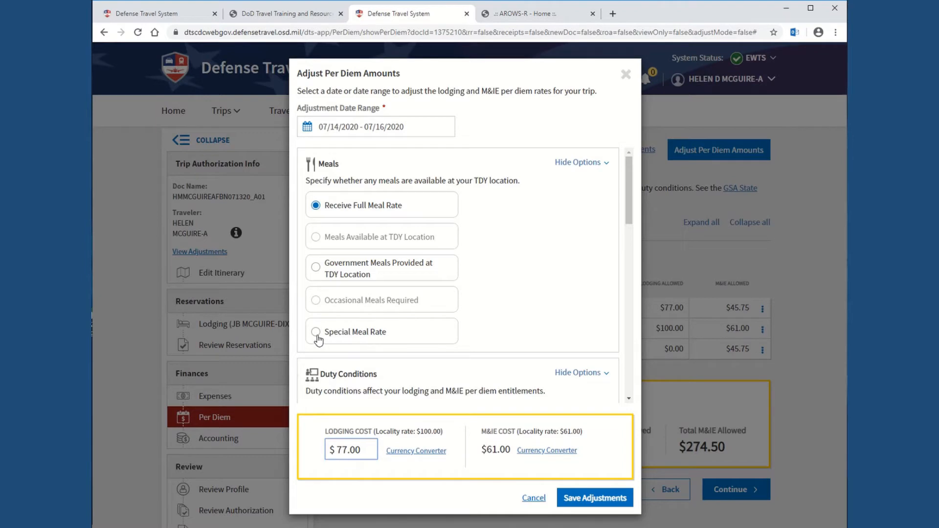
pyautogui.click(316, 331)
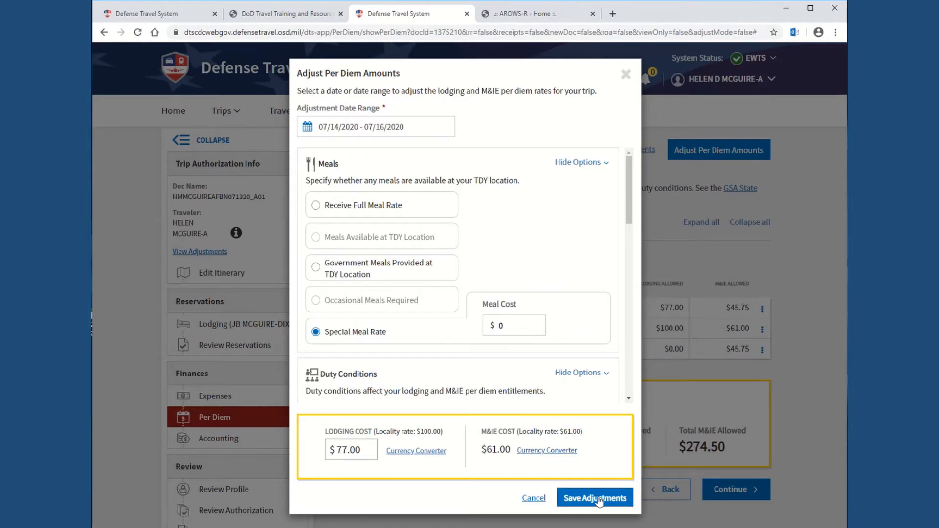
pyautogui.click(593, 498)
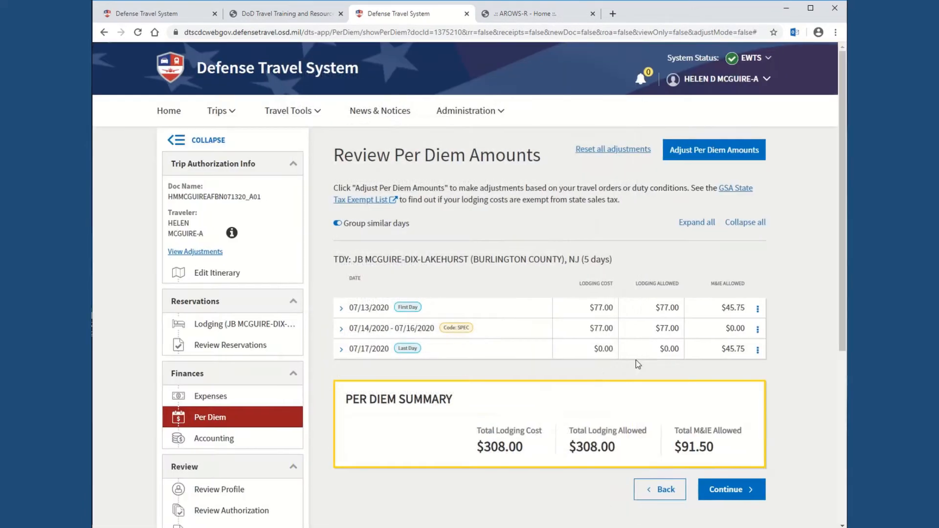
pyautogui.moveTo(617, 325)
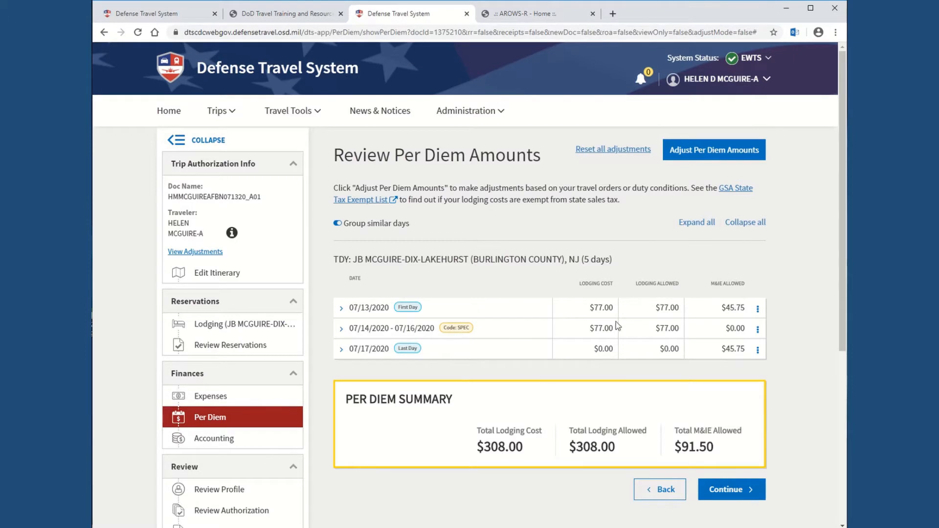
pyautogui.moveTo(744, 365)
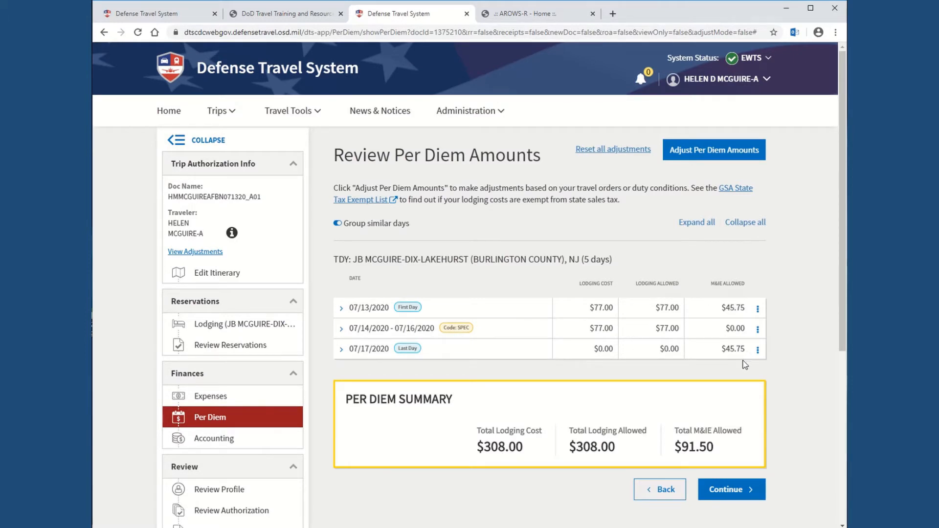
pyautogui.moveTo(725, 471)
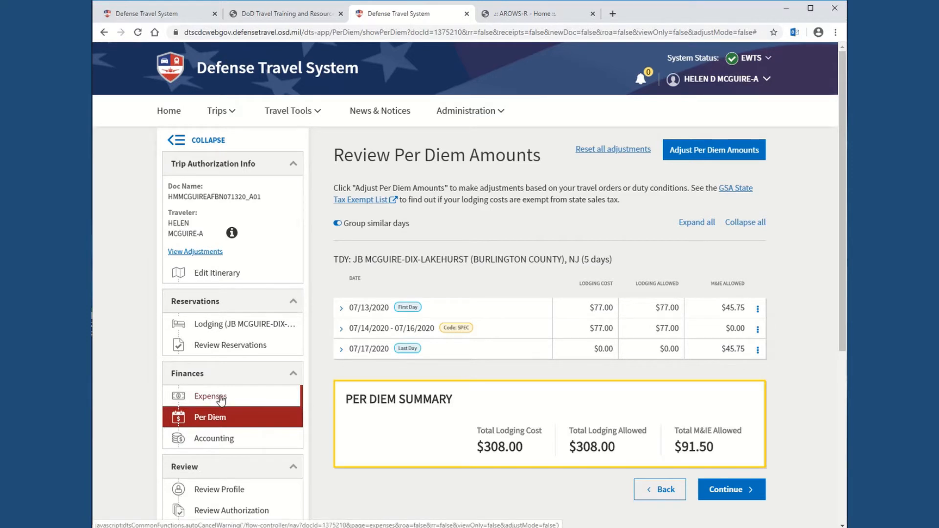
# Step: Open Enter Expenses listing the $308.00 lodging expense for 07/13–07/17/2020
pyautogui.click(209, 396)
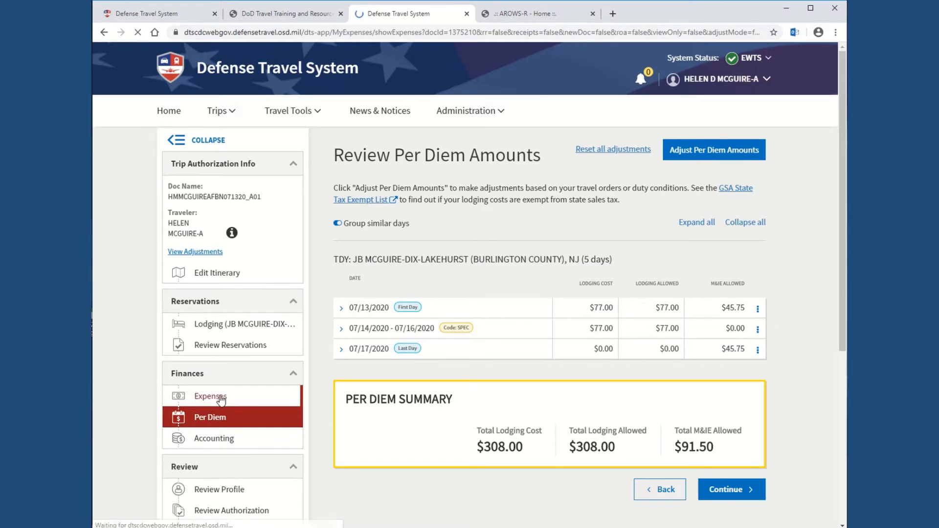
pyautogui.click(210, 396)
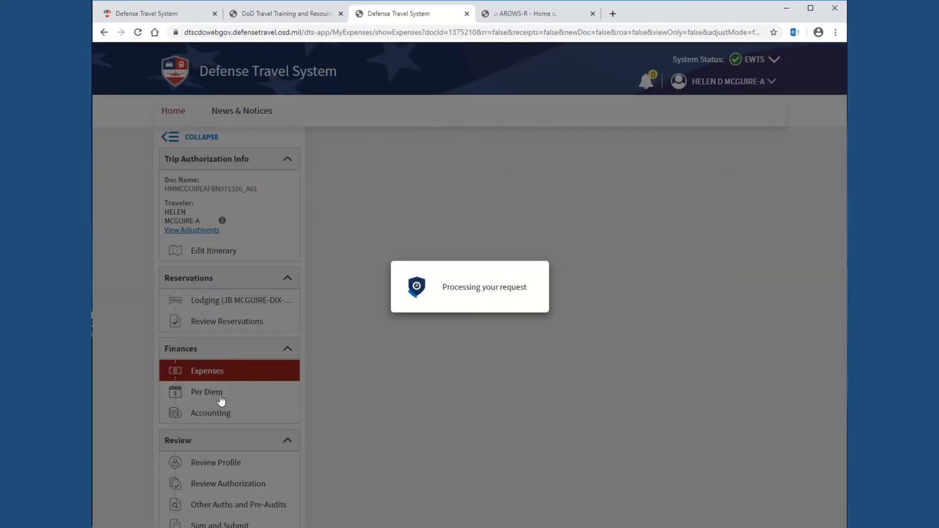
pyautogui.click(206, 370)
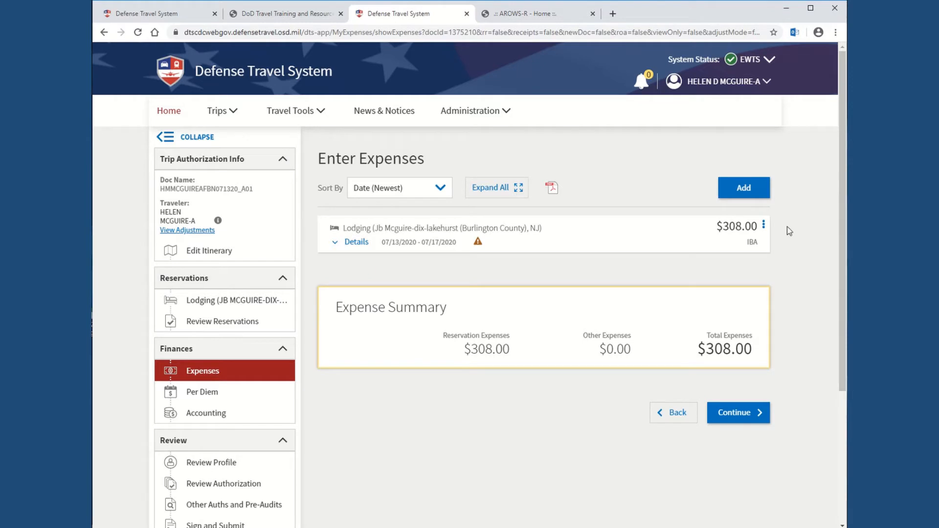
pyautogui.moveTo(753, 241)
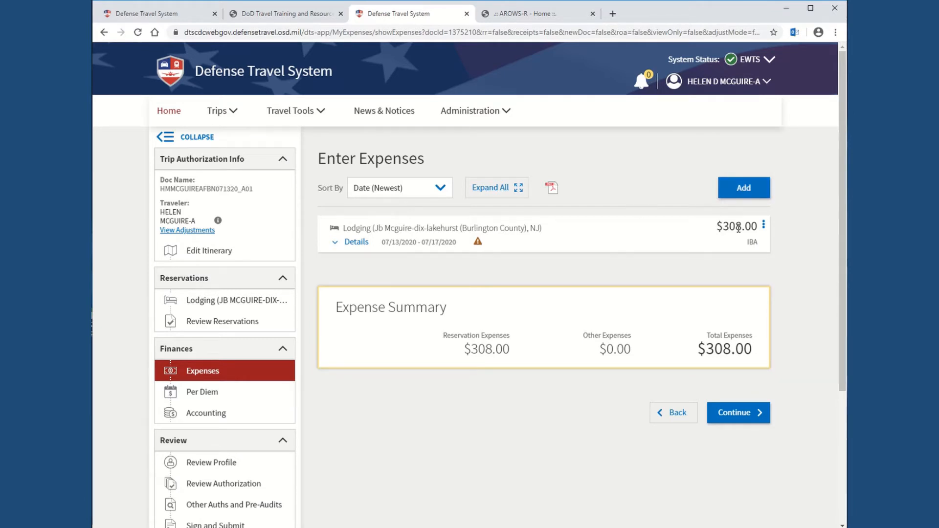
pyautogui.moveTo(737, 229)
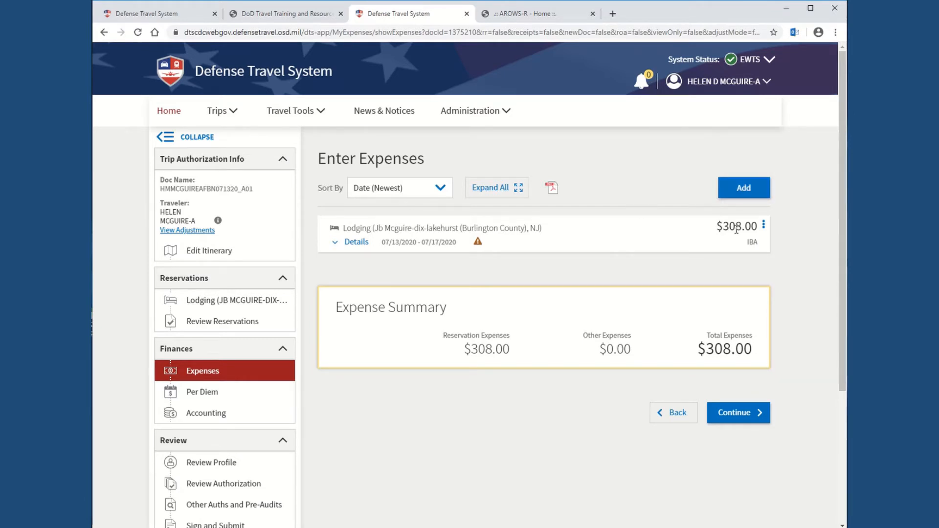
pyautogui.moveTo(676, 265)
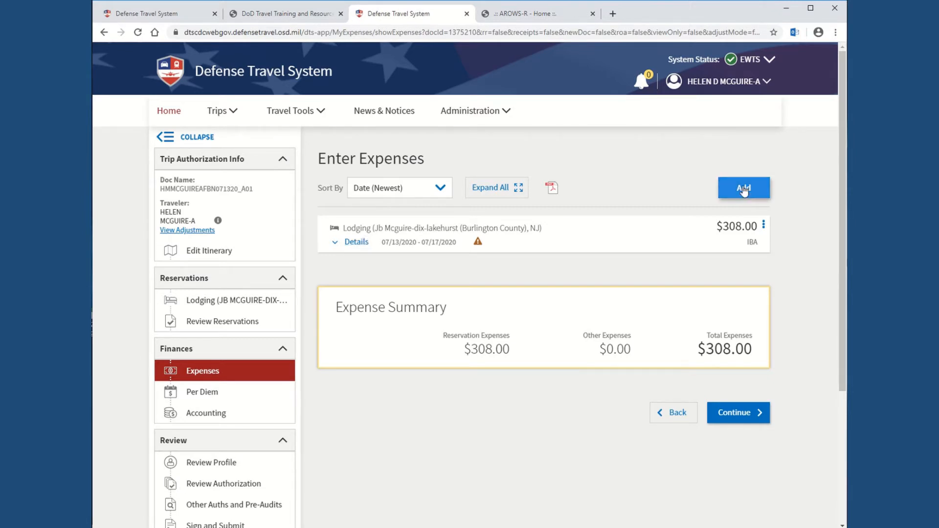
pyautogui.moveTo(340, 247)
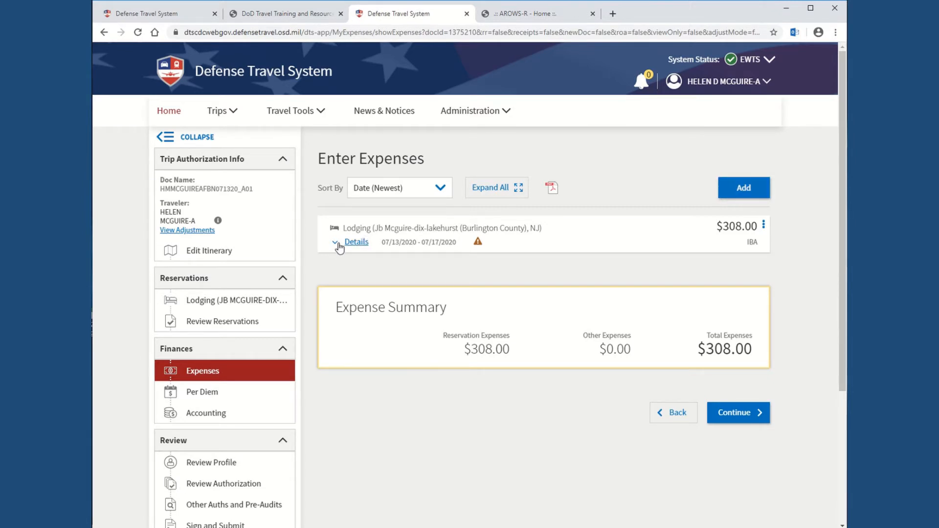
# Step: Expand the Lodging expense to show its July 2020 calendar of $77 nights and attachments area
pyautogui.click(356, 241)
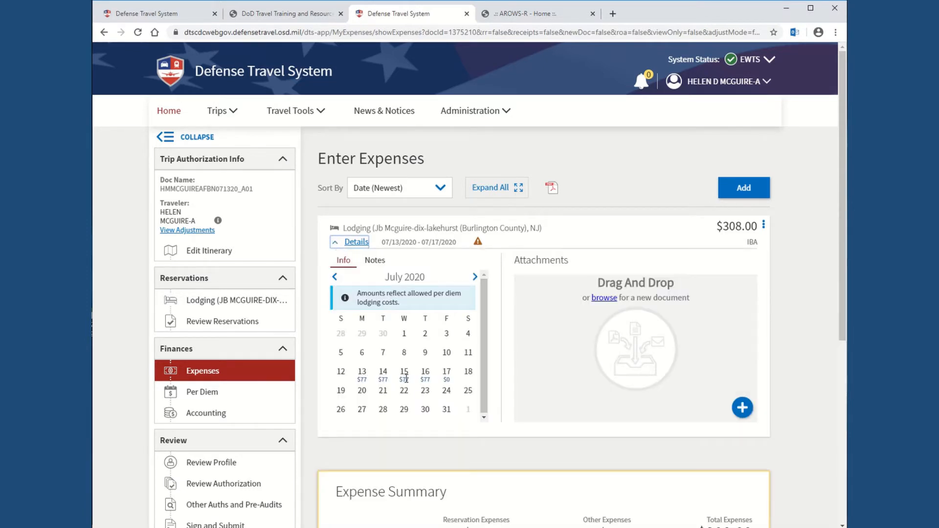
pyautogui.moveTo(642, 296)
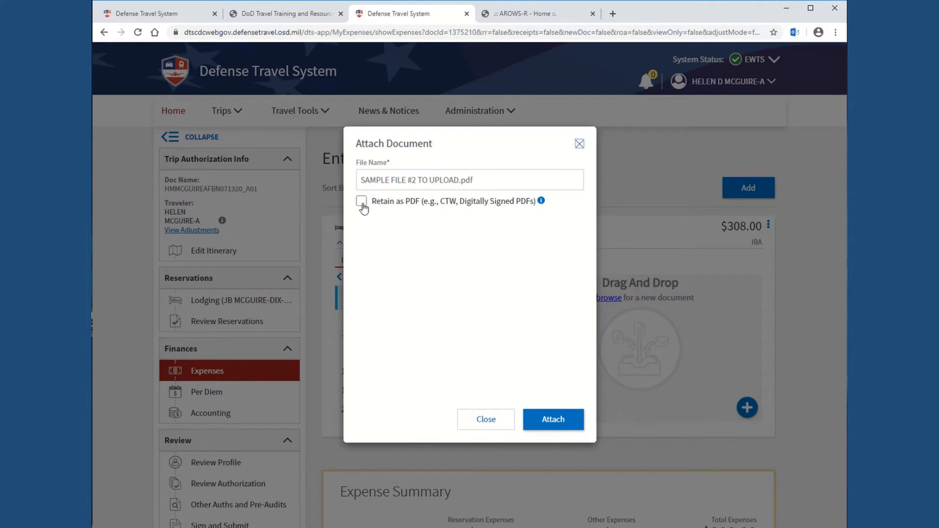
pyautogui.moveTo(394, 212)
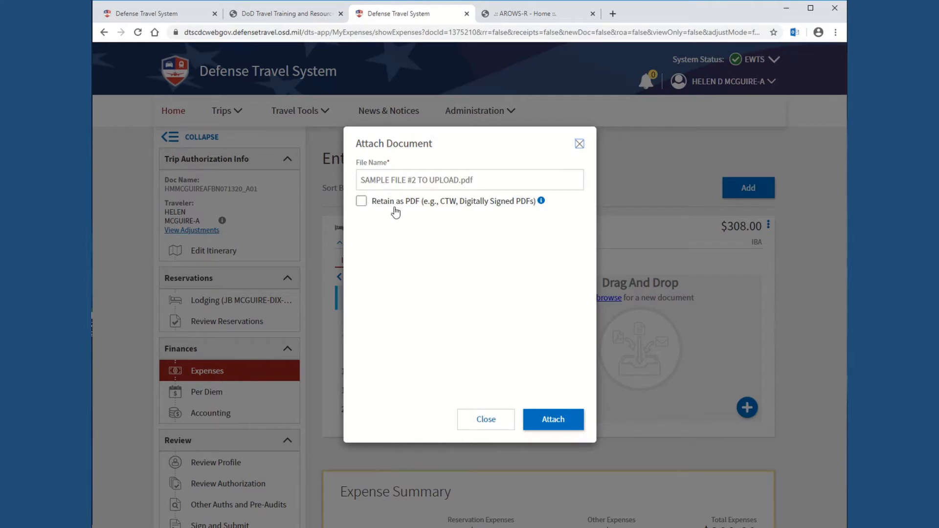
pyautogui.moveTo(430, 214)
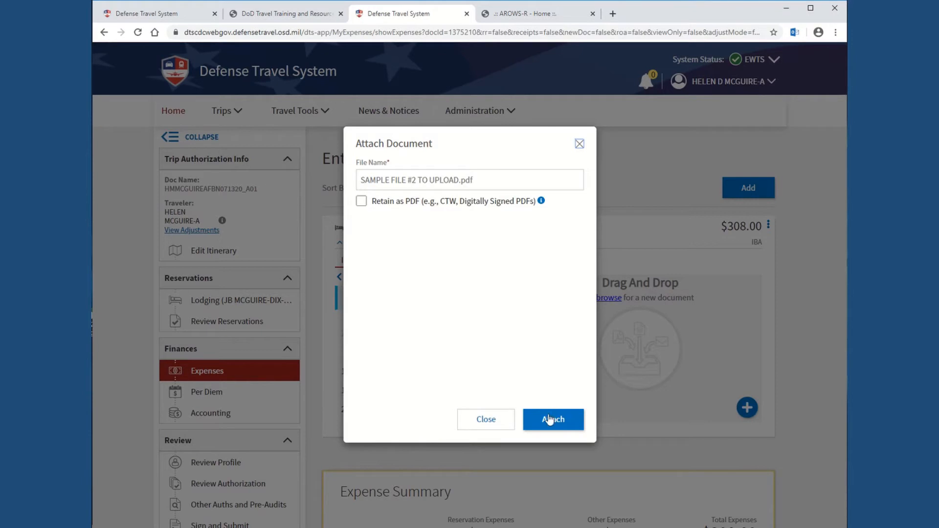
# Step: Attach SAMPLE FILE #2 TO UPLOAD.pdf to the lodging expense and collapse its $308.00 details
pyautogui.click(552, 419)
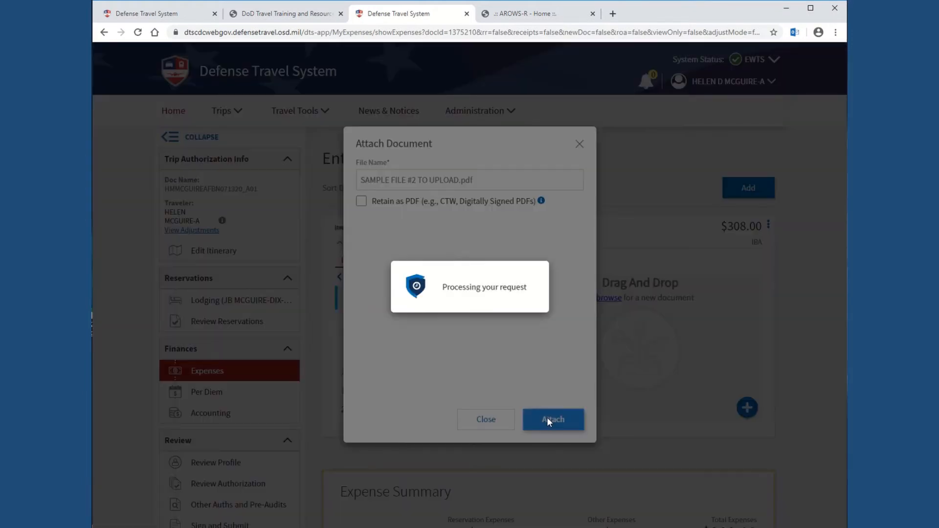
pyautogui.click(552, 420)
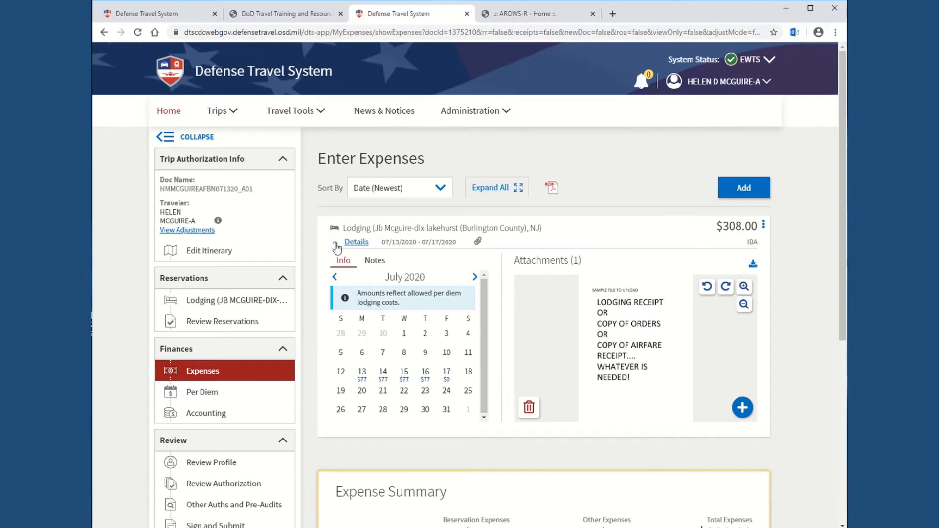
pyautogui.click(356, 241)
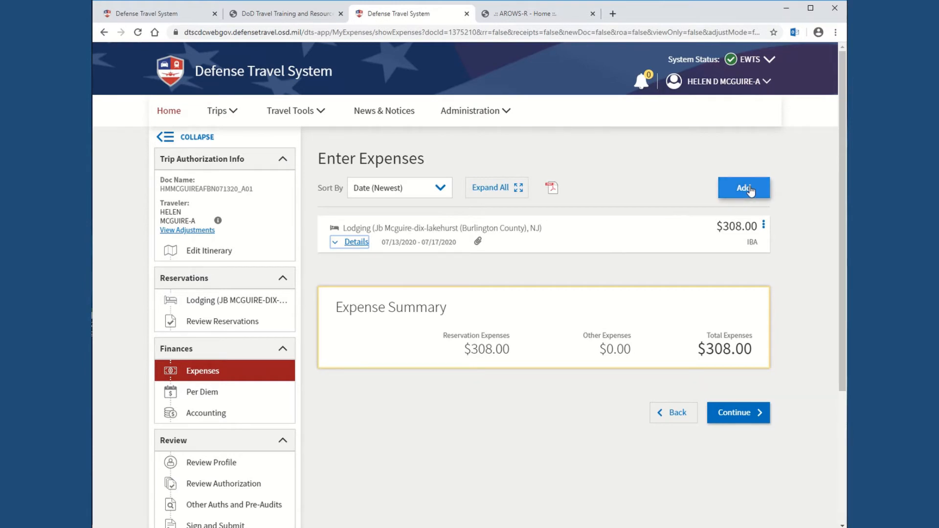
# Step: Start a new expense, browse Lodging Expenses, then show the Mileage Expenses types
pyautogui.click(744, 188)
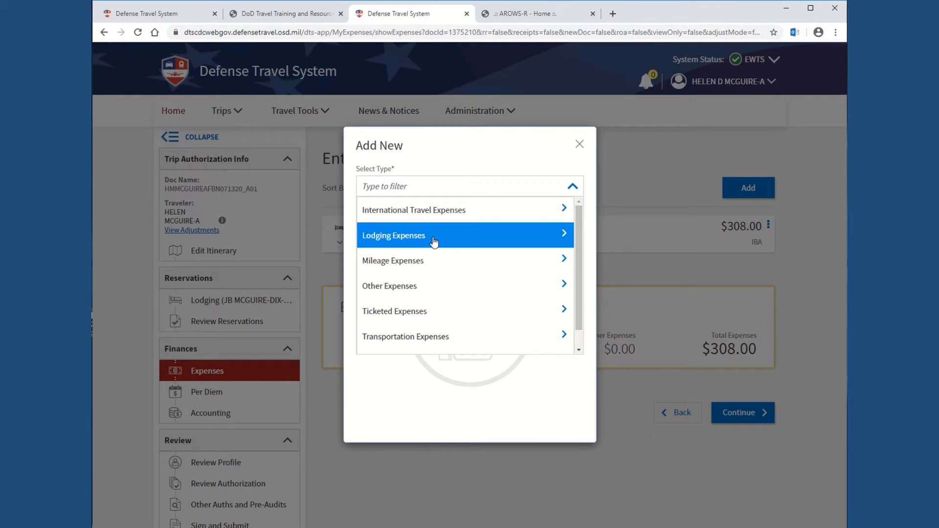
pyautogui.moveTo(562, 249)
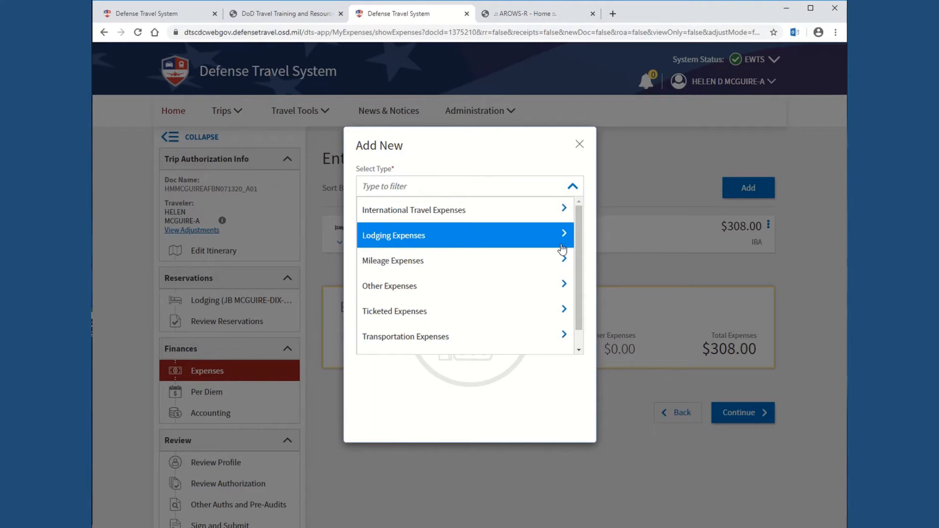
pyautogui.click(393, 236)
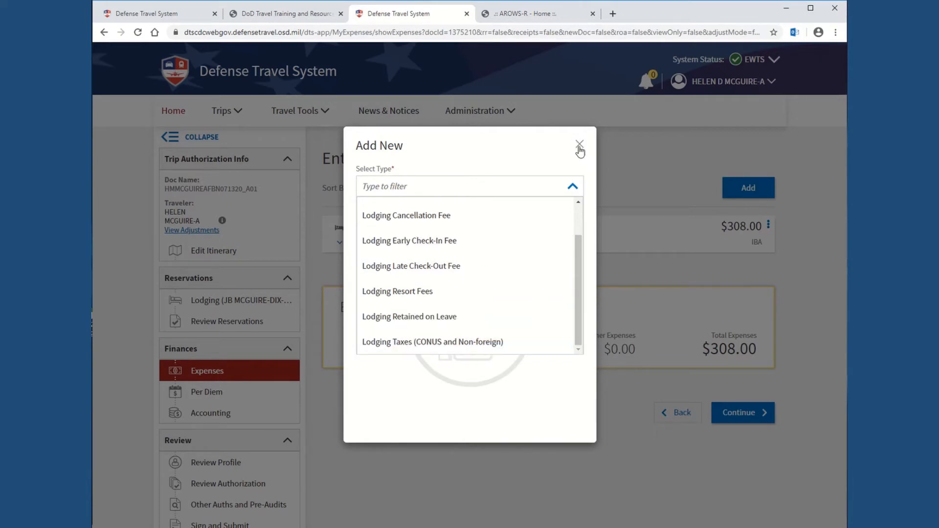
pyautogui.moveTo(572, 193)
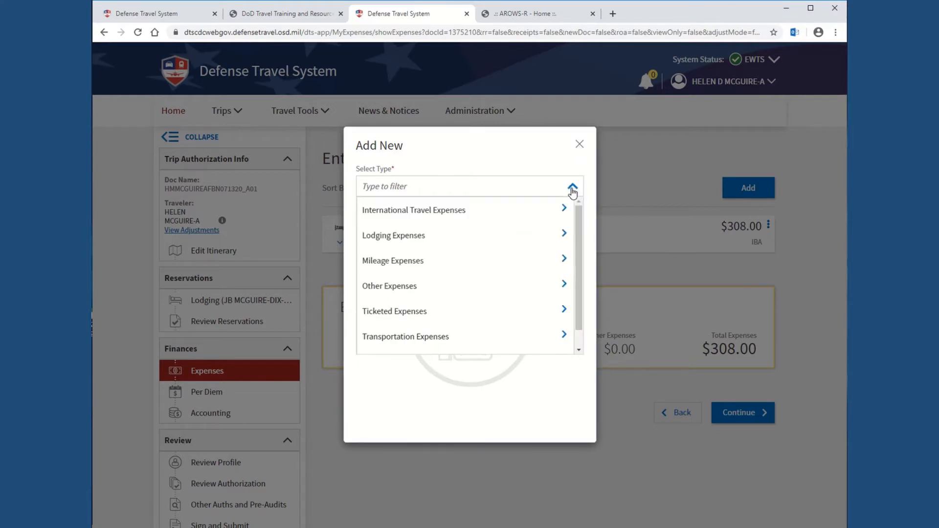
pyautogui.click(393, 260)
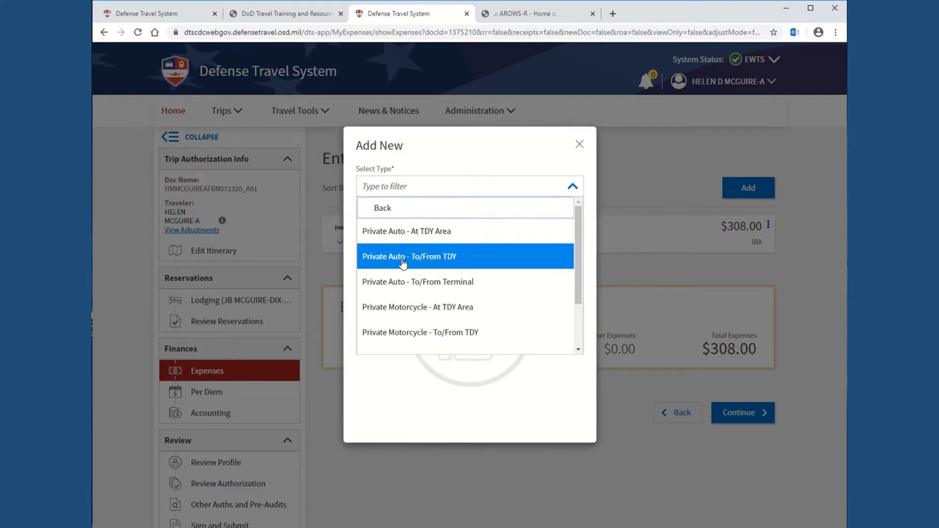
pyautogui.moveTo(426, 258)
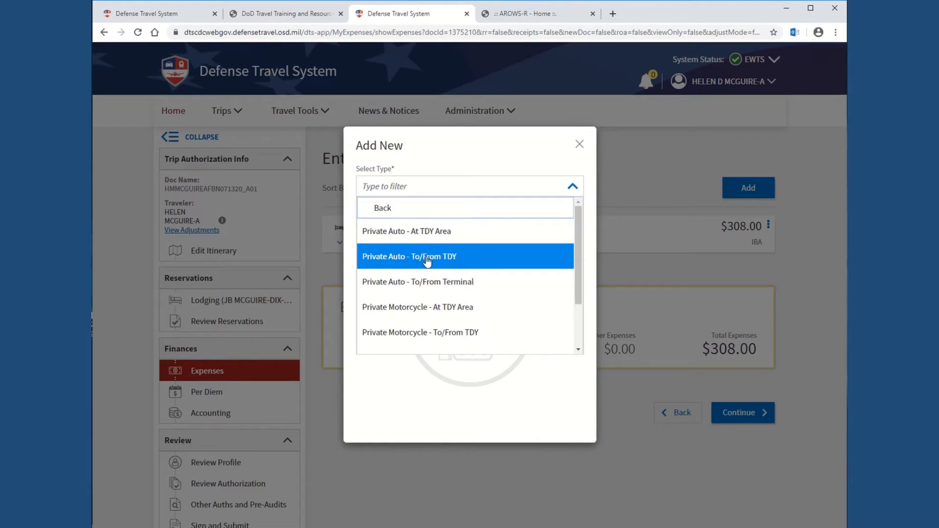
pyautogui.moveTo(437, 262)
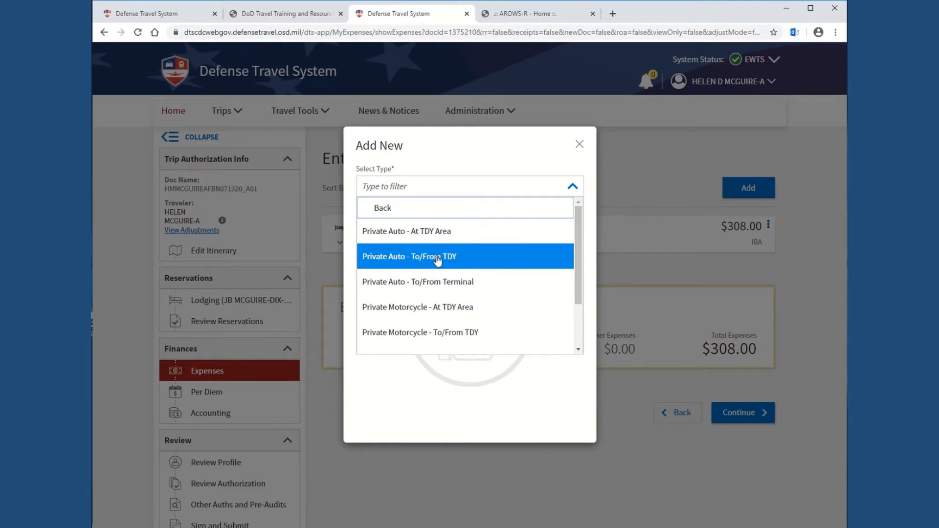
pyautogui.moveTo(453, 281)
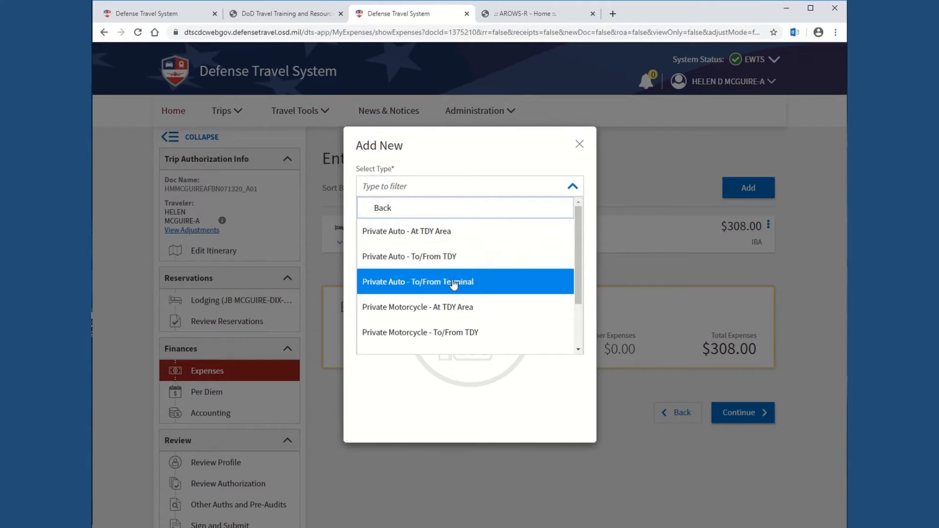
pyautogui.moveTo(494, 286)
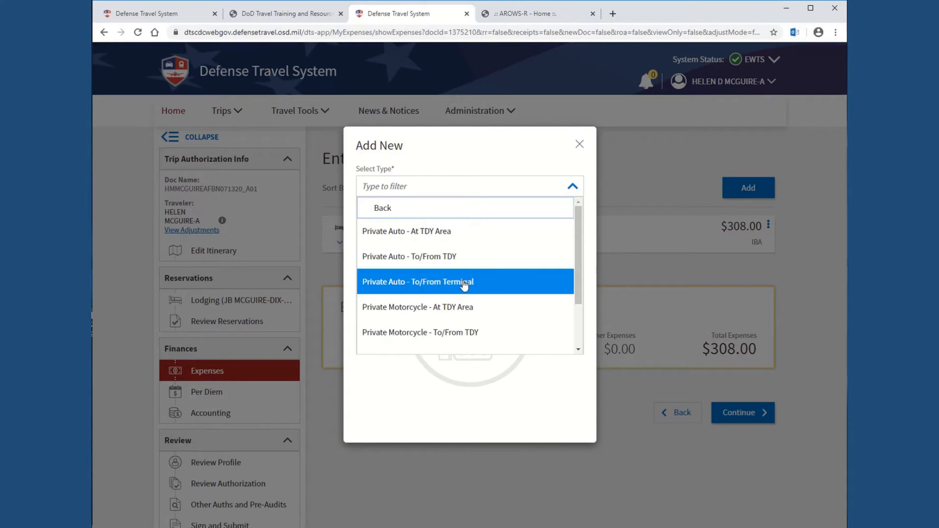
pyautogui.moveTo(409, 256)
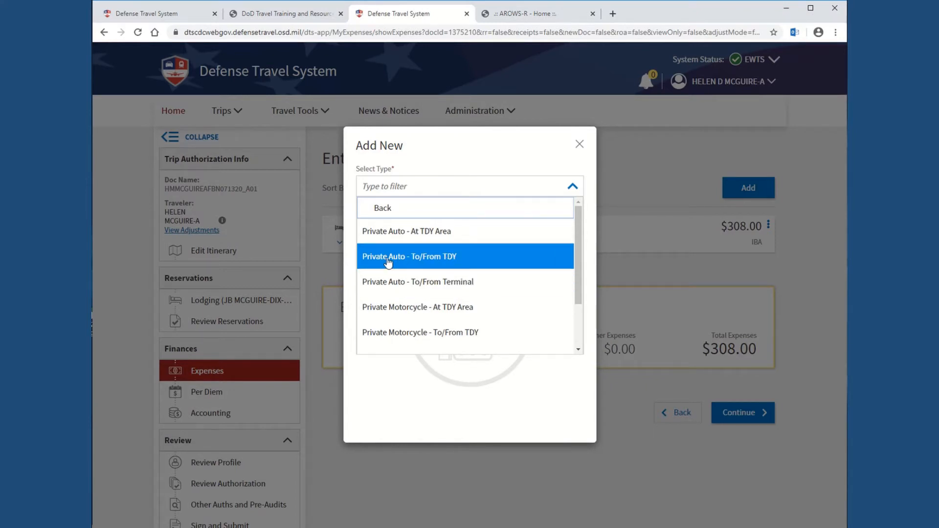
# Step: Choose Private Auto - To/From TDY with start location Hampton, VA
pyautogui.click(409, 257)
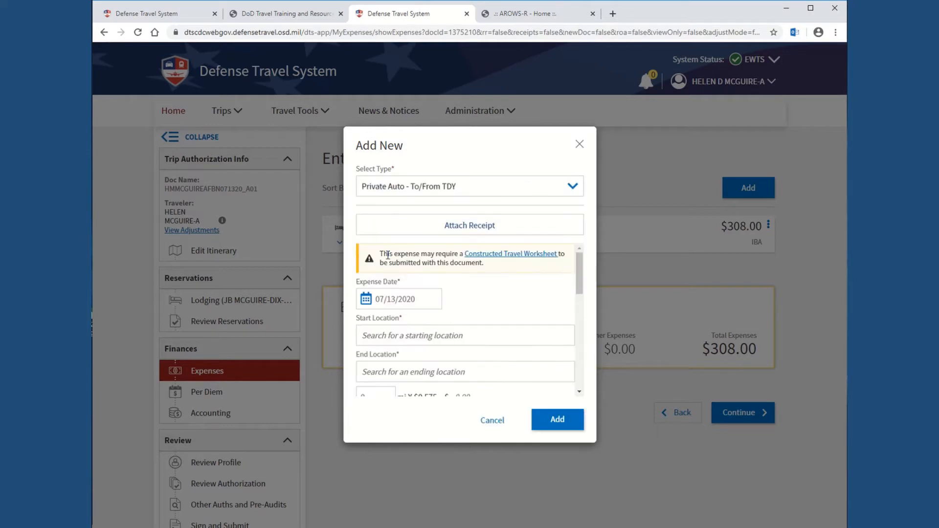
pyautogui.moveTo(417, 303)
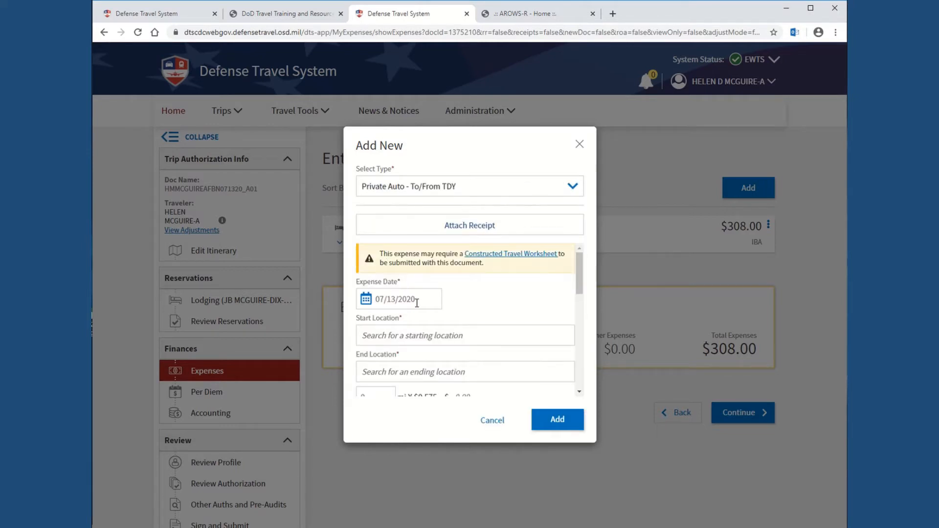
pyautogui.click(464, 334)
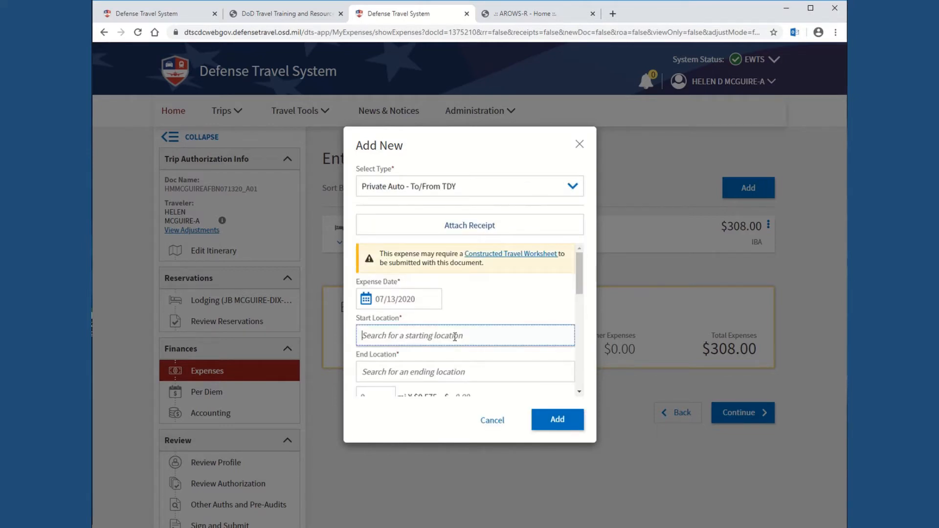
pyautogui.write('H')
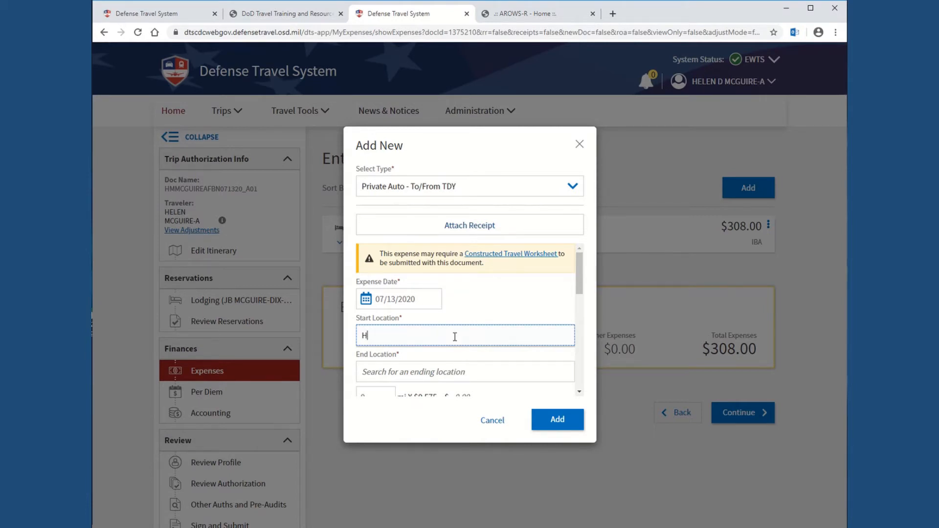
pyautogui.write('ampton, VA')
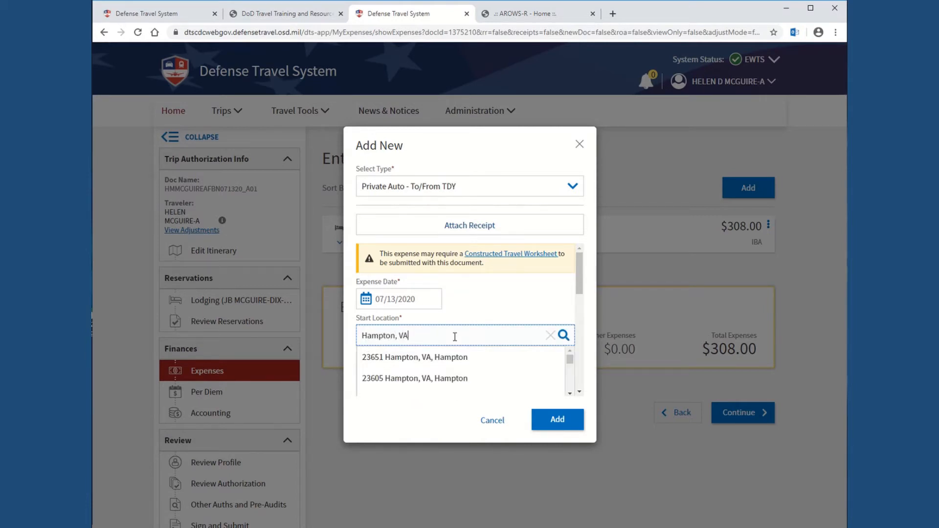
pyautogui.click(414, 357)
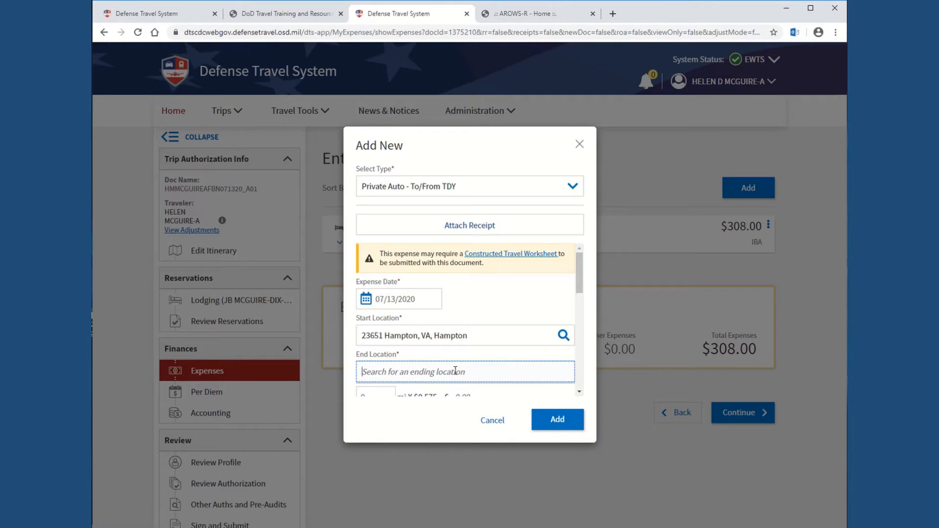
# Step: Set end location 08641 Joint Base MDL, NJ and add the 304 mi, $174.80 expense
pyautogui.write('08641')
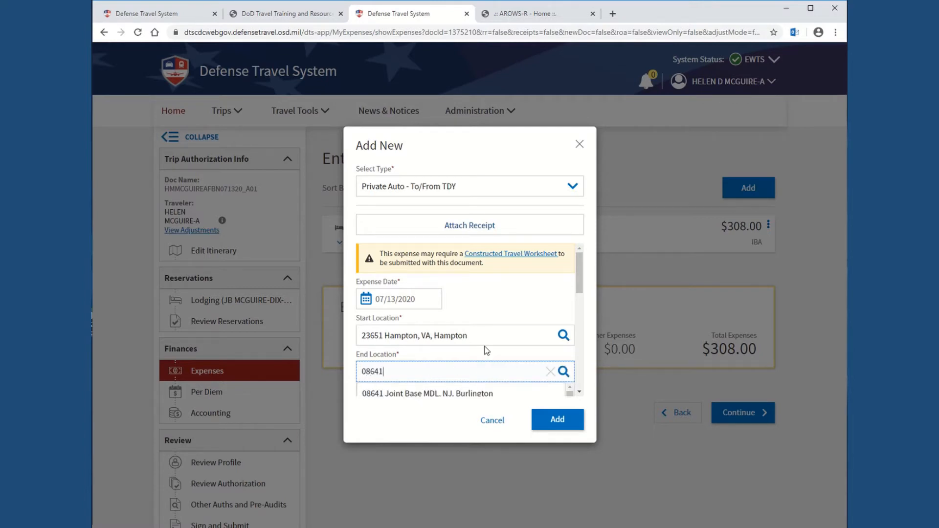
pyautogui.click(427, 393)
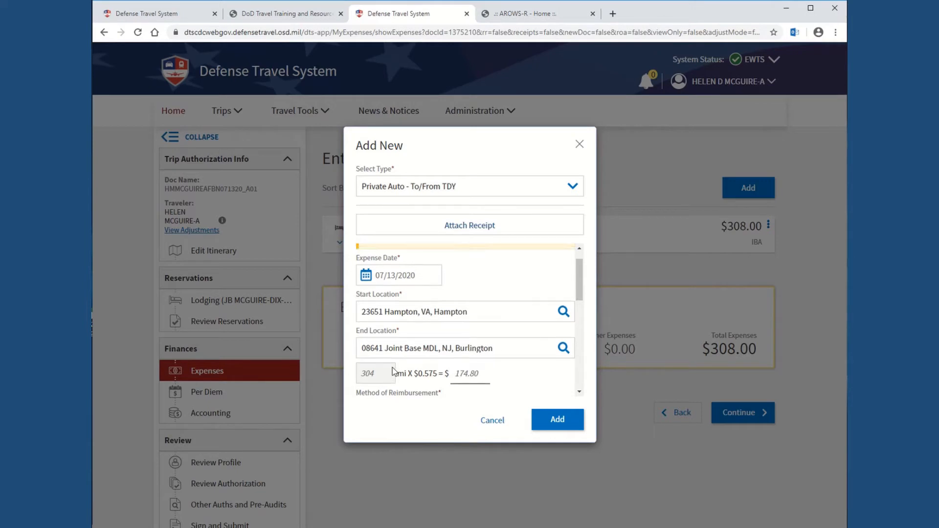
pyautogui.scroll(-3)
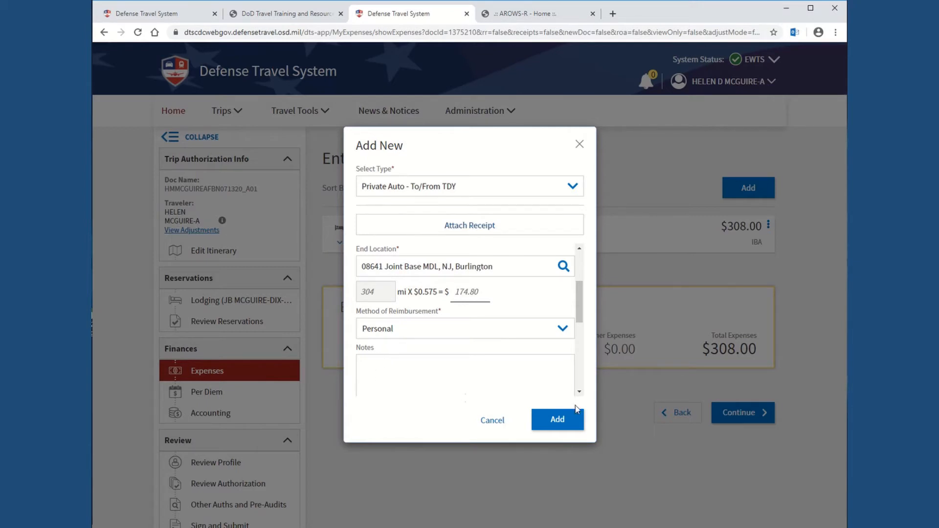
pyautogui.click(556, 420)
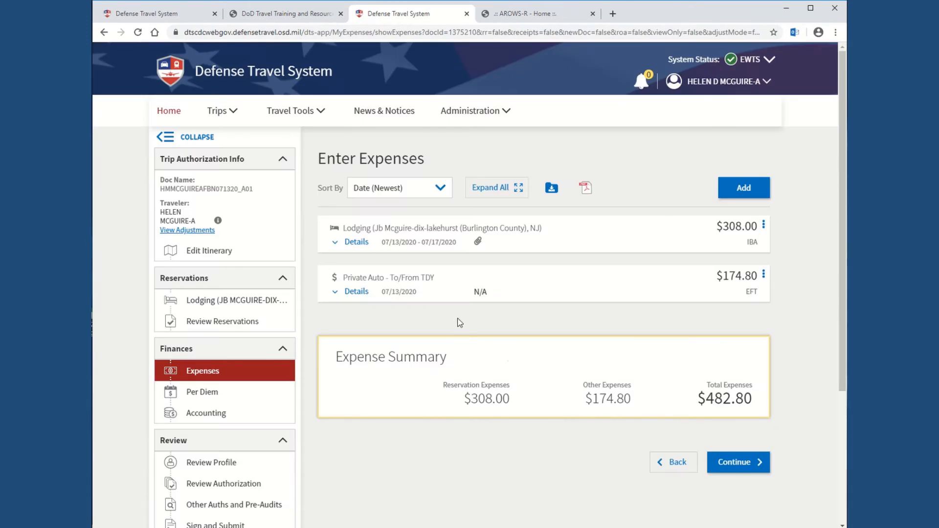
pyautogui.moveTo(602, 282)
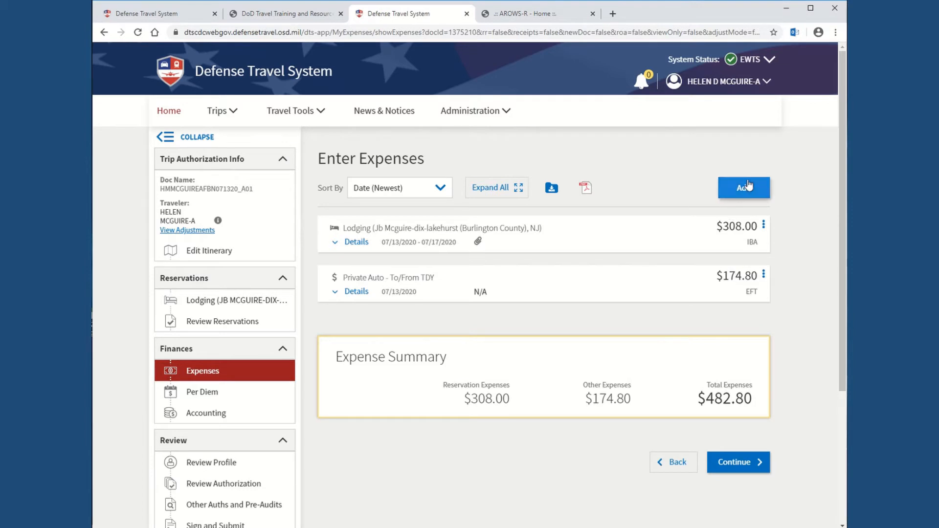
# Step: Start another Mileage expense, Private Auto - To/From TDY, dated 07/17/2020
pyautogui.click(744, 187)
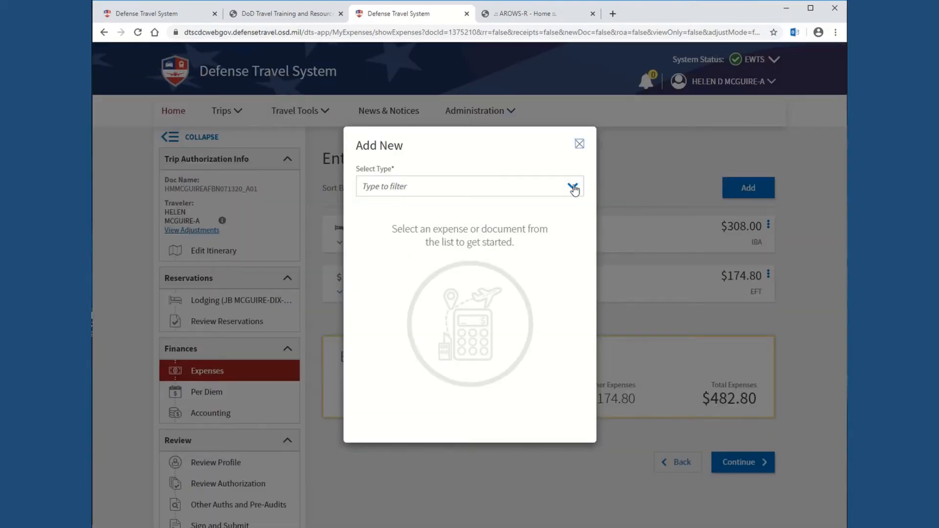
pyautogui.click(572, 186)
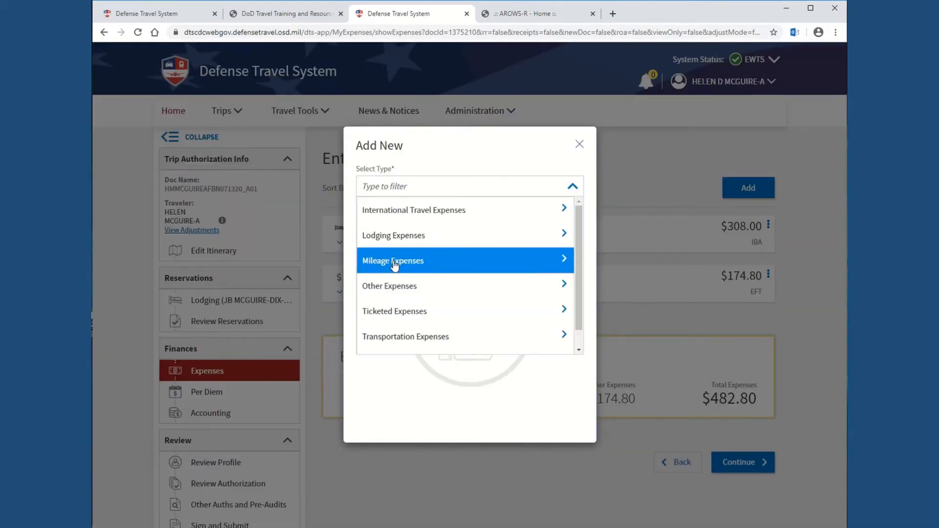
pyautogui.click(393, 261)
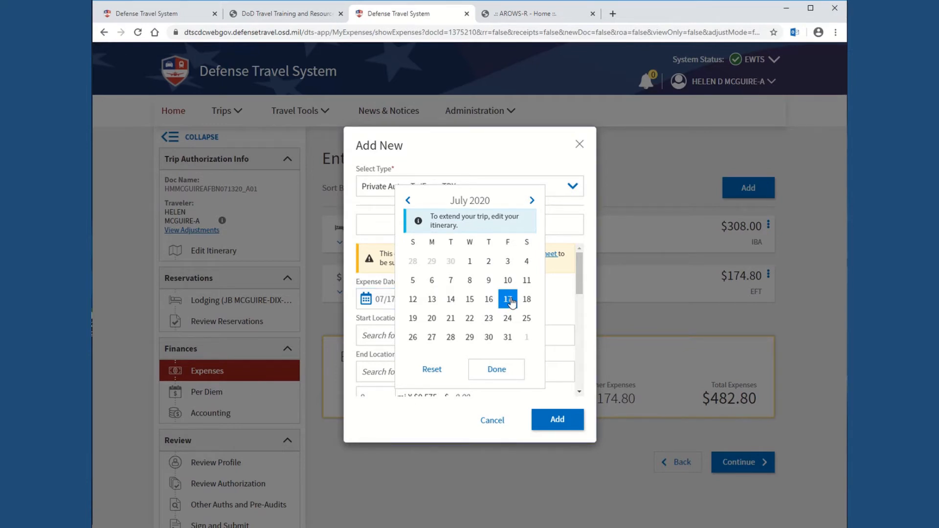
pyautogui.click(496, 369)
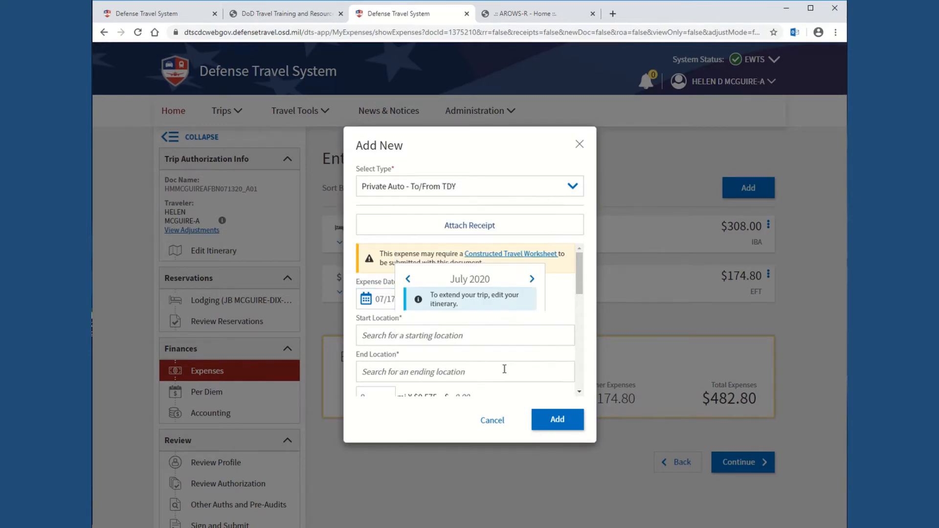
# Step: Set start 08641 Joint Base MDL and end Hampton, adding the $174.23 return mileage expense
pyautogui.write('0')
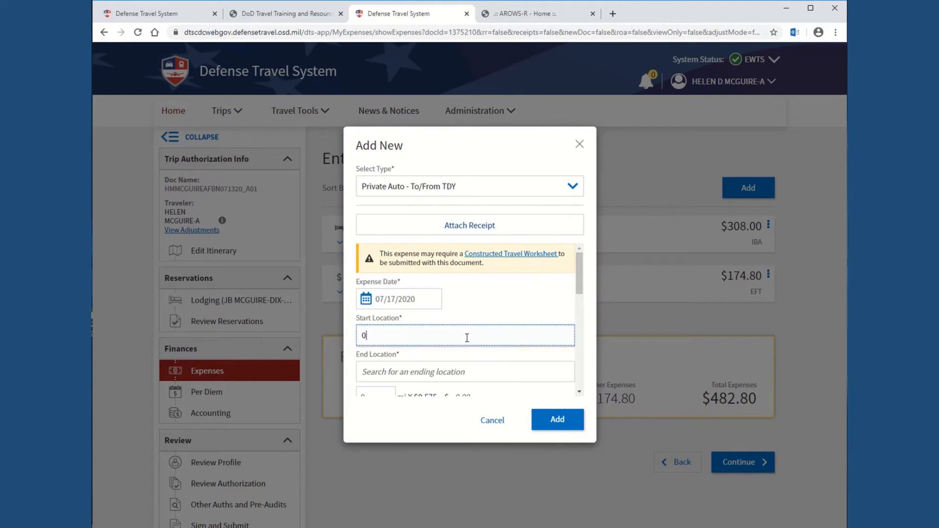
pyautogui.write('8641')
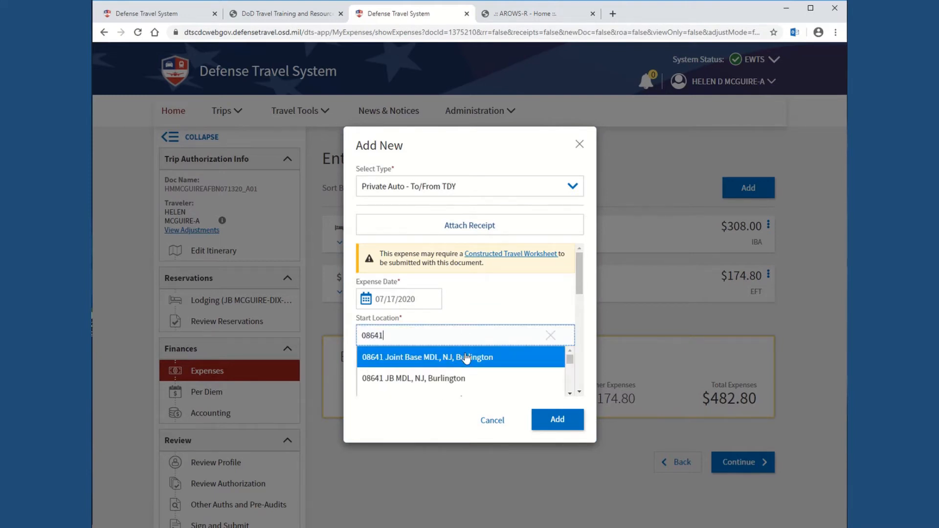
pyautogui.click(426, 357)
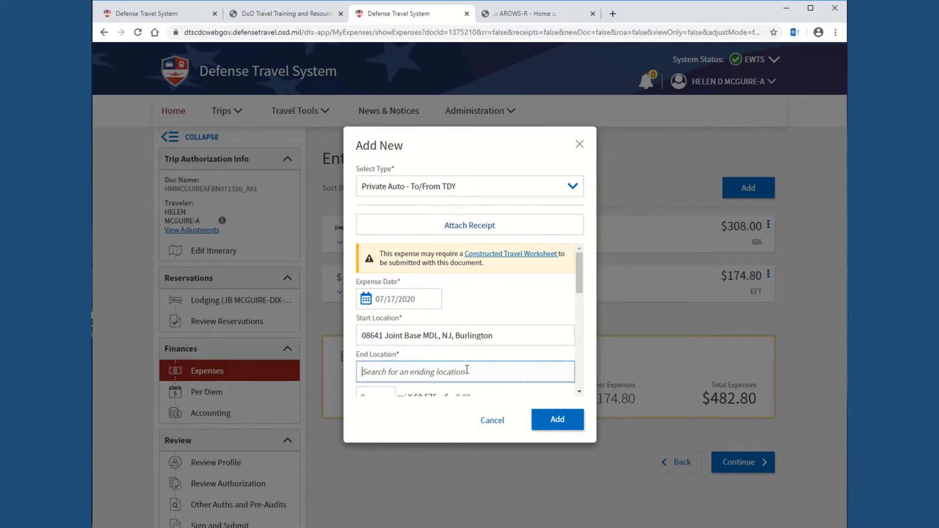
pyautogui.write('hampton')
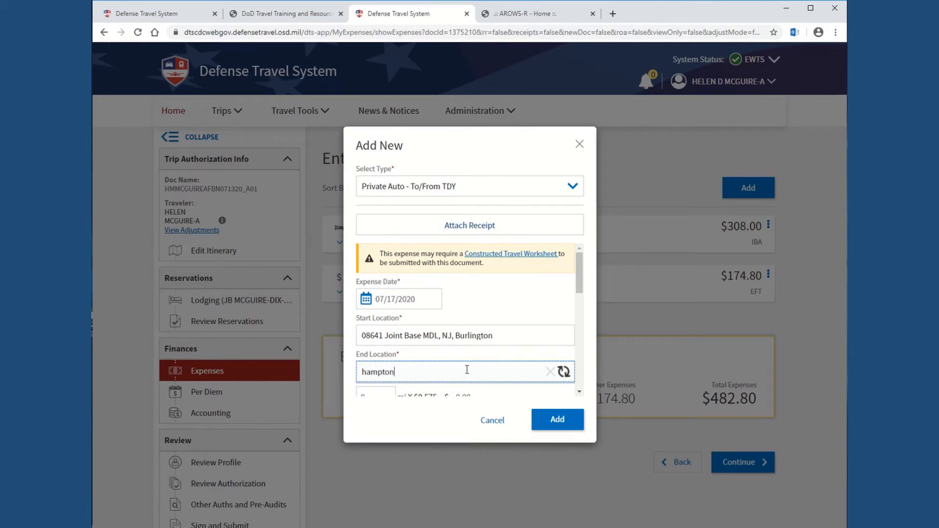
pyautogui.click(564, 372)
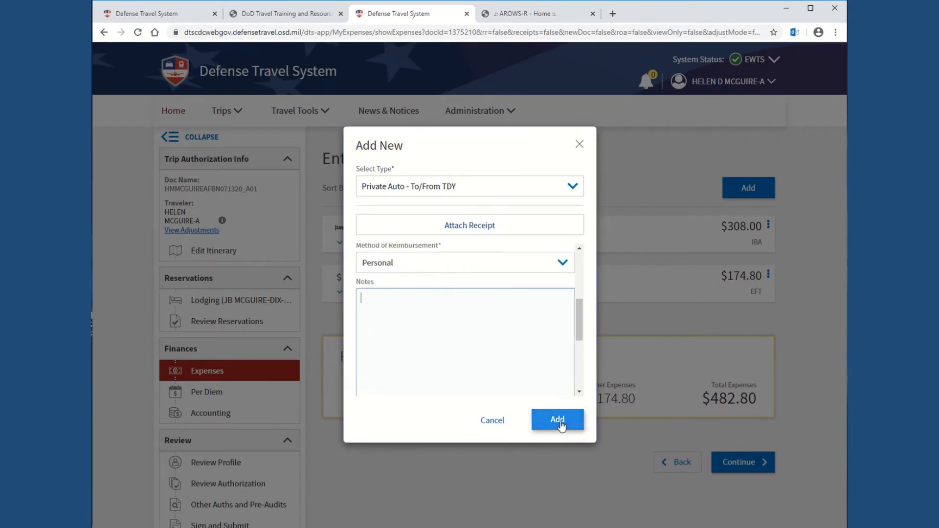
pyautogui.click(556, 420)
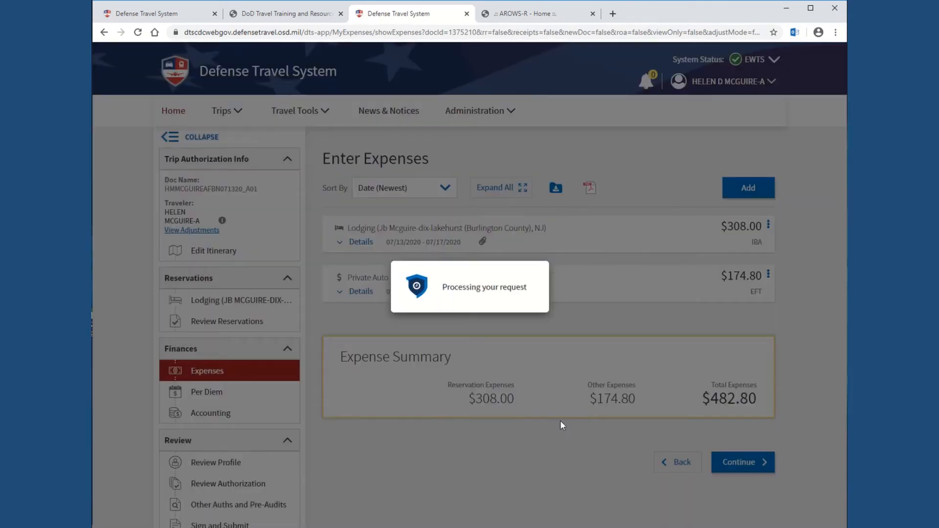
pyautogui.click(744, 188)
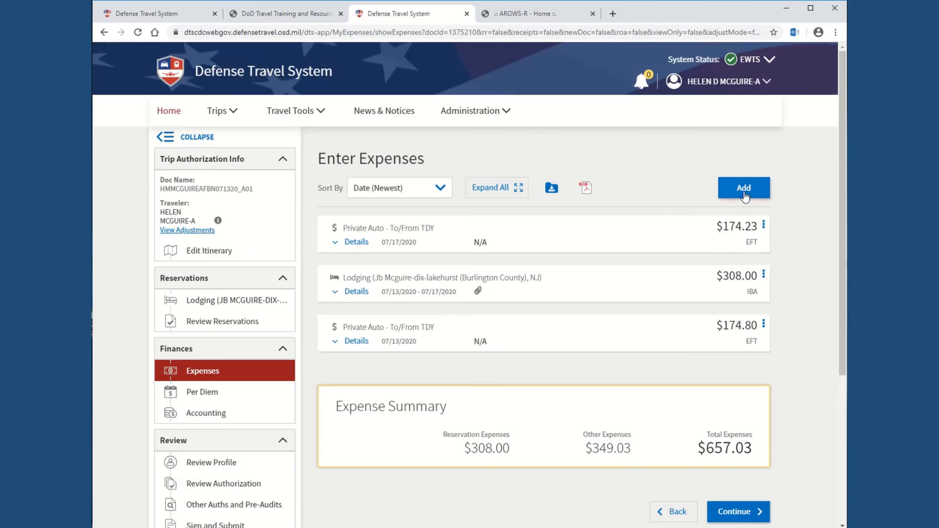
# Step: Start a new expense of type Tolls/Ferry Fees
pyautogui.click(743, 188)
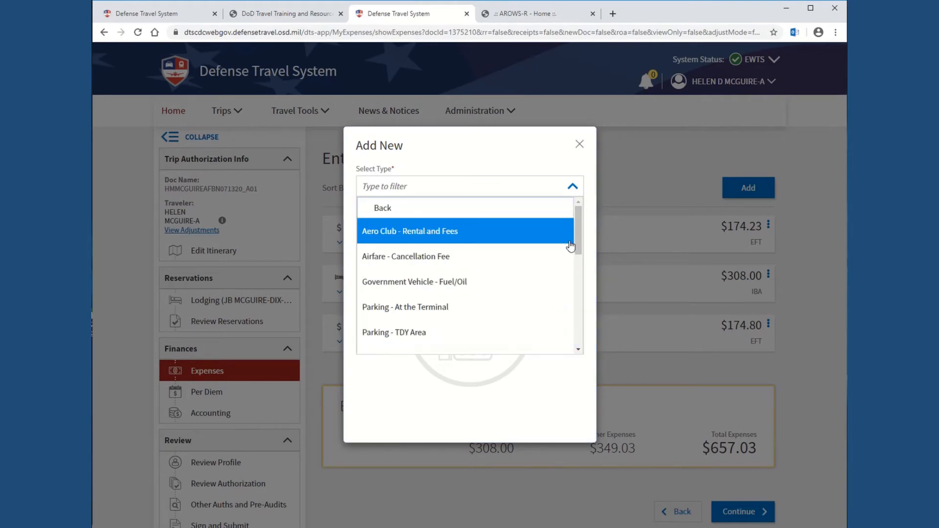
pyautogui.scroll(-3)
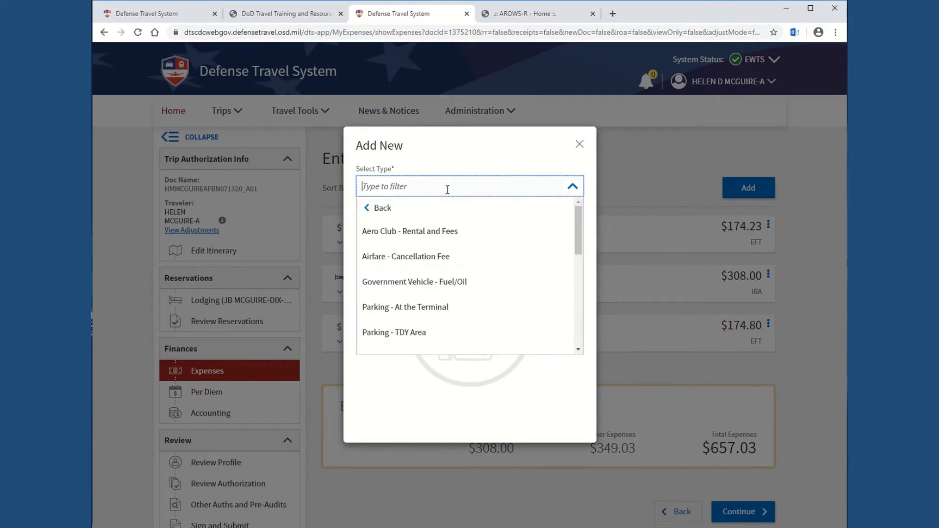
pyautogui.write('Tolls')
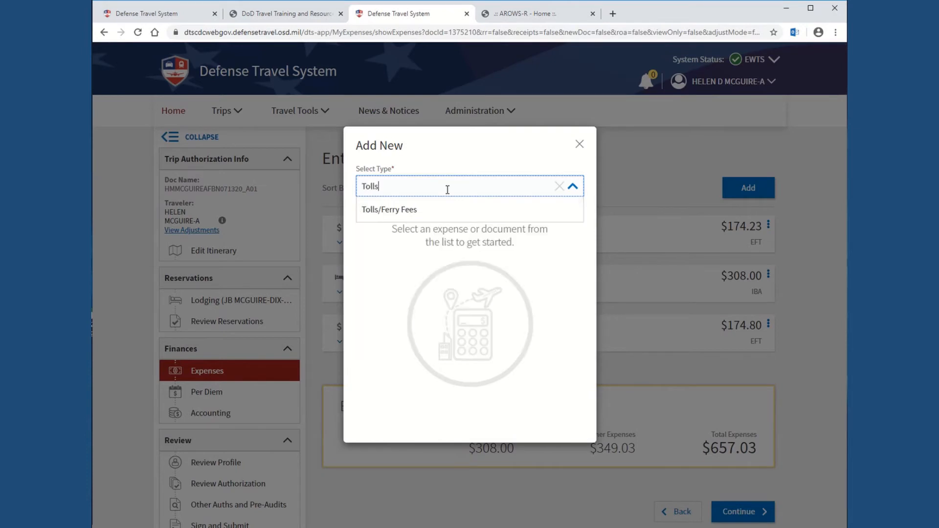
pyautogui.click(388, 209)
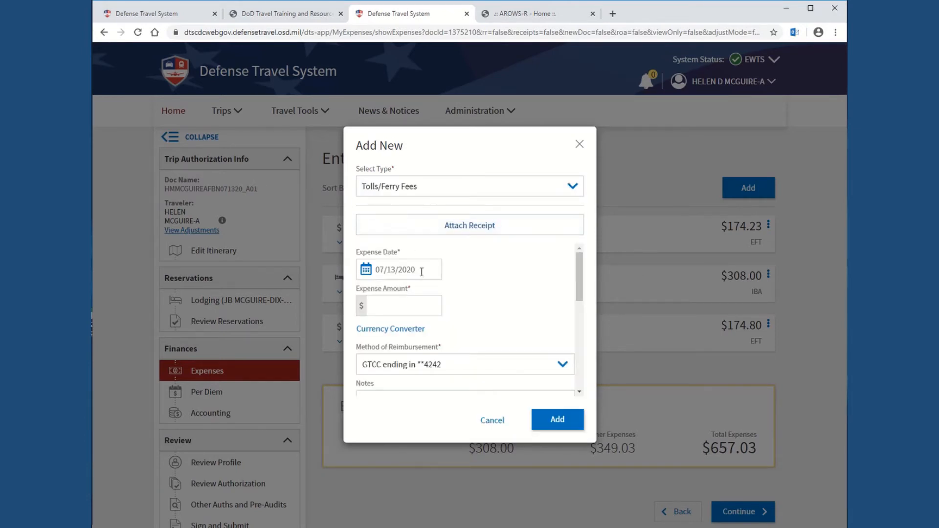
# Step: Enter $22.00 with Personal reimbursement and an EZ note, adding the 07/13/2020 toll expense
pyautogui.click(398, 305)
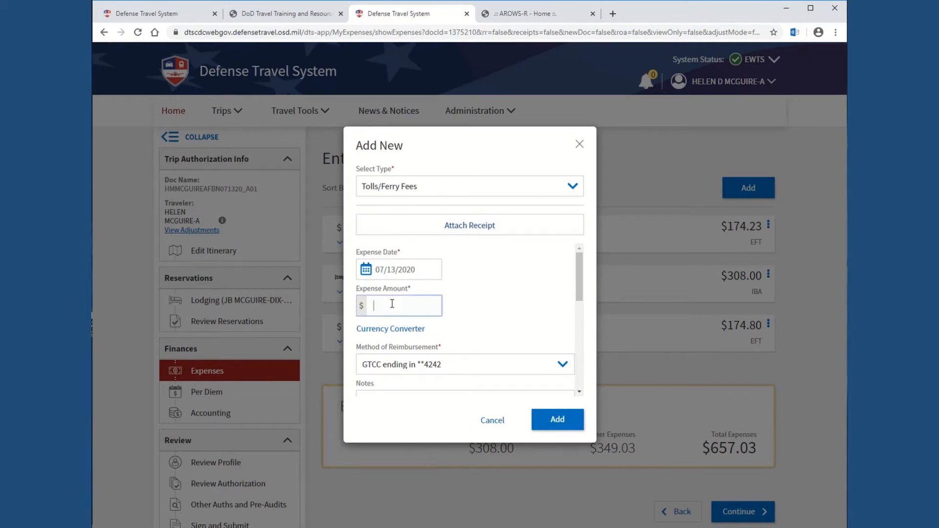
pyautogui.write('22.00')
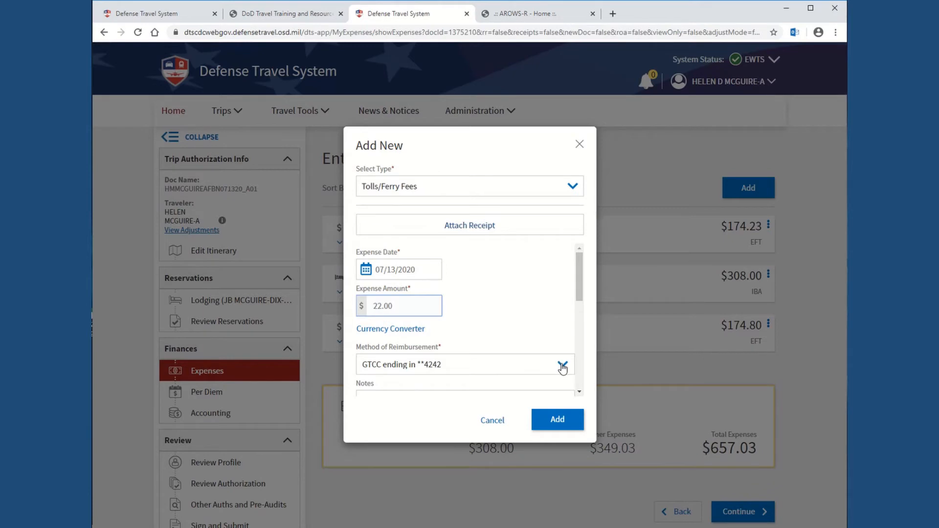
pyautogui.click(562, 364)
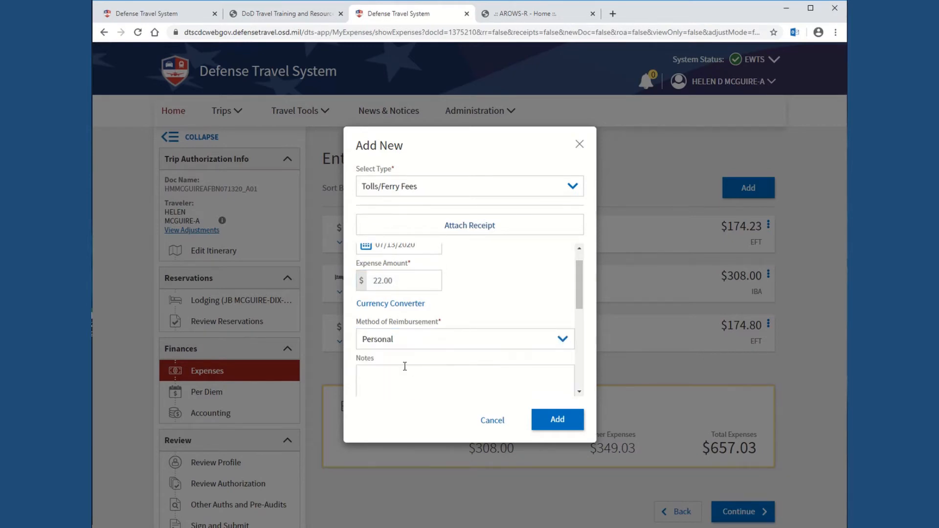
pyautogui.click(399, 374)
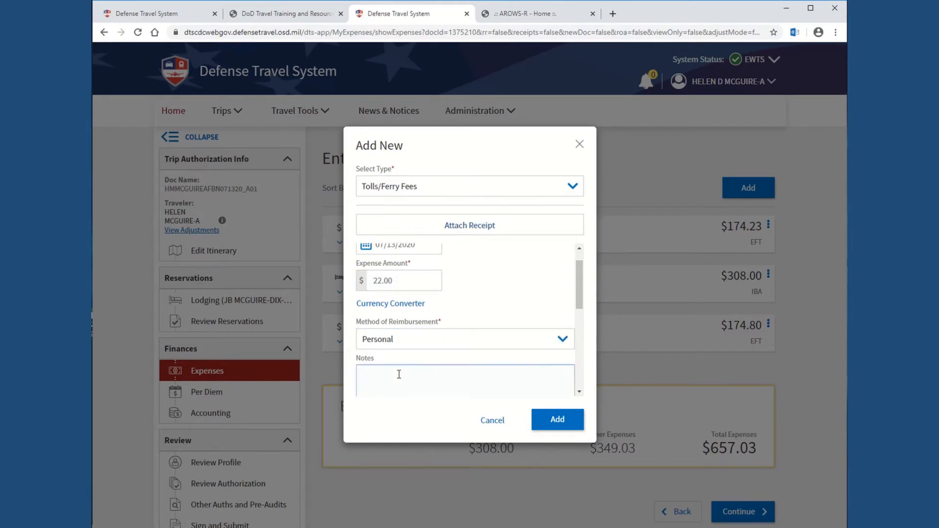
pyautogui.write('EZ Pass')
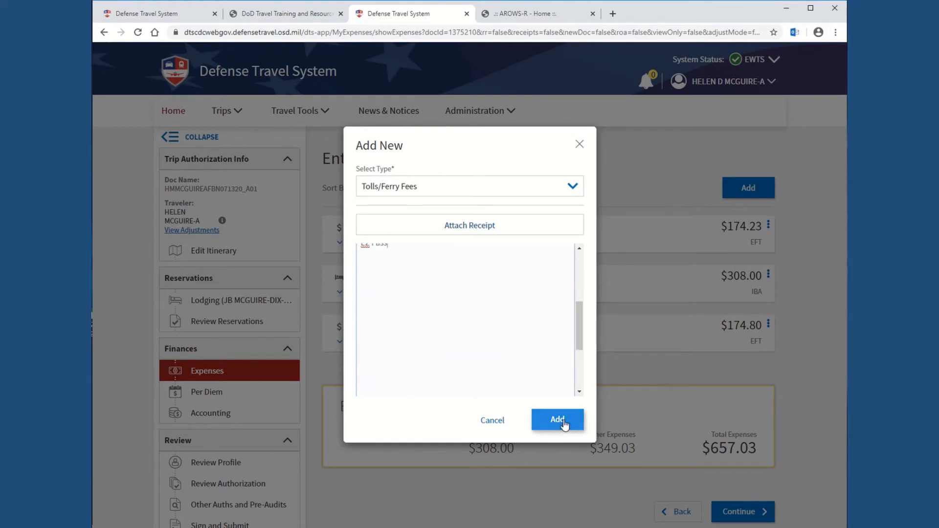
pyautogui.click(557, 420)
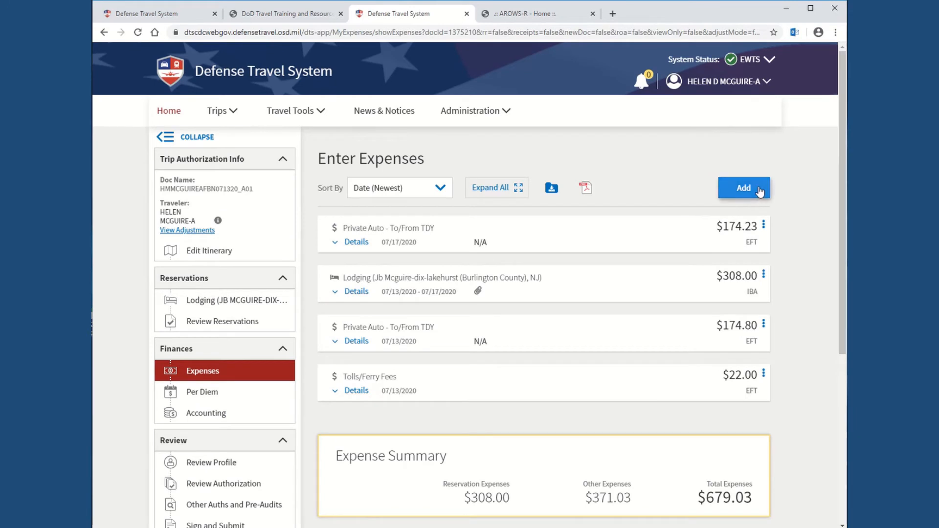
# Step: Start another Tolls/Ferry Fees expense dated 07/17/2020
pyautogui.click(743, 188)
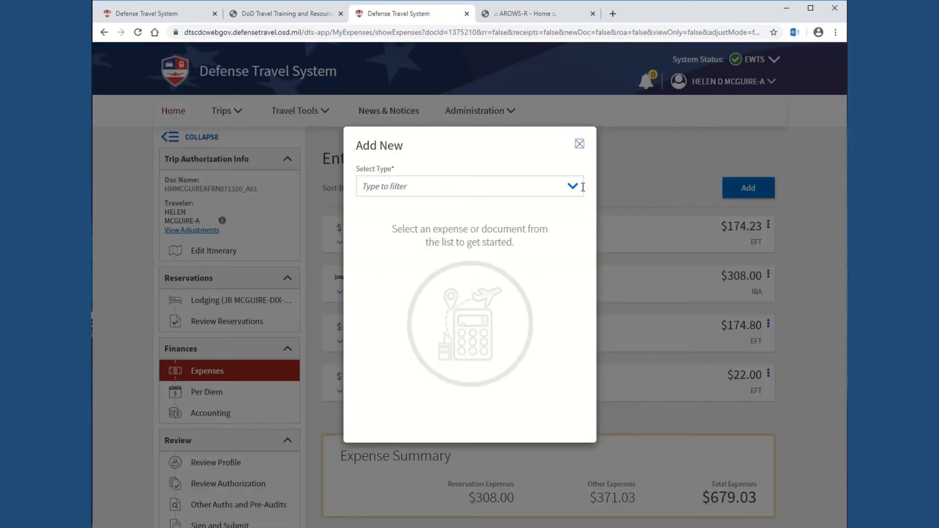
pyautogui.click(469, 186)
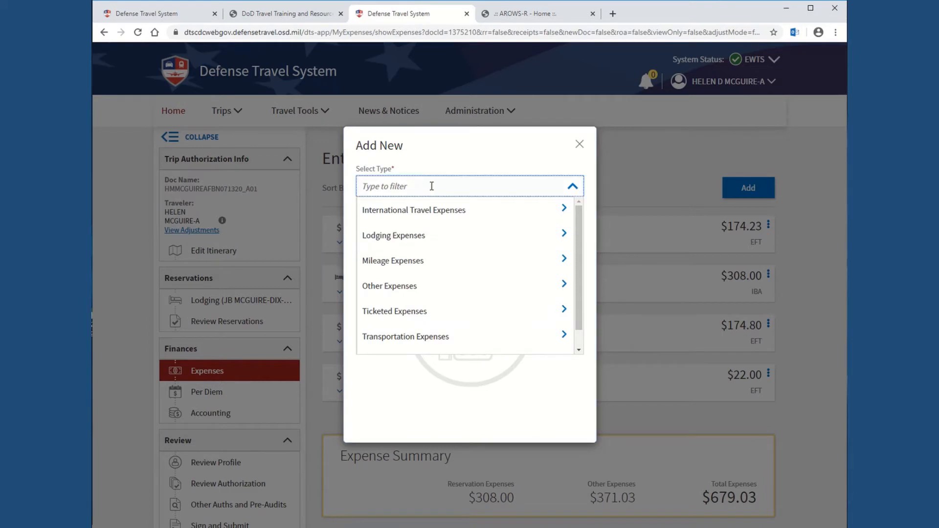
pyautogui.write('Tolls')
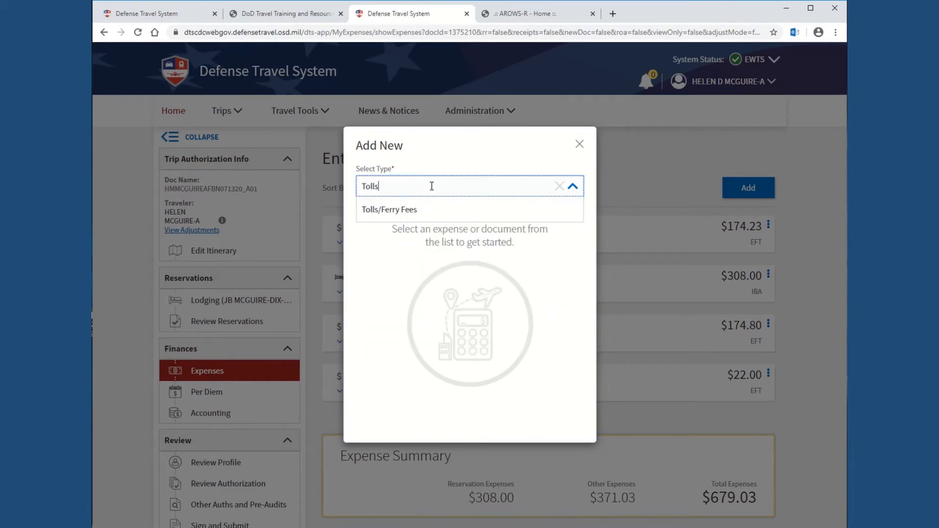
pyautogui.click(390, 210)
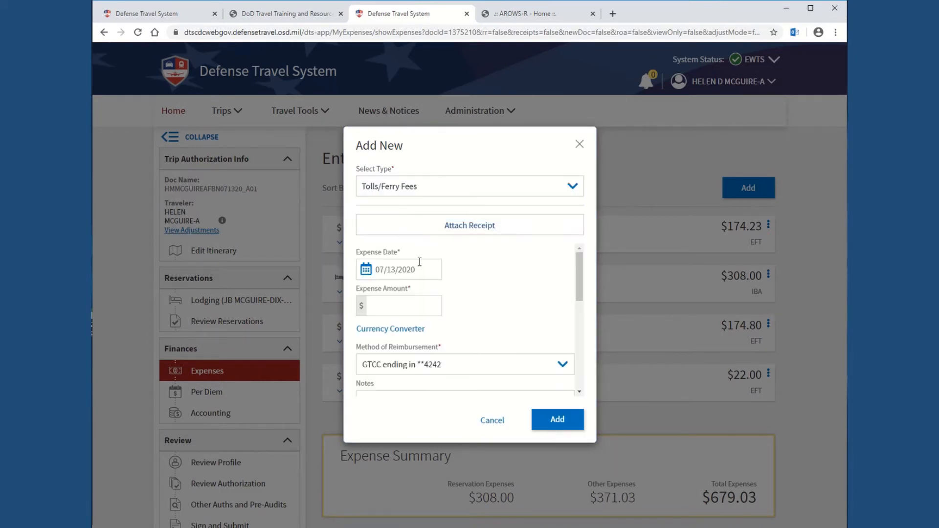
pyautogui.click(395, 269)
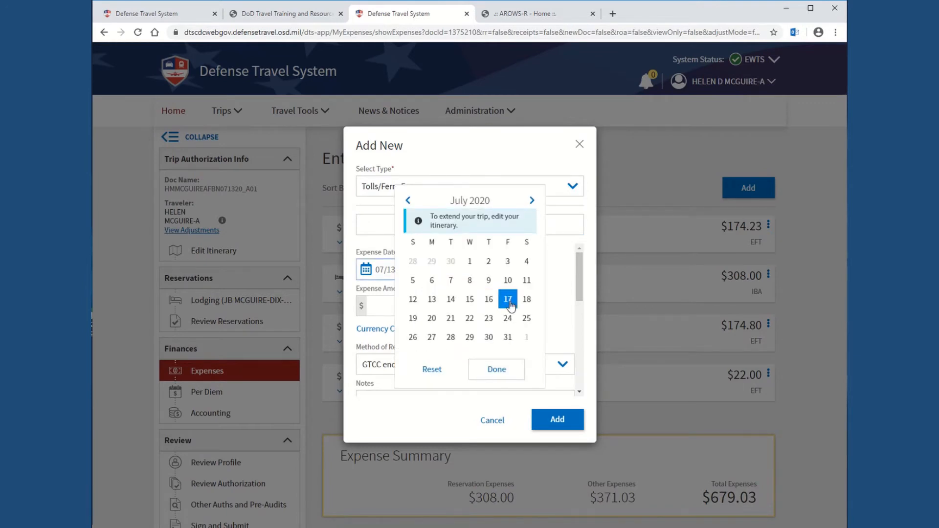
# Step: Enter $26.00, Personal reimbursement and the note EZ Pass, then add the toll expense
pyautogui.click(507, 299)
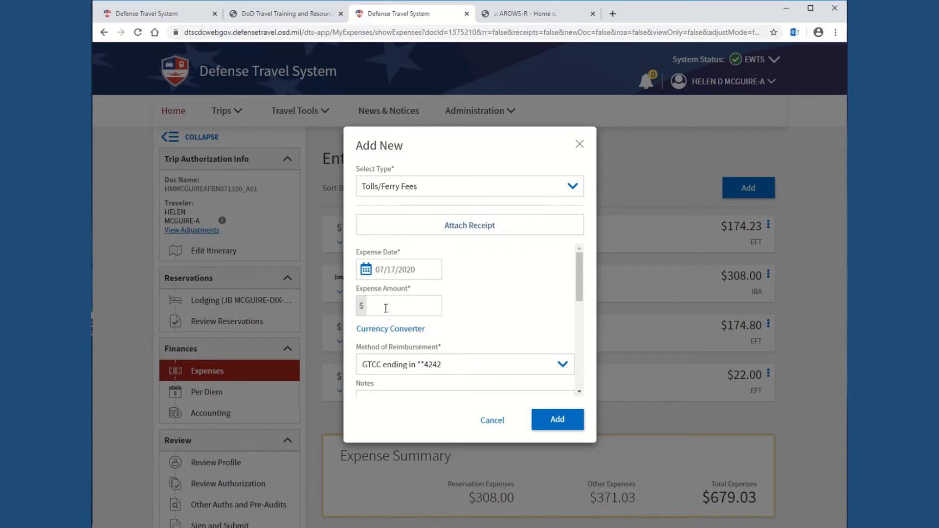
pyautogui.write('26.00')
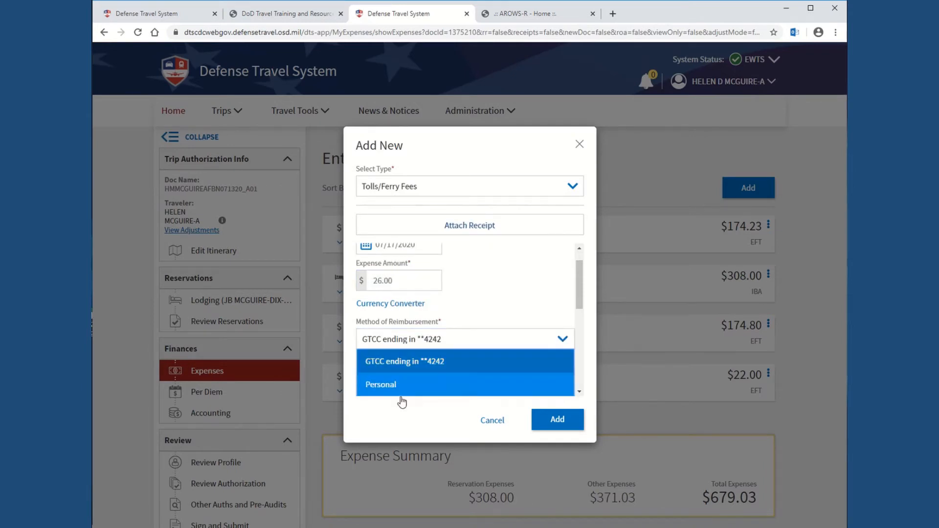
pyautogui.click(380, 385)
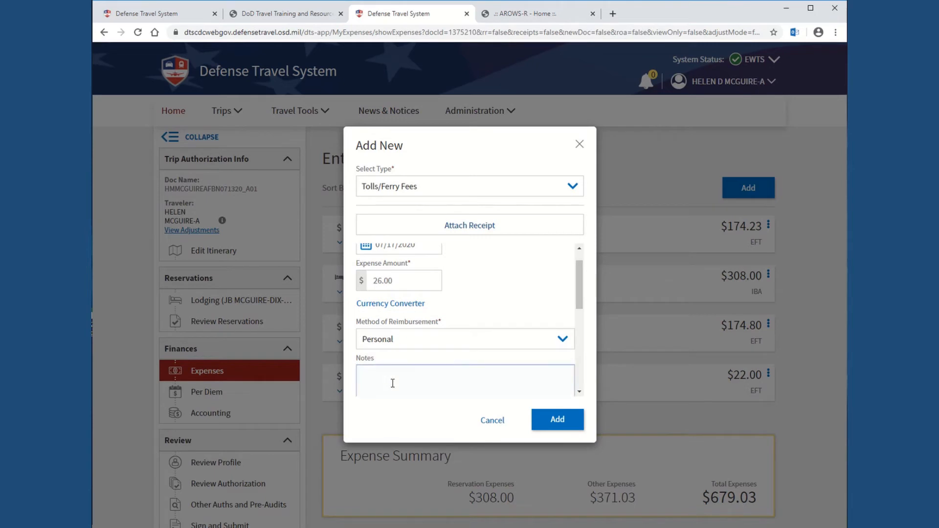
pyautogui.write('EZ')
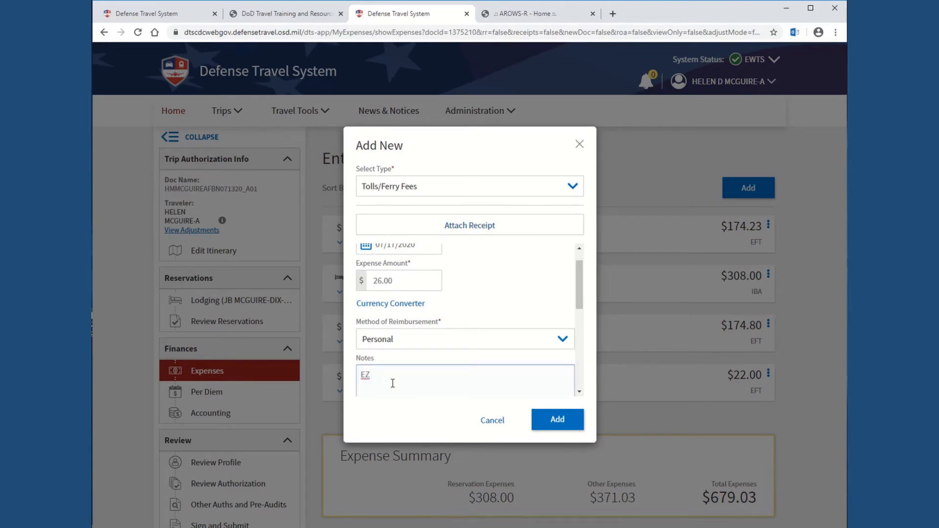
pyautogui.write('Pass')
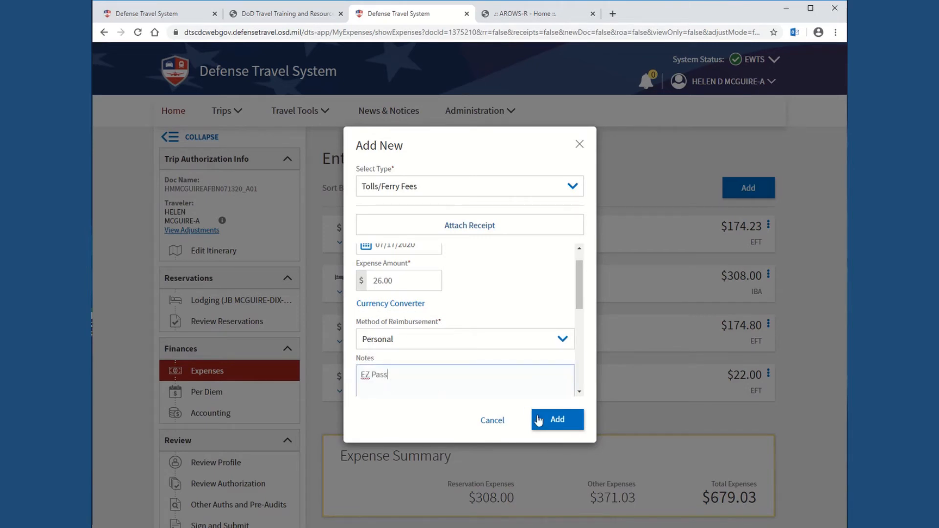
pyautogui.click(557, 420)
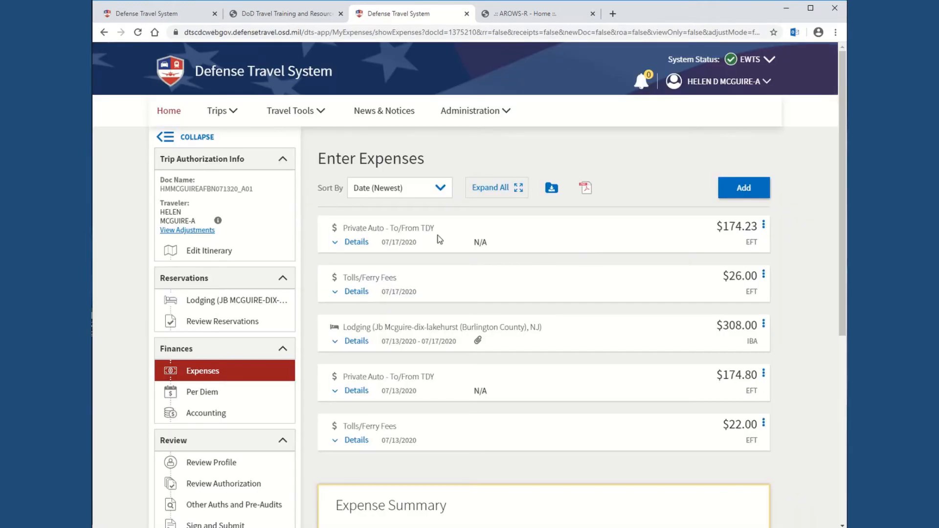
pyautogui.moveTo(622, 344)
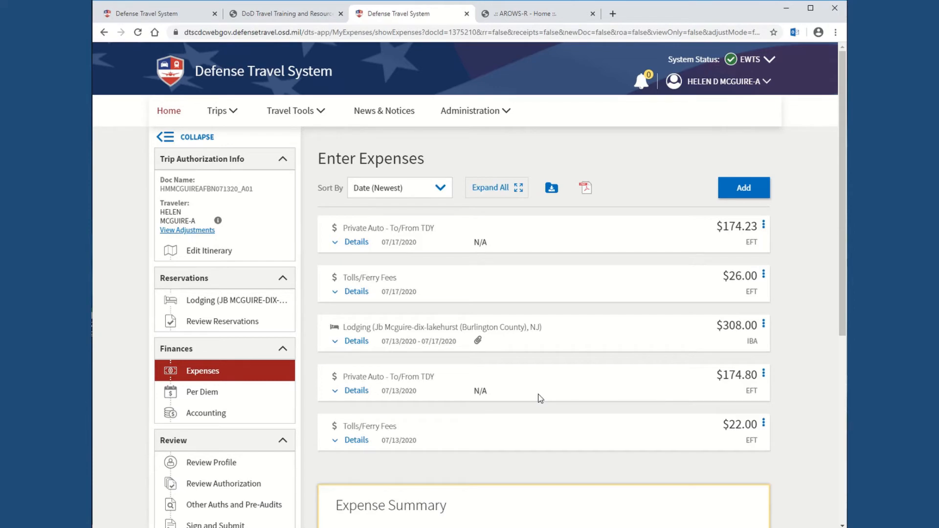
pyautogui.moveTo(552, 341)
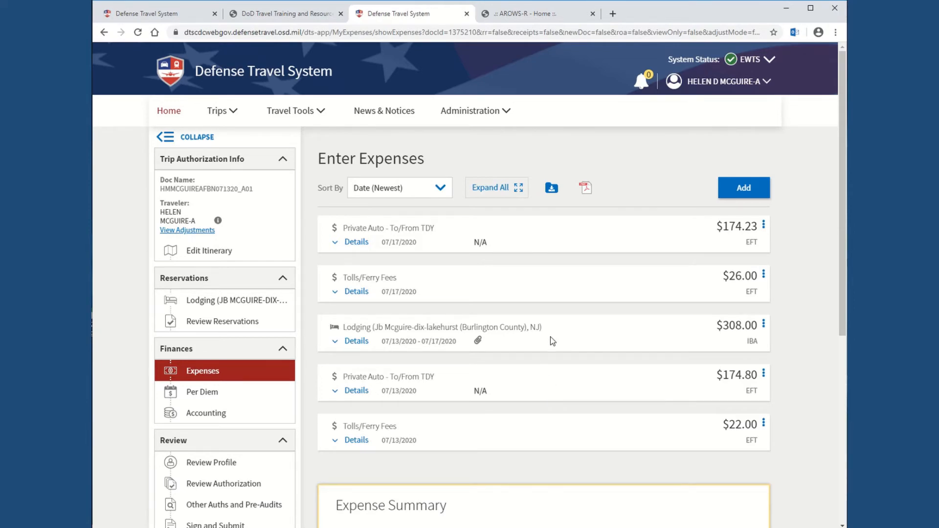
pyautogui.scroll(-3)
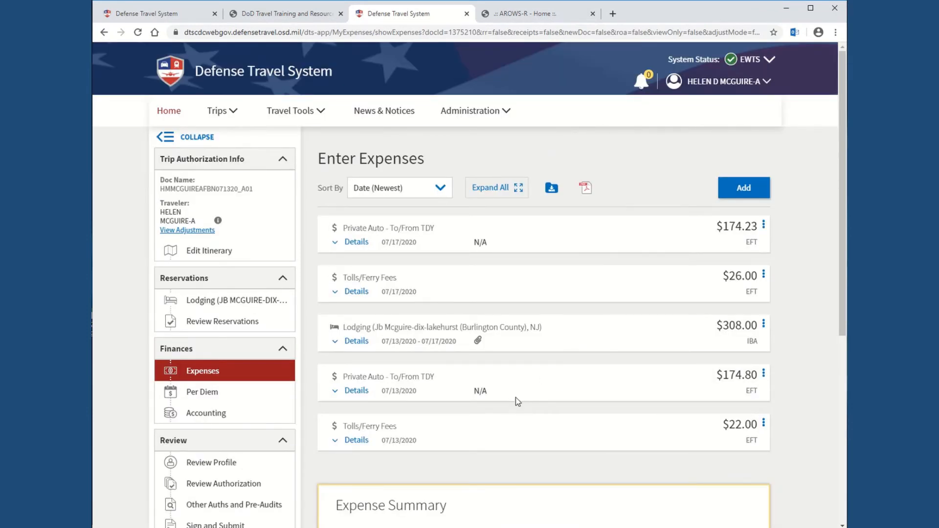
# Step: Start adding a new item and show the Documents category with Memo, Travel Orders and other types
pyautogui.click(744, 188)
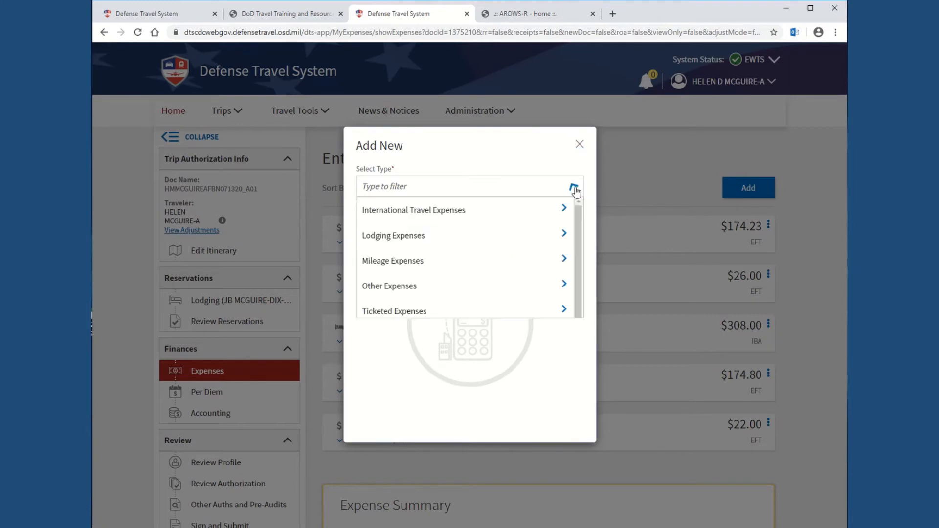
pyautogui.scroll(-3)
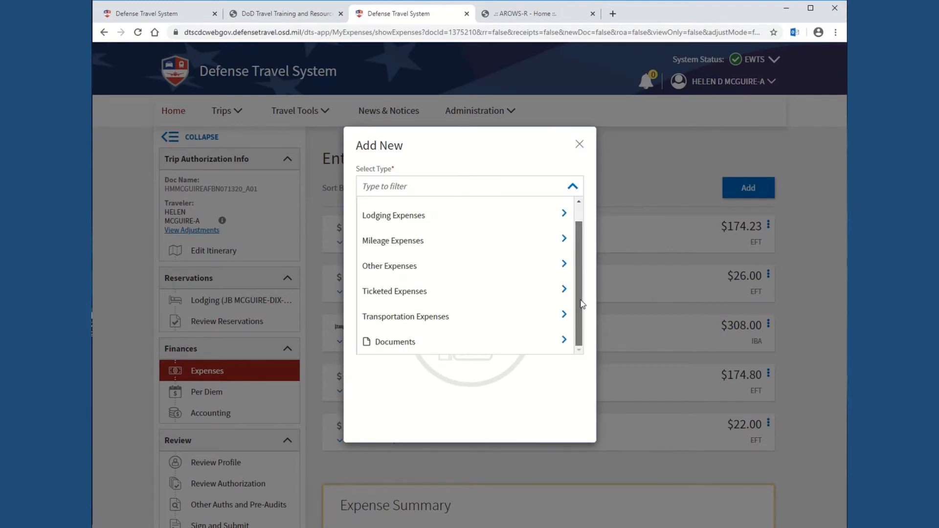
pyautogui.moveTo(395, 342)
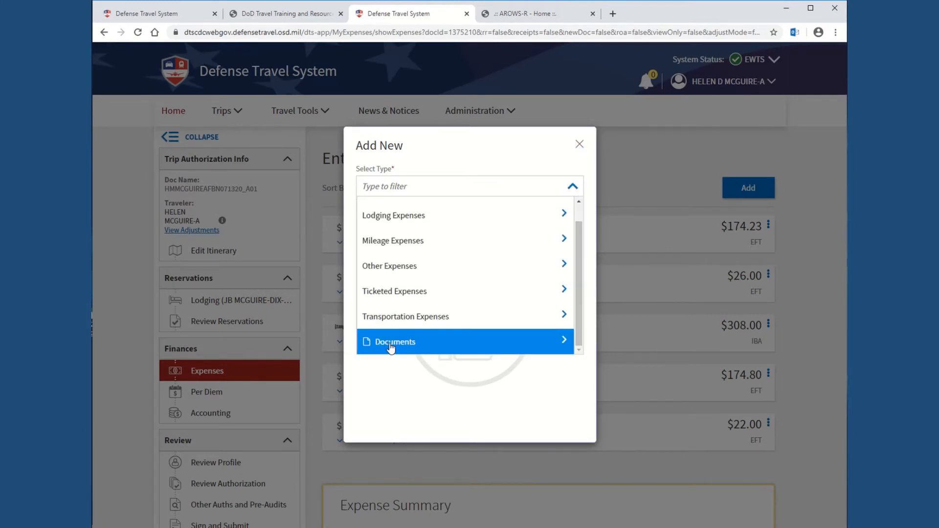
pyautogui.click(393, 342)
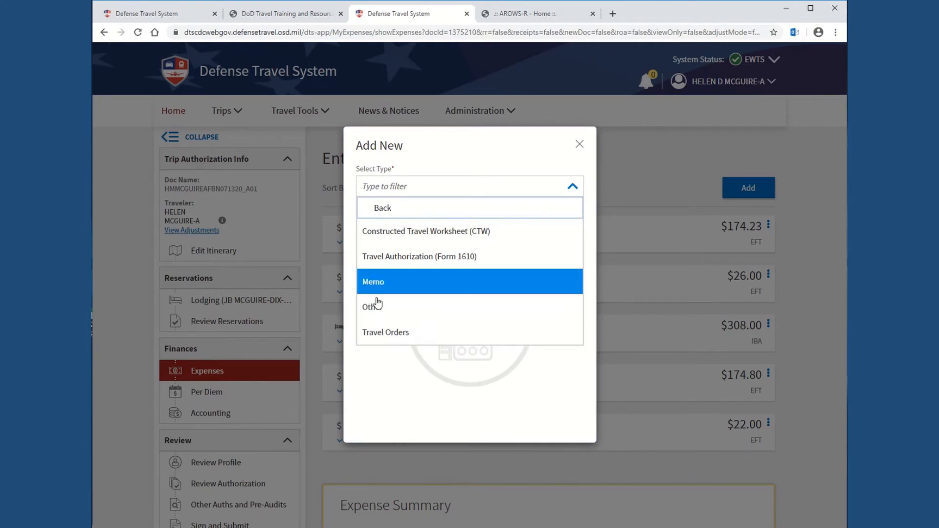
pyautogui.moveTo(393, 335)
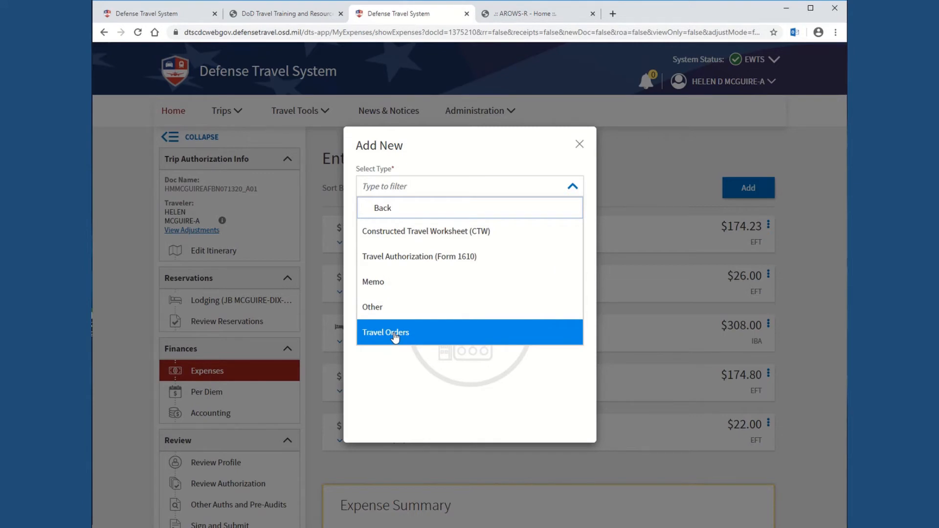
pyautogui.moveTo(384, 308)
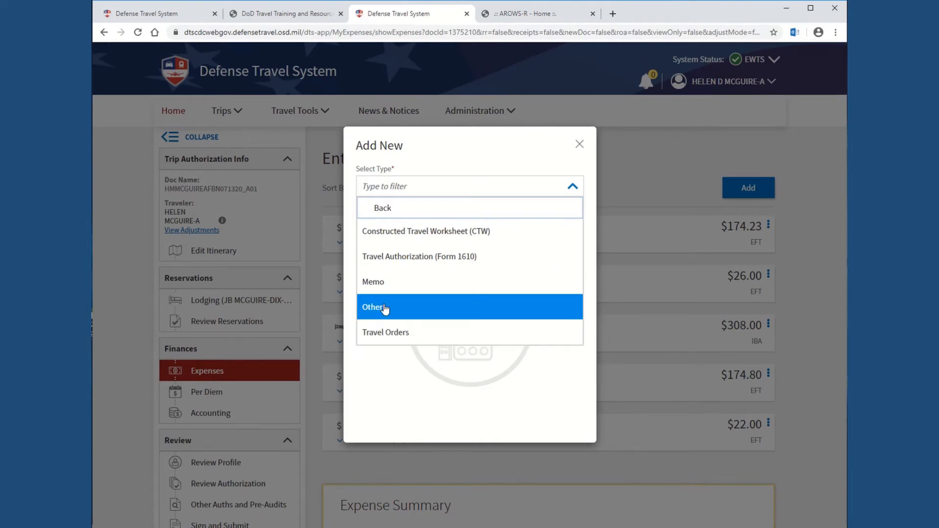
pyautogui.moveTo(384, 281)
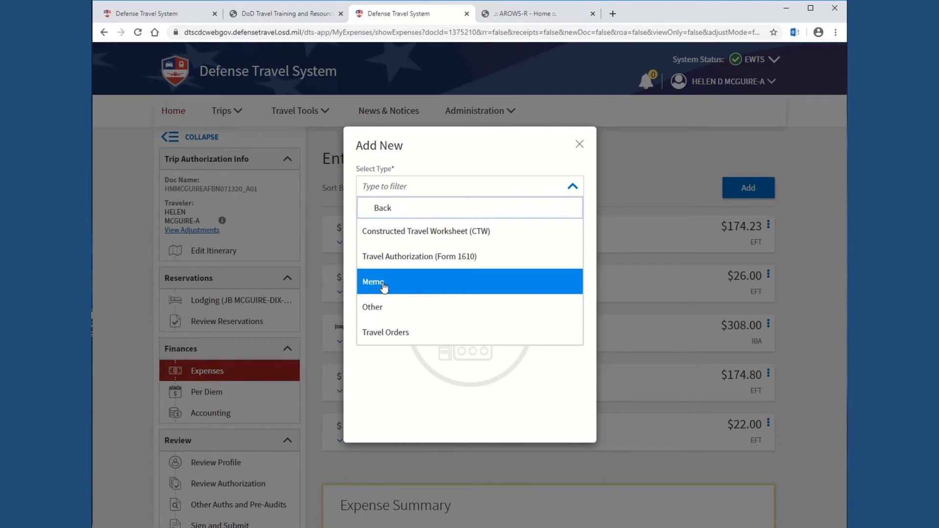
pyautogui.moveTo(387, 311)
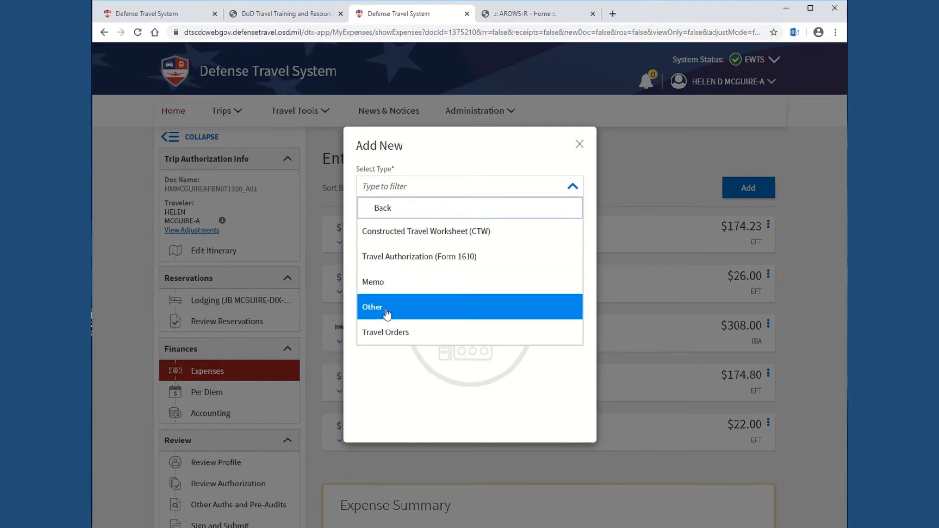
pyautogui.moveTo(388, 311)
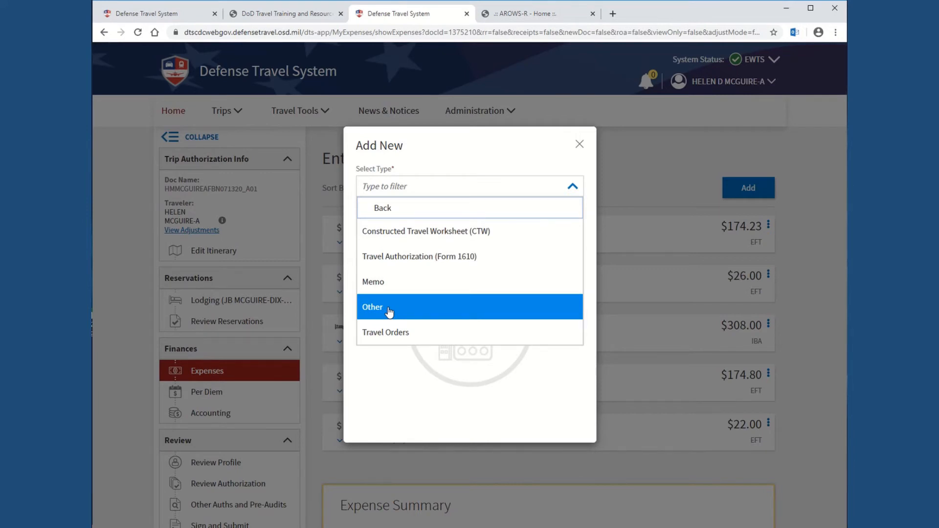
pyautogui.moveTo(404, 332)
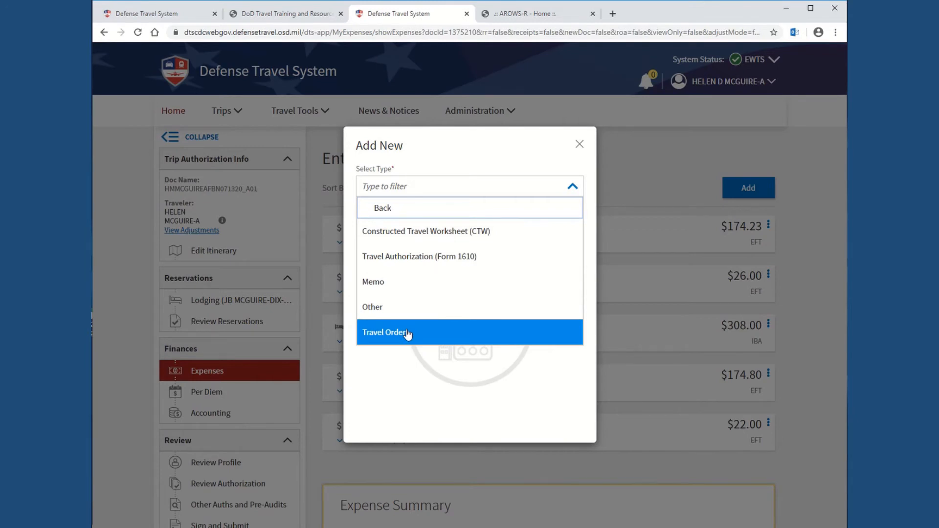
pyautogui.moveTo(395, 334)
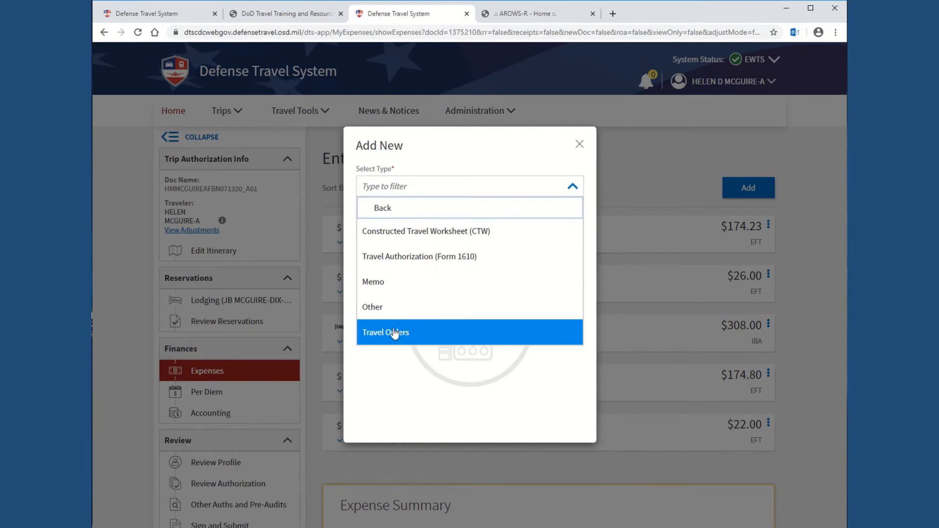
# Step: Choose Travel Orders and attach SAMPLE FILE TO UPLOAD.pdf from the computer
pyautogui.click(386, 332)
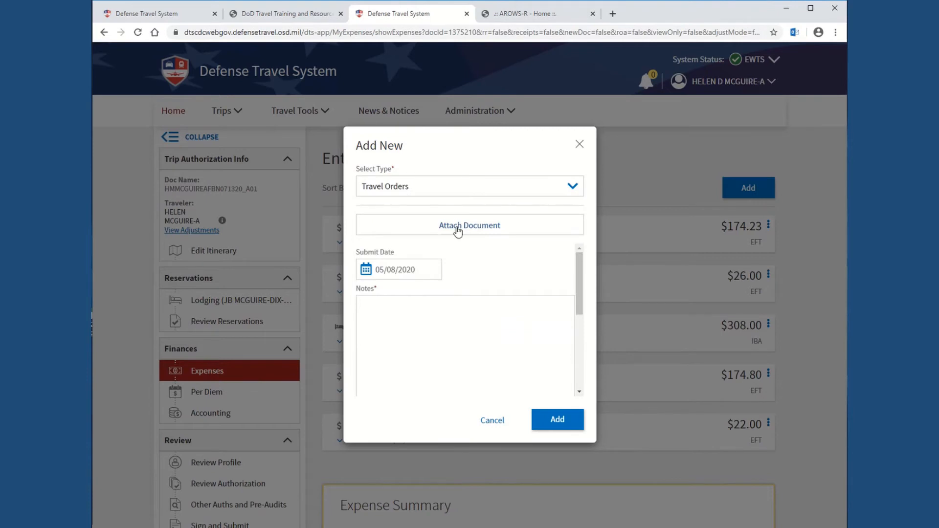
pyautogui.click(469, 225)
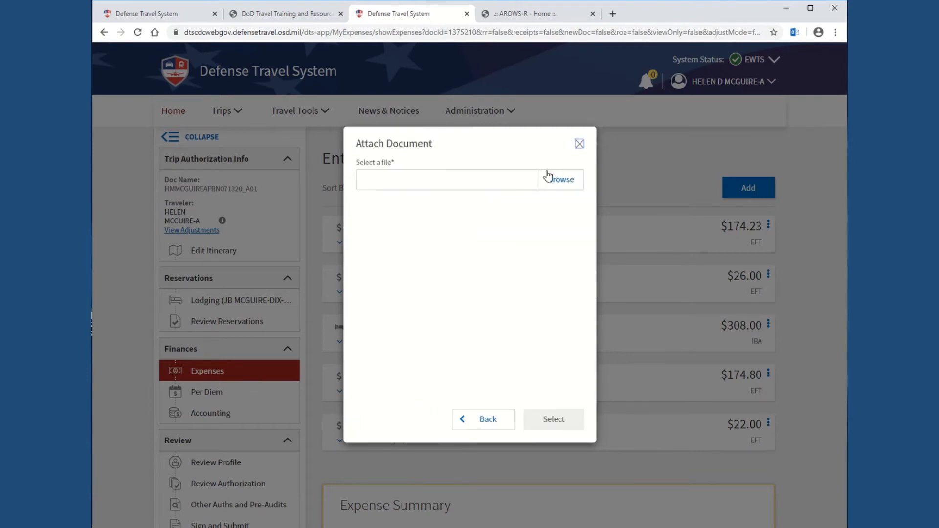
pyautogui.click(560, 180)
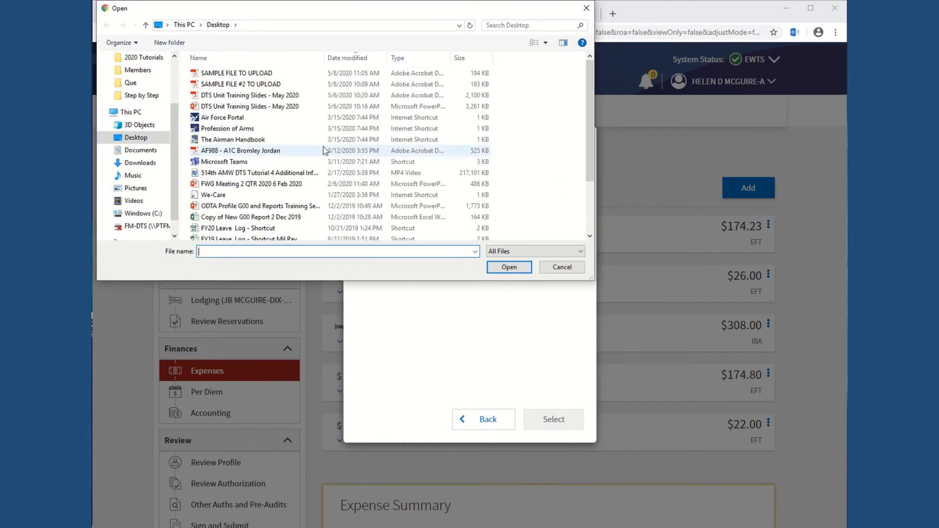
pyautogui.click(237, 72)
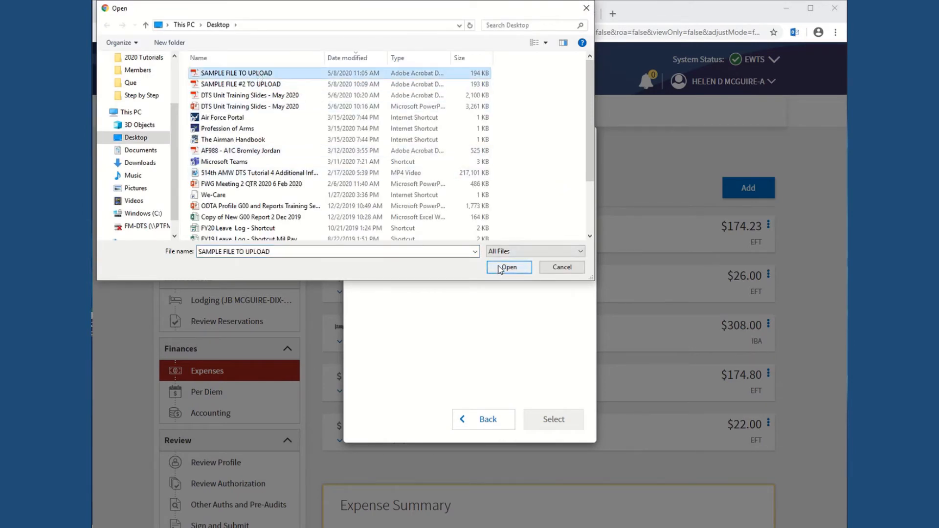
pyautogui.click(508, 267)
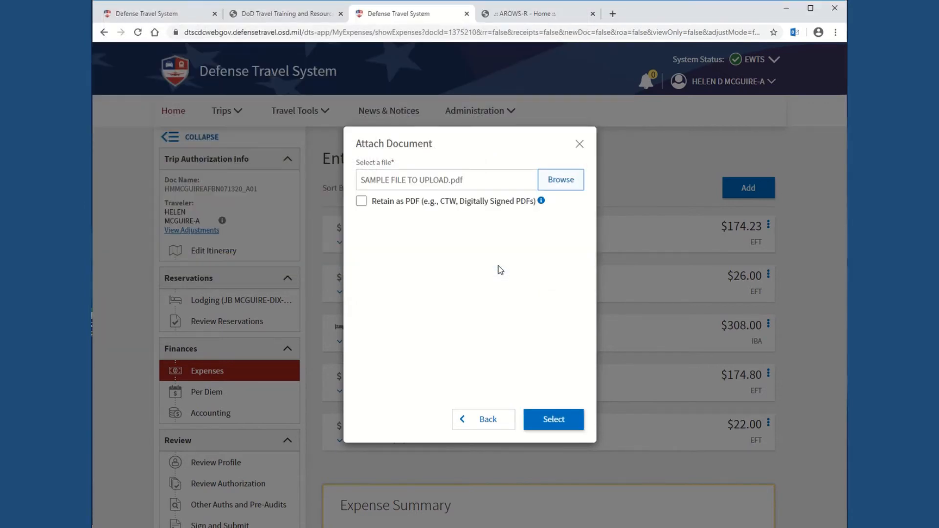
pyautogui.moveTo(407, 209)
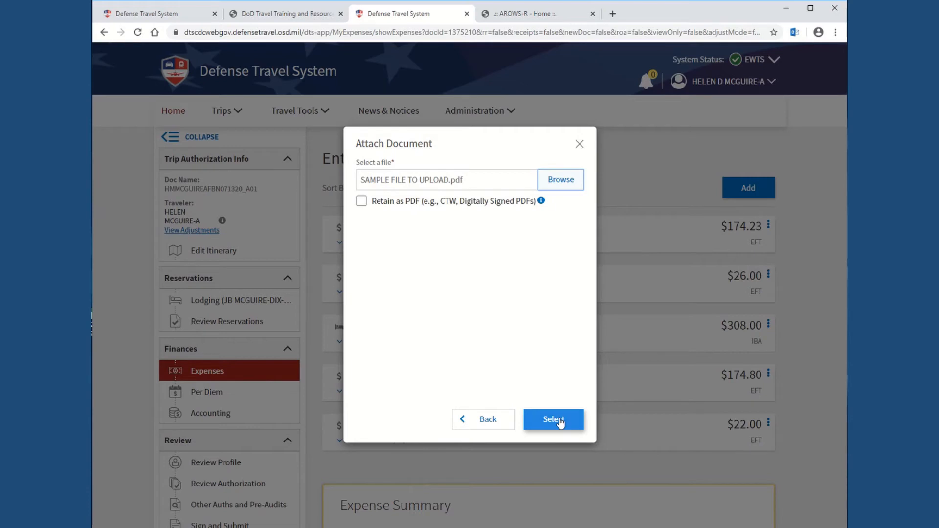
pyautogui.click(552, 420)
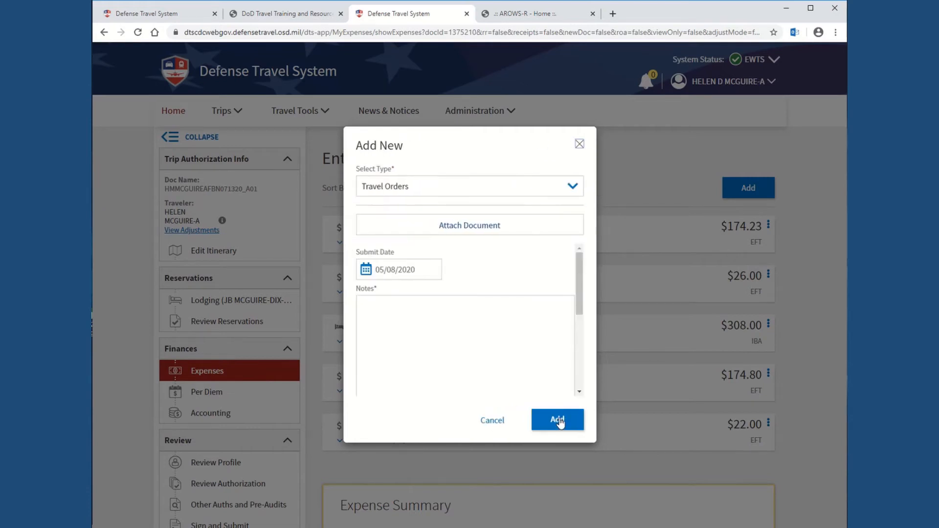
# Step: Enter the note Copy of Orders and add the Travel Orders document to the expenses
pyautogui.click(468, 225)
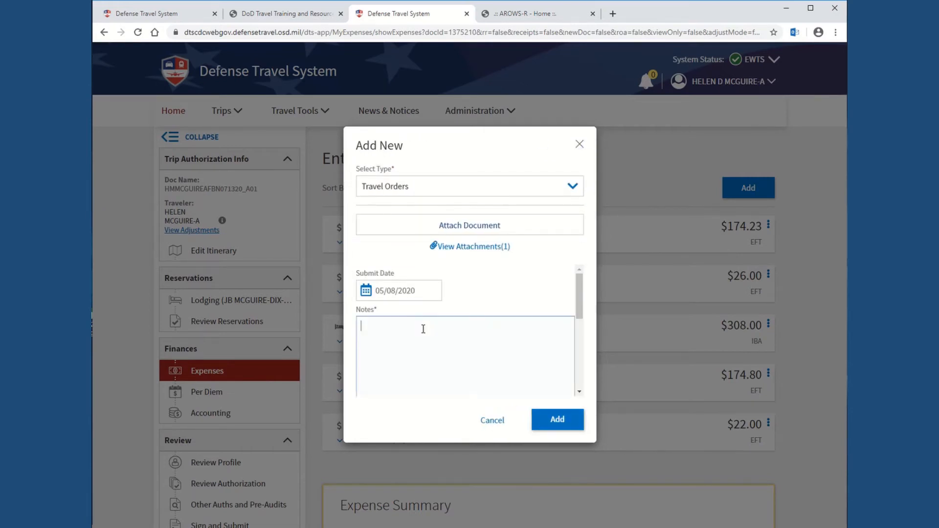
pyautogui.write('C')
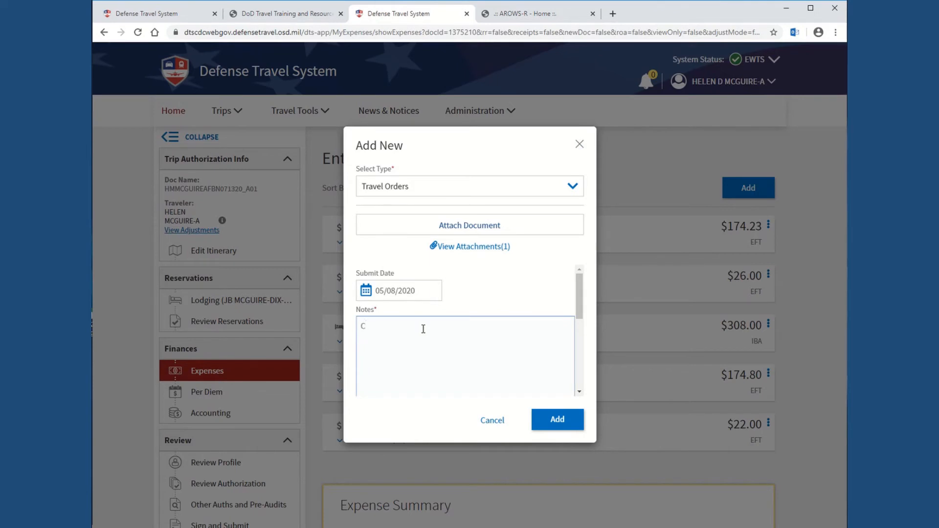
pyautogui.write('opy of O')
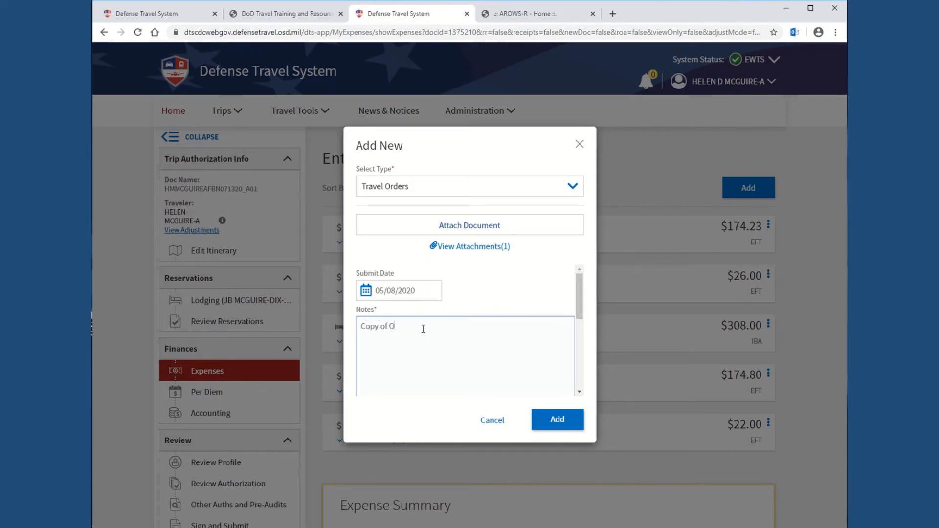
pyautogui.write('rders')
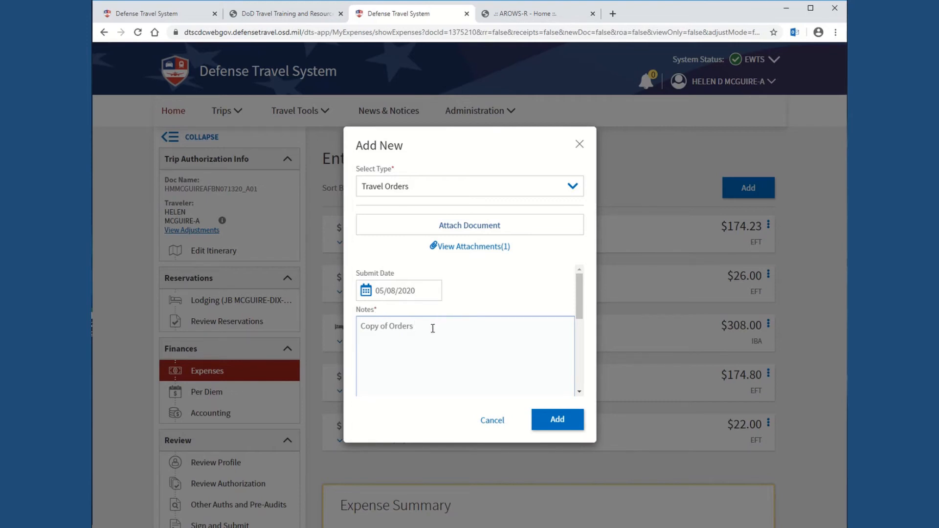
pyautogui.moveTo(461, 266)
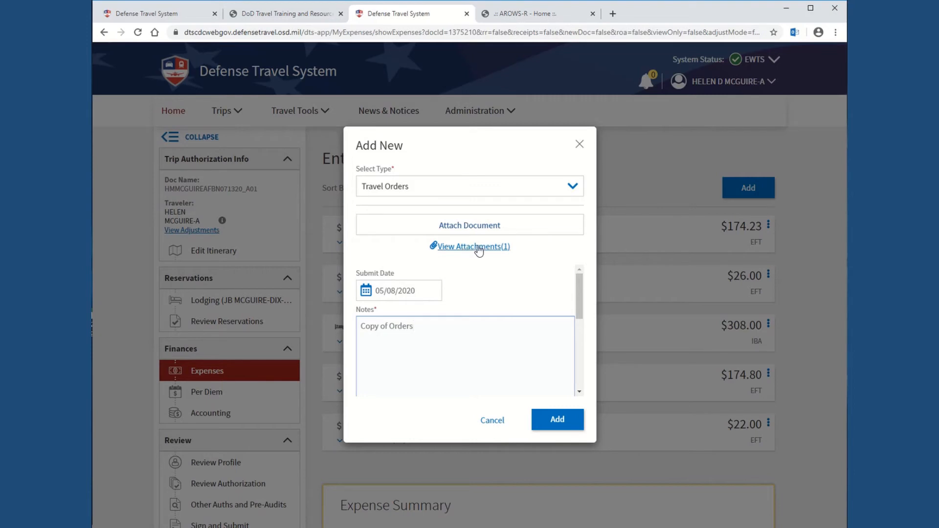
pyautogui.moveTo(469, 225)
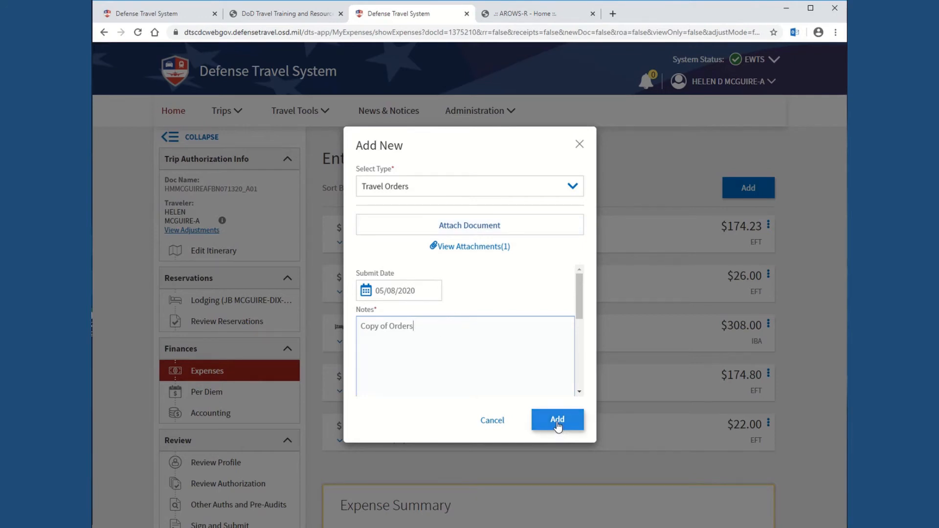
pyautogui.click(557, 419)
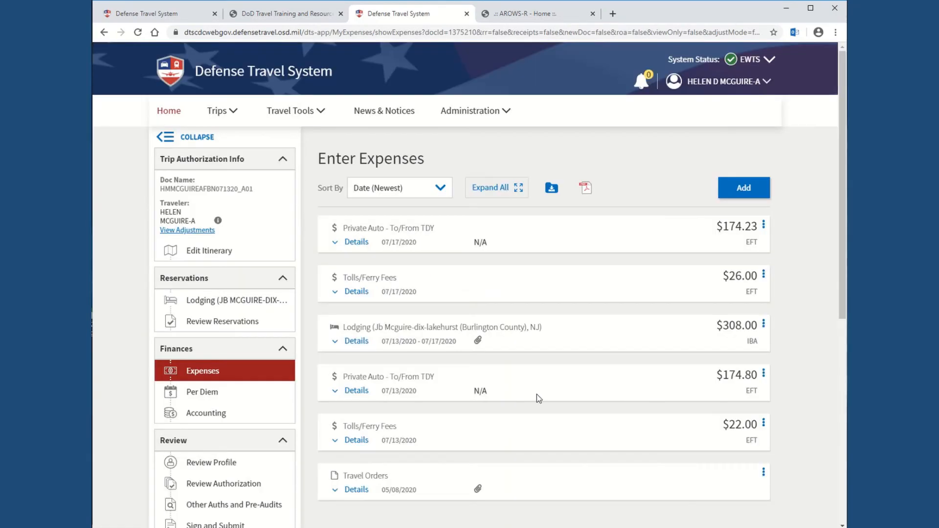
pyautogui.scroll(-3)
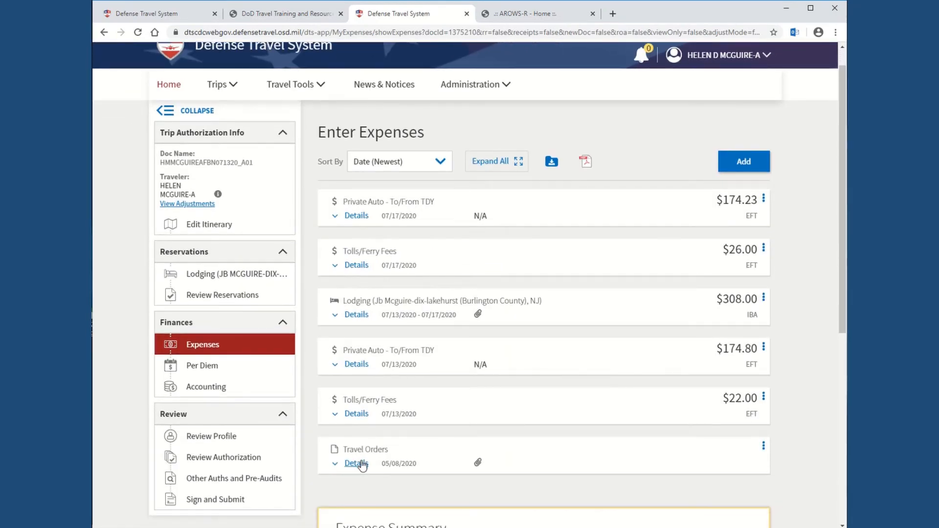
pyautogui.click(356, 463)
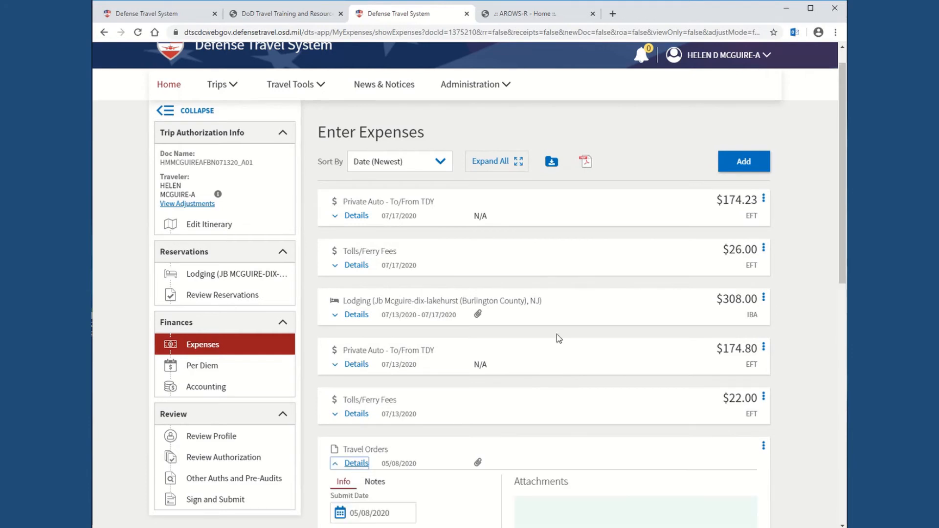
pyautogui.scroll(-3)
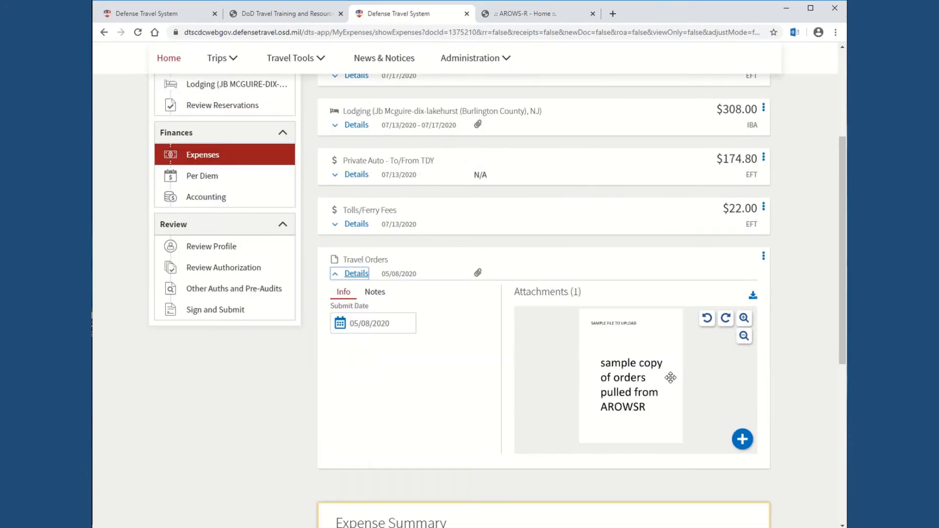
pyautogui.moveTo(643, 394)
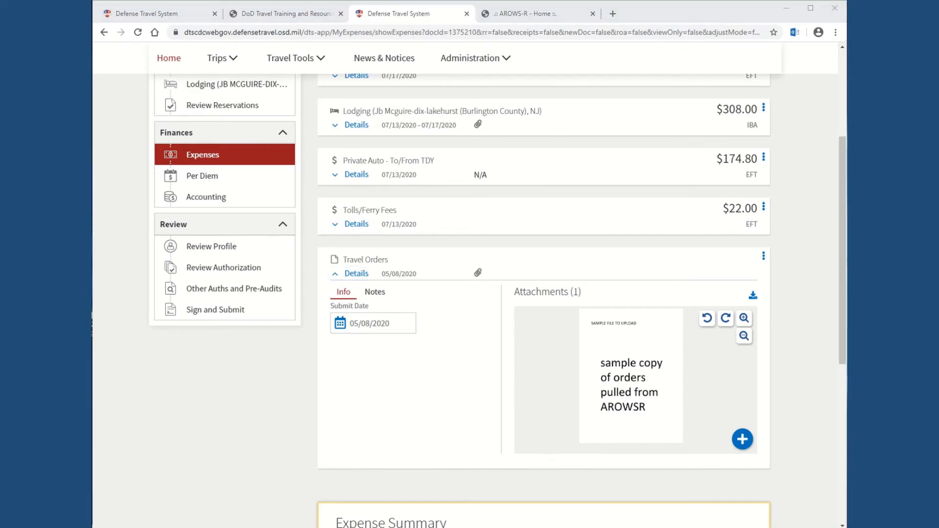
pyautogui.moveTo(492, 339)
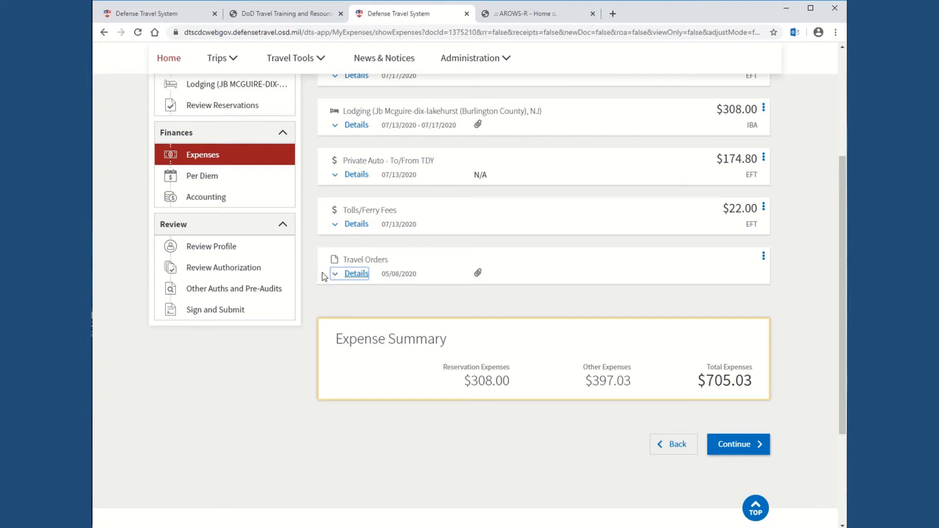
pyautogui.scroll(-3)
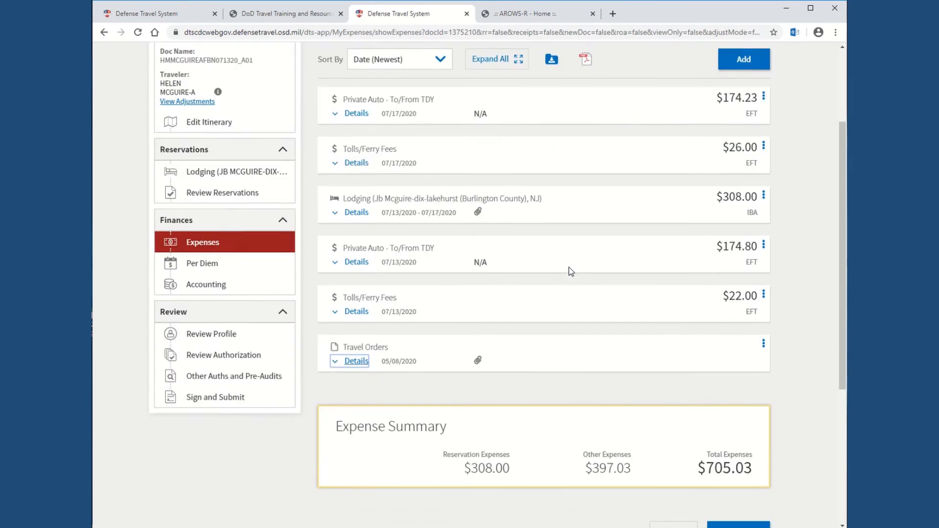
pyautogui.scroll(-3)
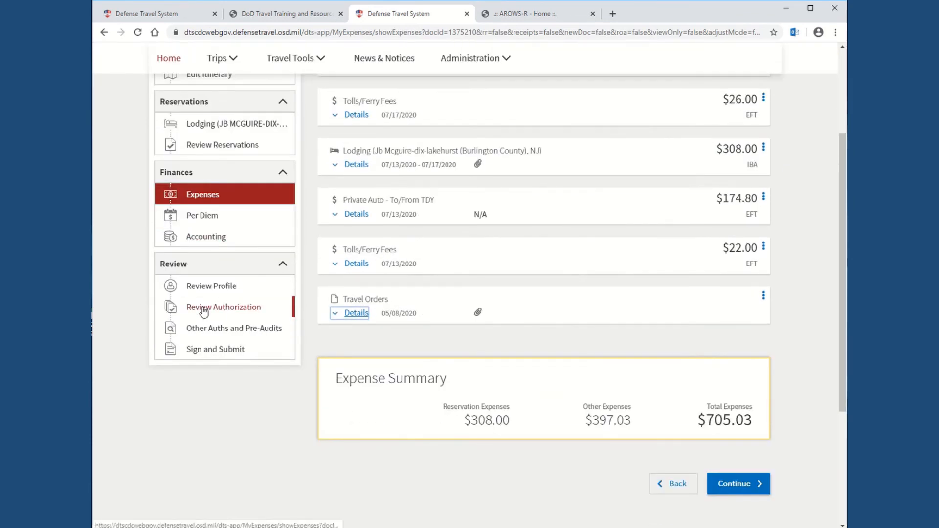
pyautogui.moveTo(225, 306)
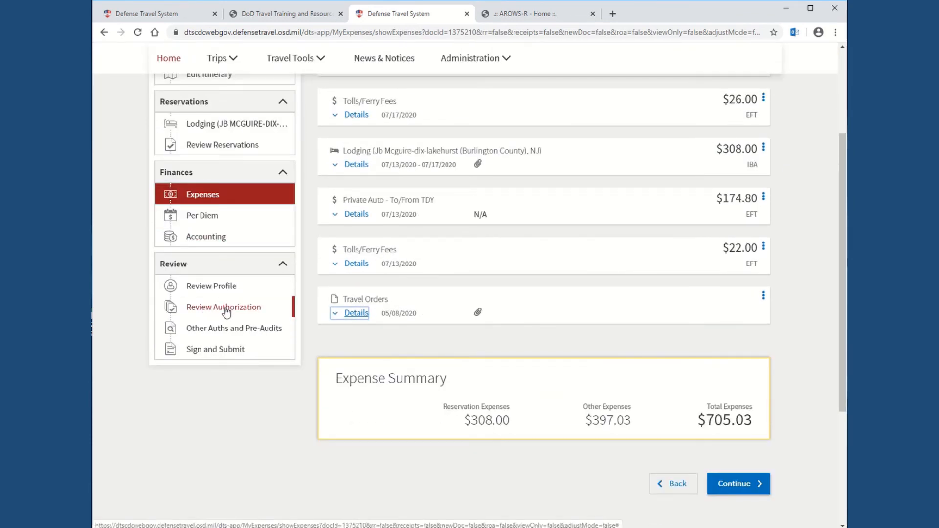
pyautogui.moveTo(233, 311)
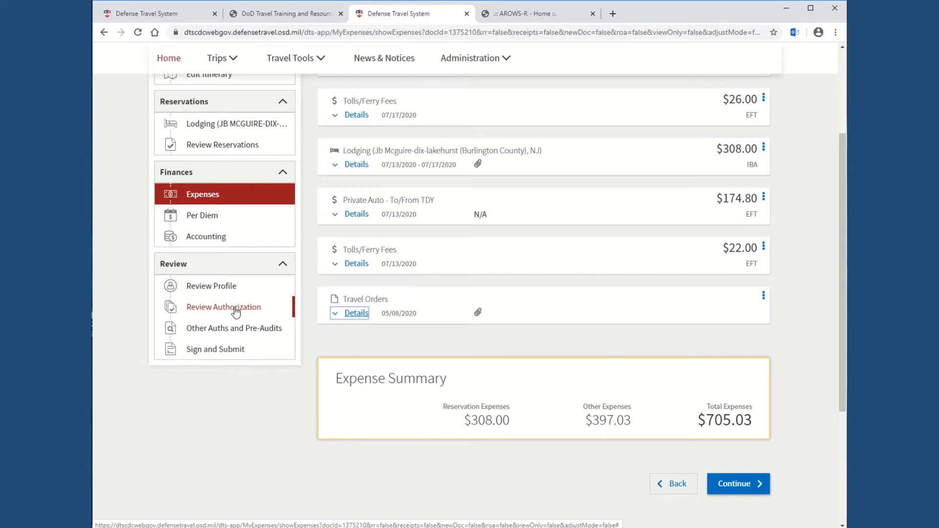
# Step: Review the trip authorization summary: itinerary, $397.03 other expenses and the attached Travel Orders
pyautogui.click(223, 306)
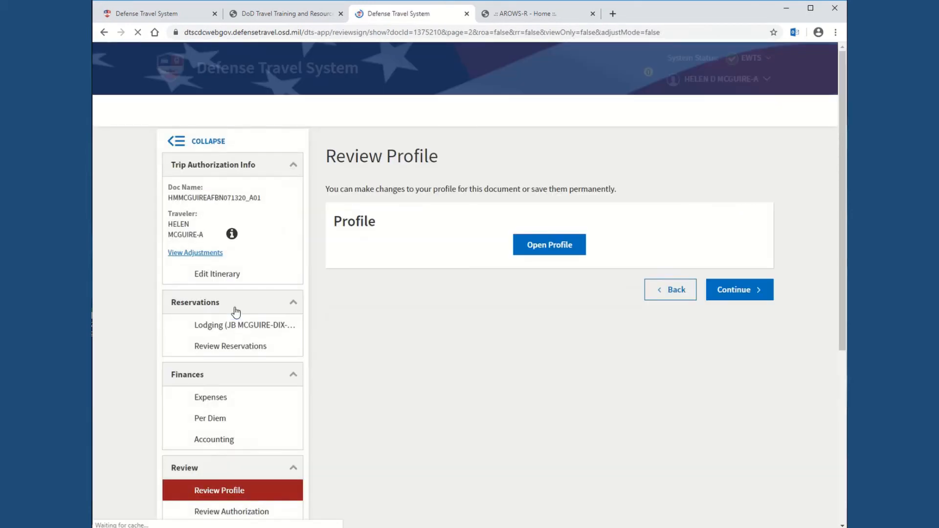
pyautogui.click(740, 290)
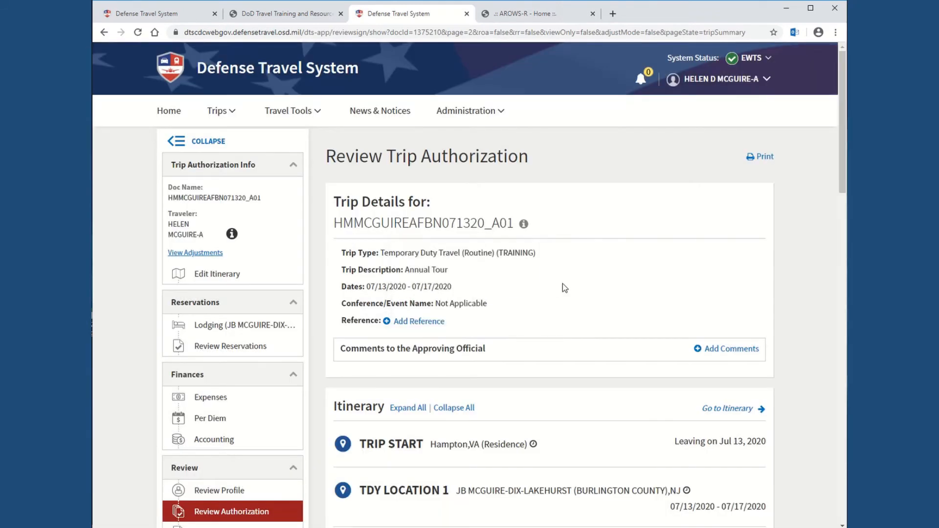
pyautogui.scroll(-3)
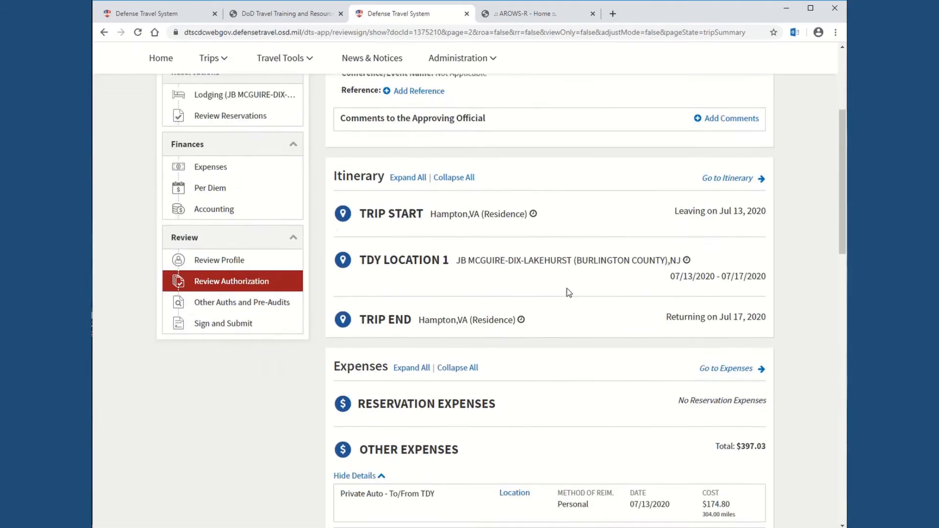
pyautogui.scroll(-3)
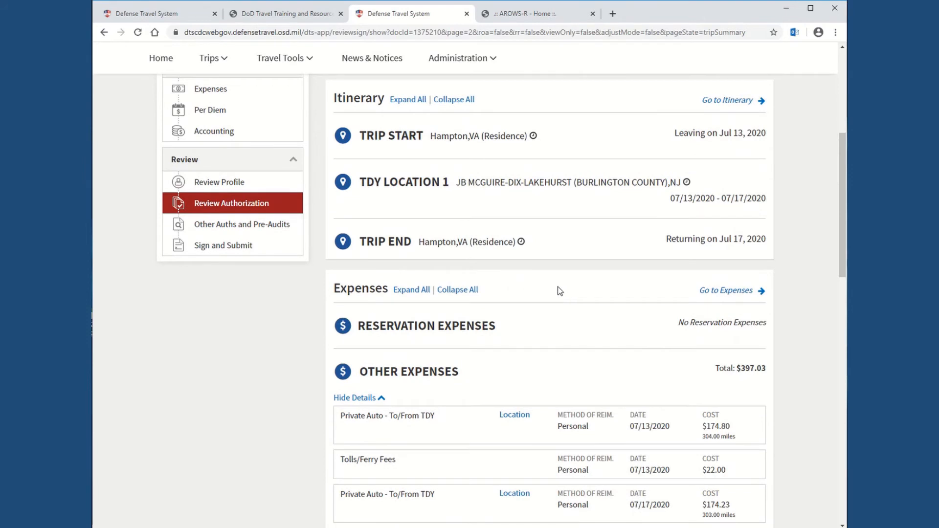
pyautogui.moveTo(648, 341)
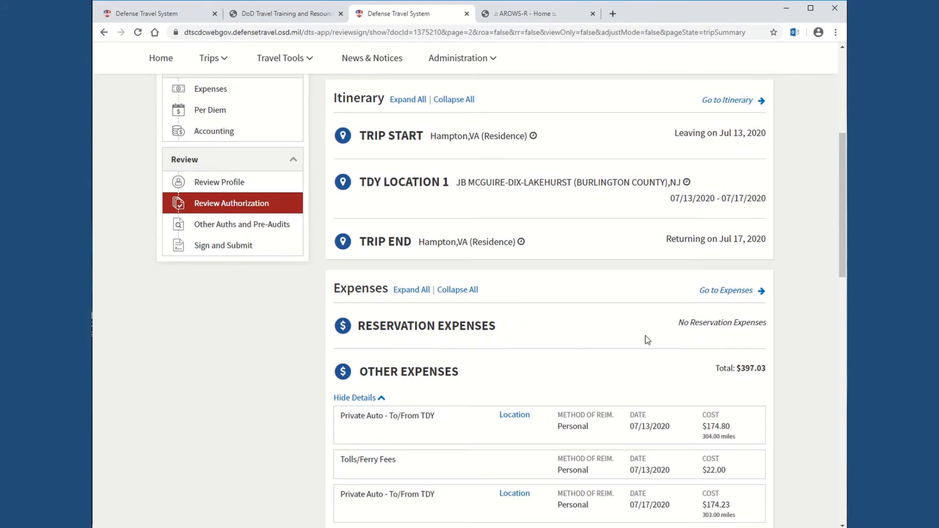
pyautogui.moveTo(595, 341)
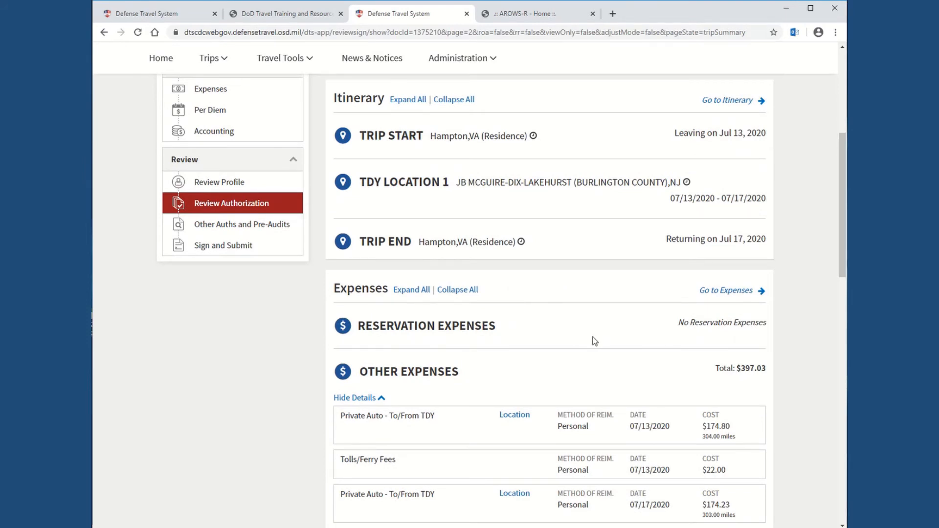
pyautogui.scroll(-3)
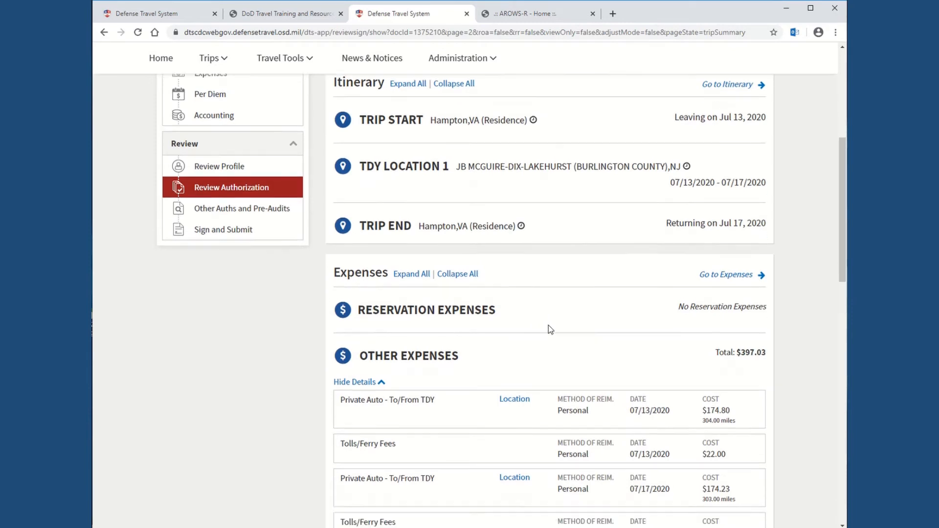
pyautogui.scroll(-3)
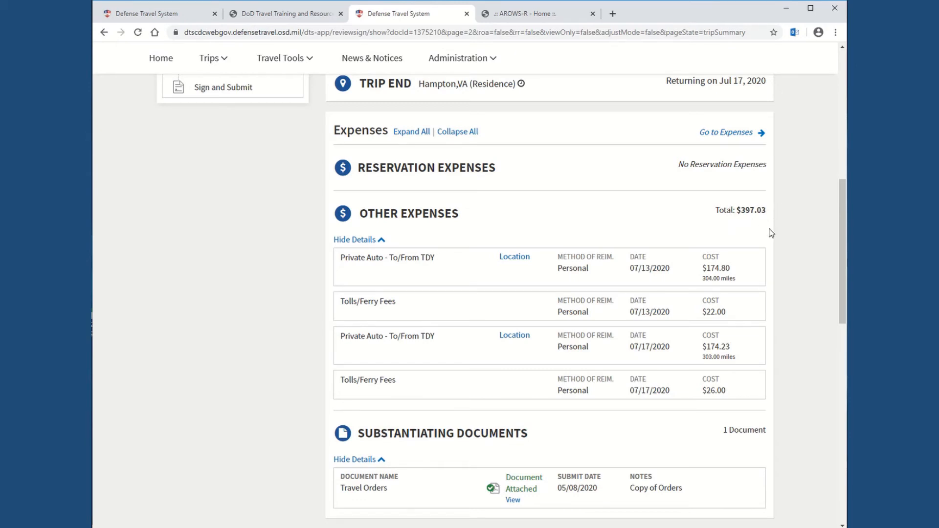
pyautogui.moveTo(454, 271)
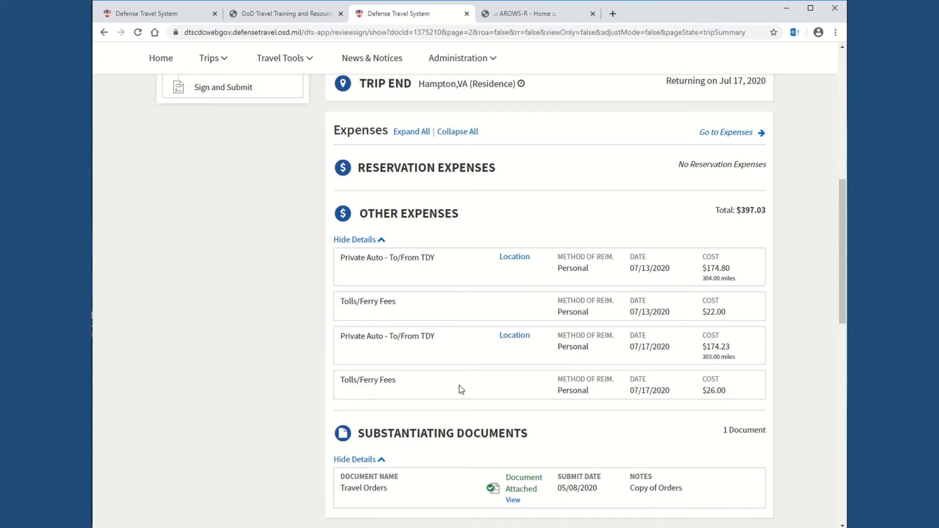
pyautogui.scroll(-3)
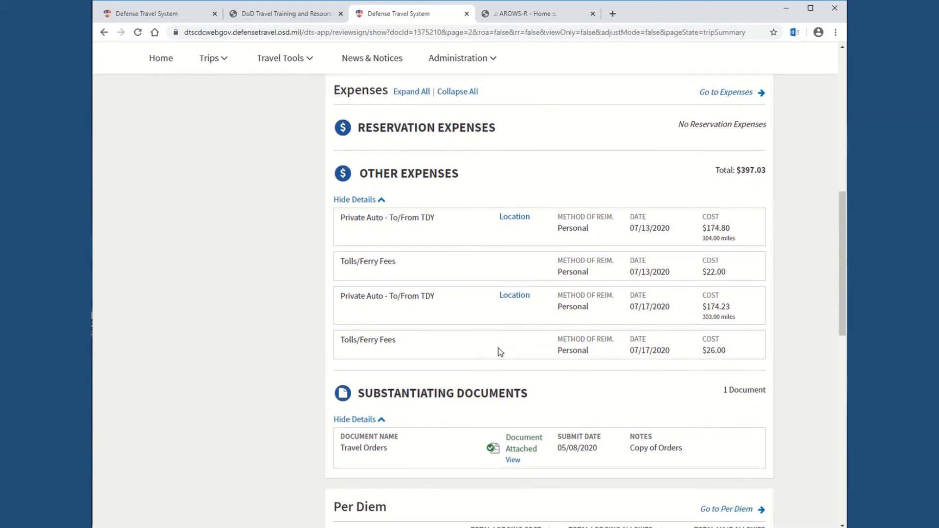
pyautogui.scroll(-3)
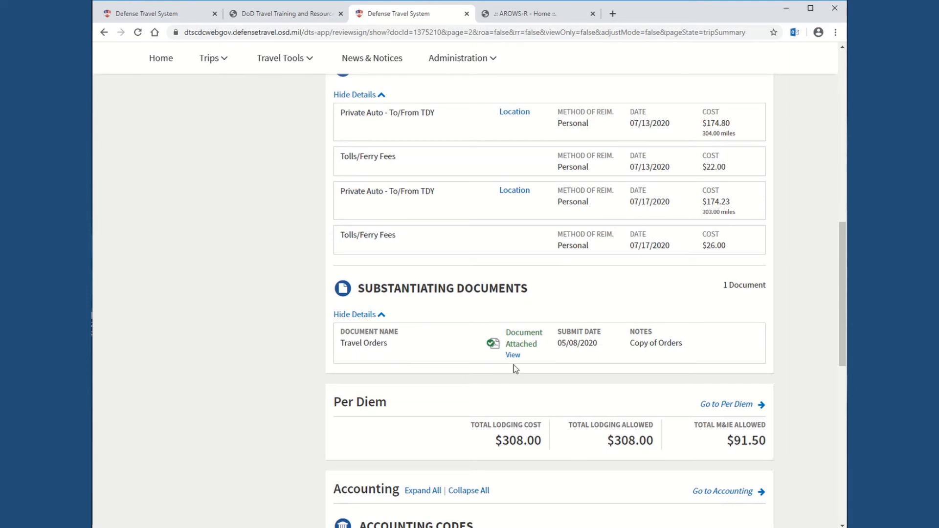
pyautogui.scroll(-3)
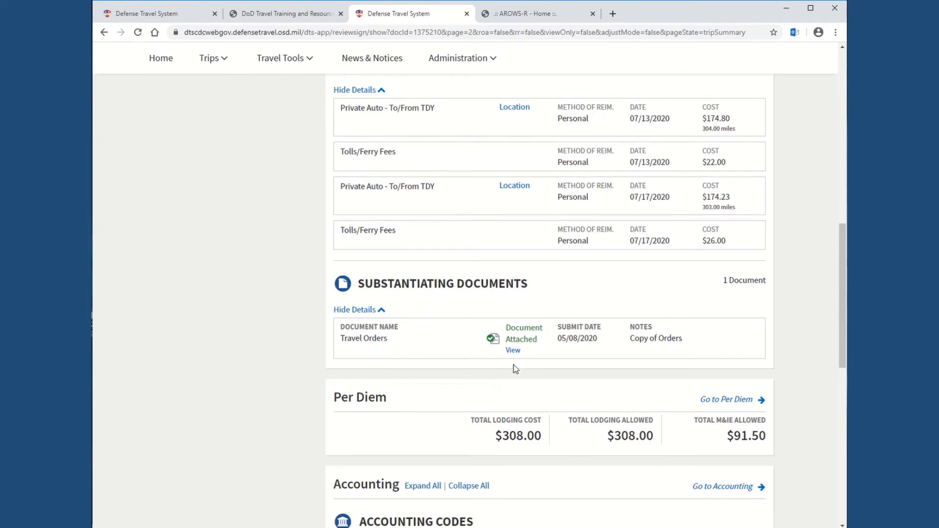
pyautogui.scroll(-3)
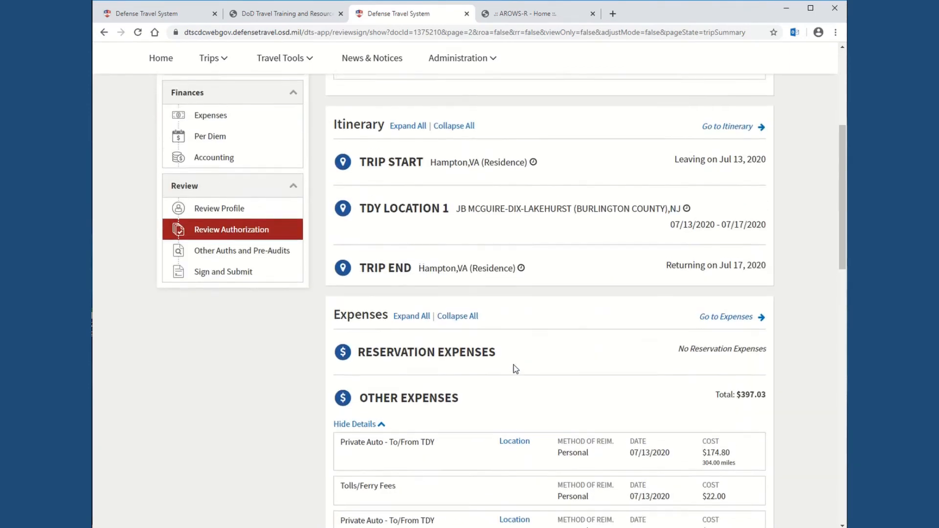
pyautogui.scroll(3)
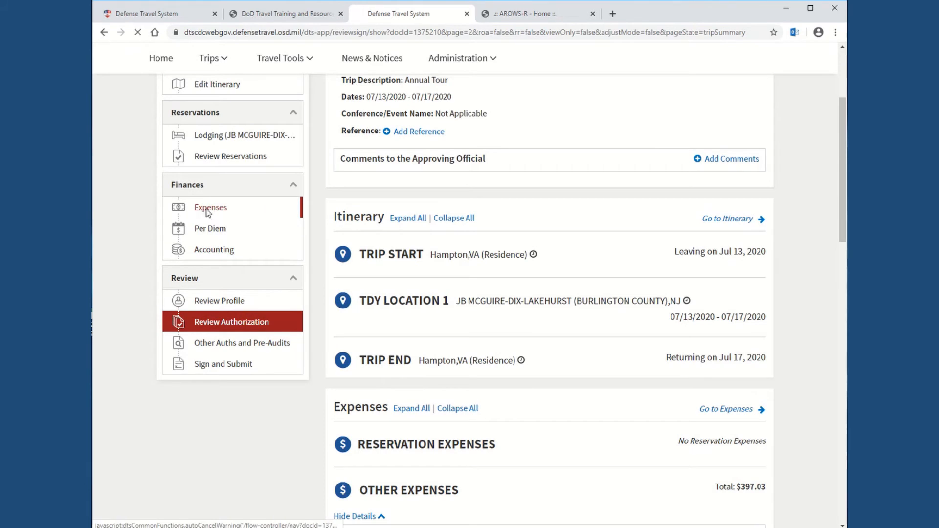
pyautogui.click(210, 208)
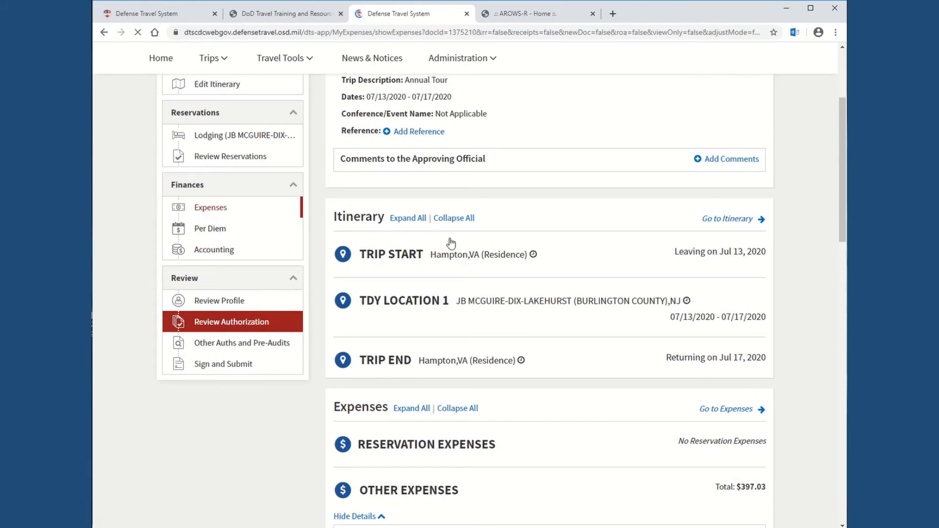
pyautogui.click(210, 207)
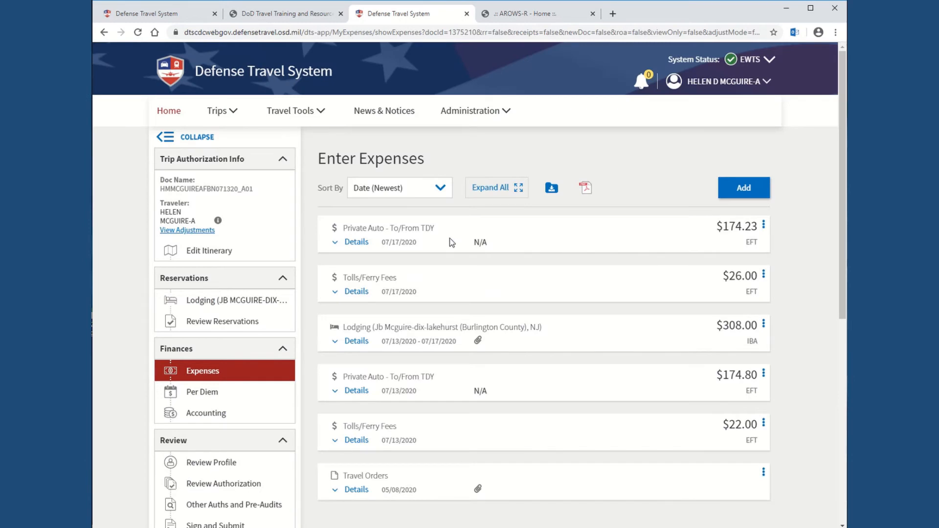
pyautogui.scroll(-3)
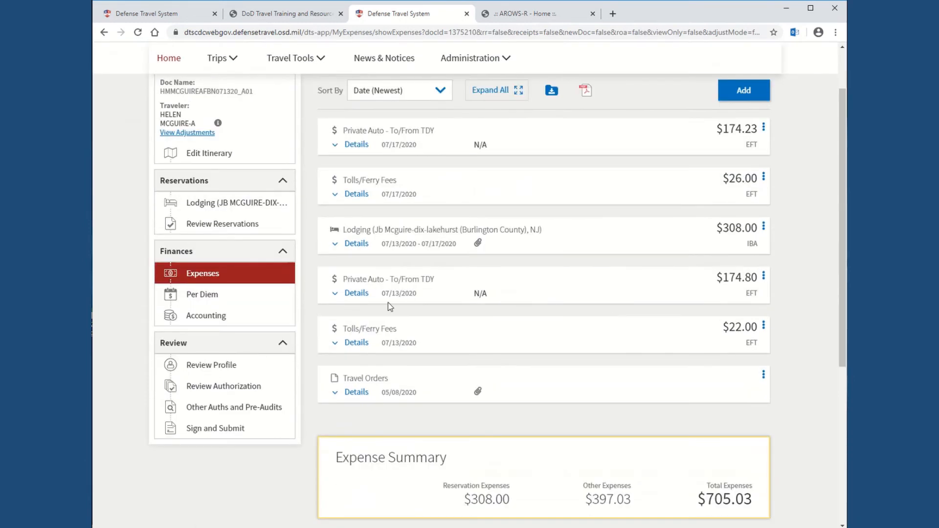
pyautogui.moveTo(356, 293)
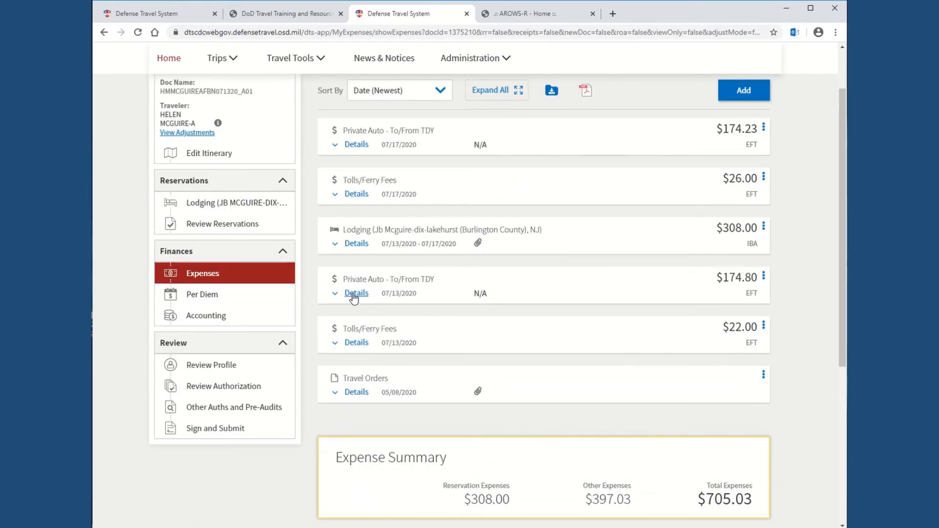
pyautogui.click(355, 293)
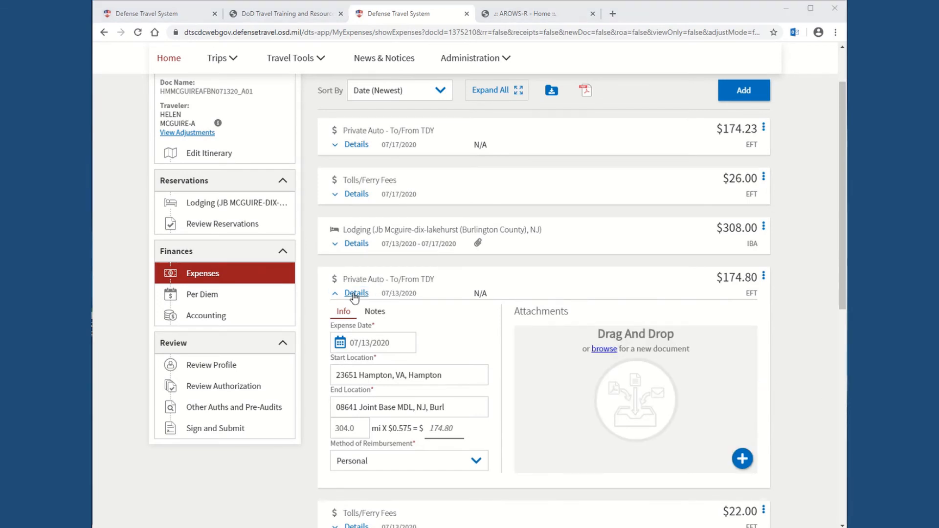
pyautogui.click(356, 292)
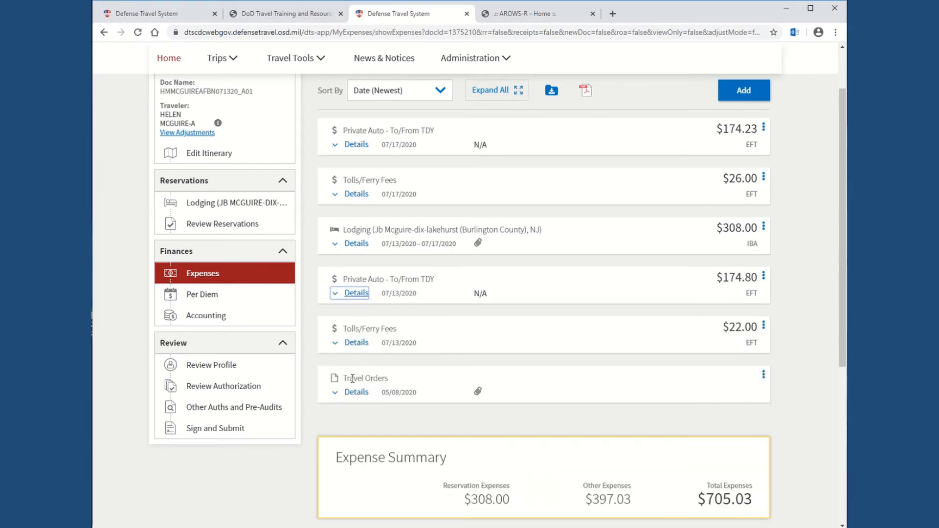
pyautogui.click(356, 244)
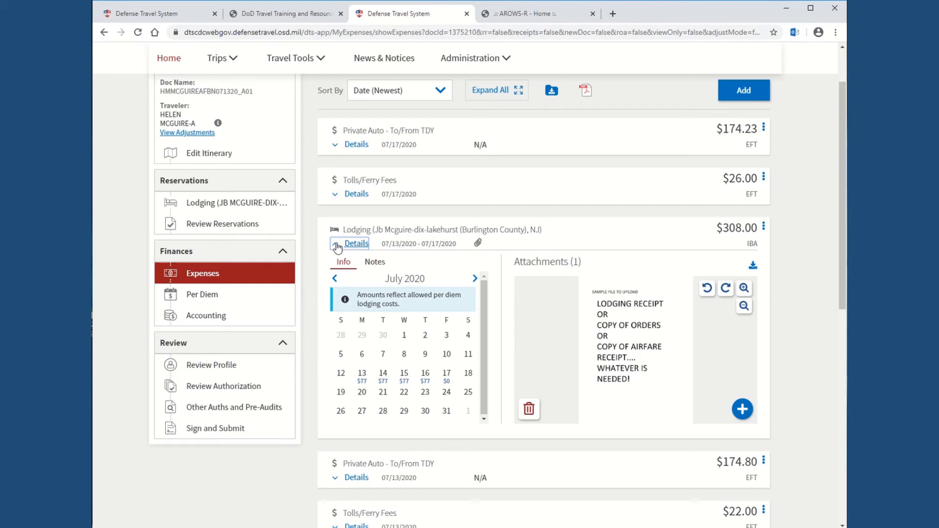
pyautogui.click(356, 243)
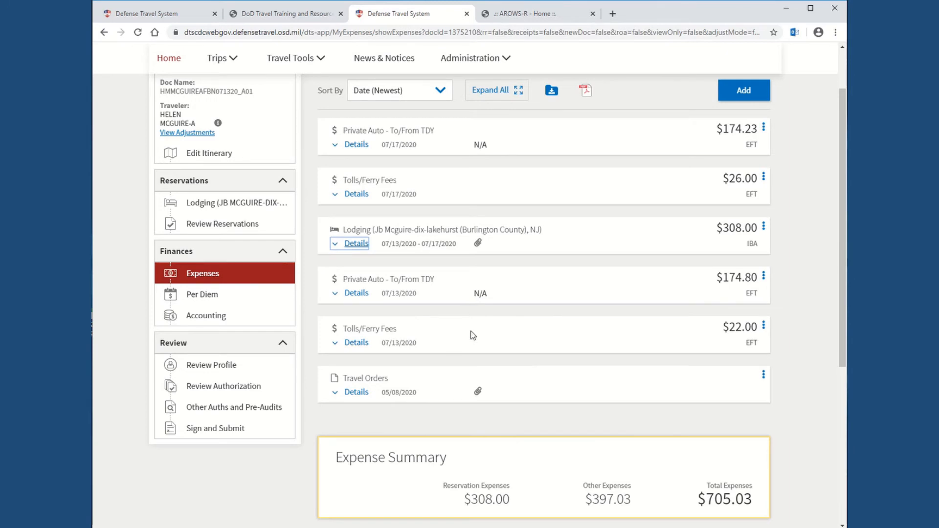
pyautogui.moveTo(461, 345)
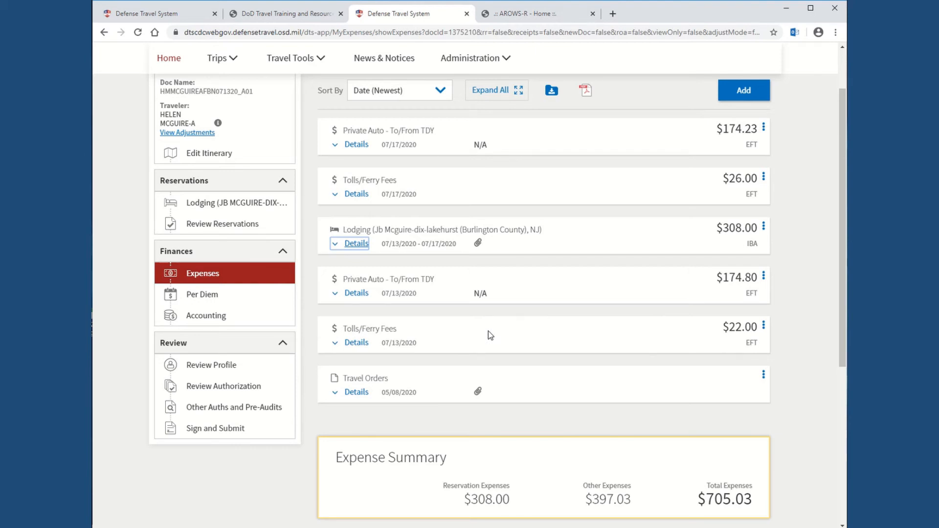
pyautogui.moveTo(356, 342)
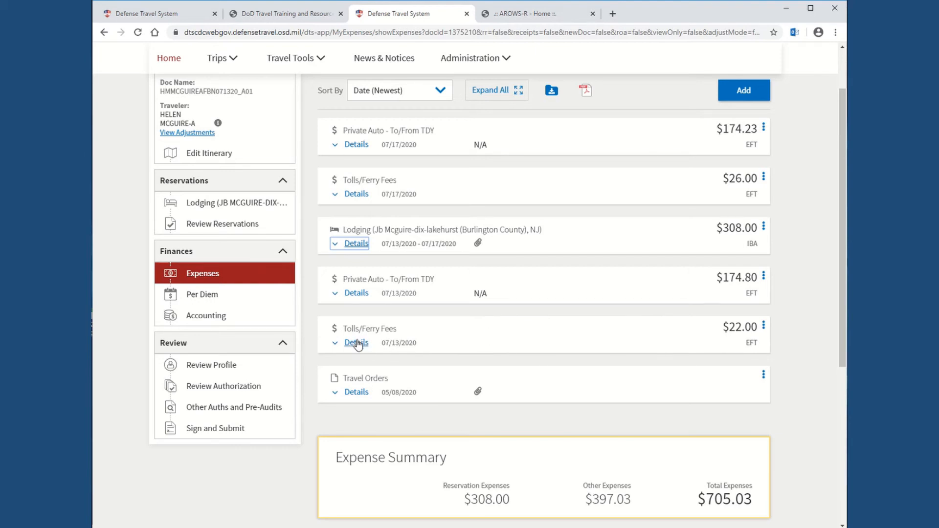
pyautogui.click(355, 343)
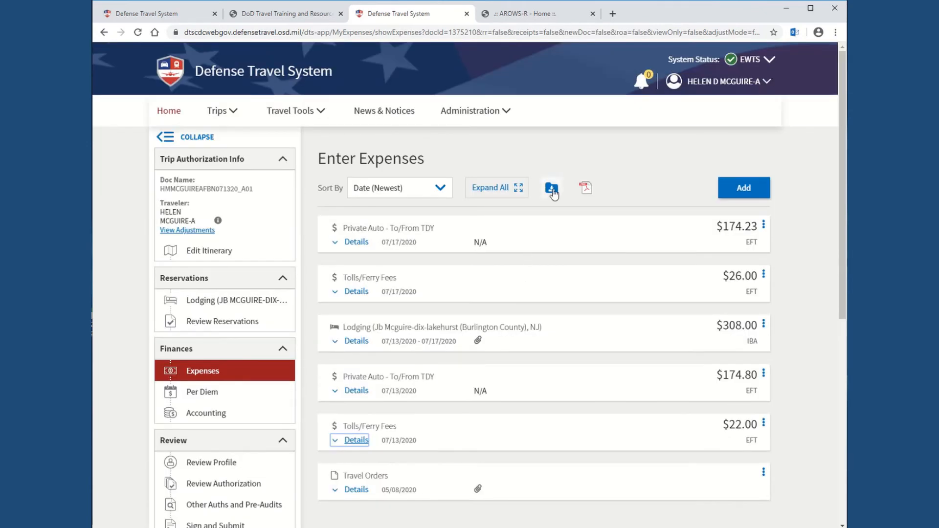
pyautogui.moveTo(551, 188)
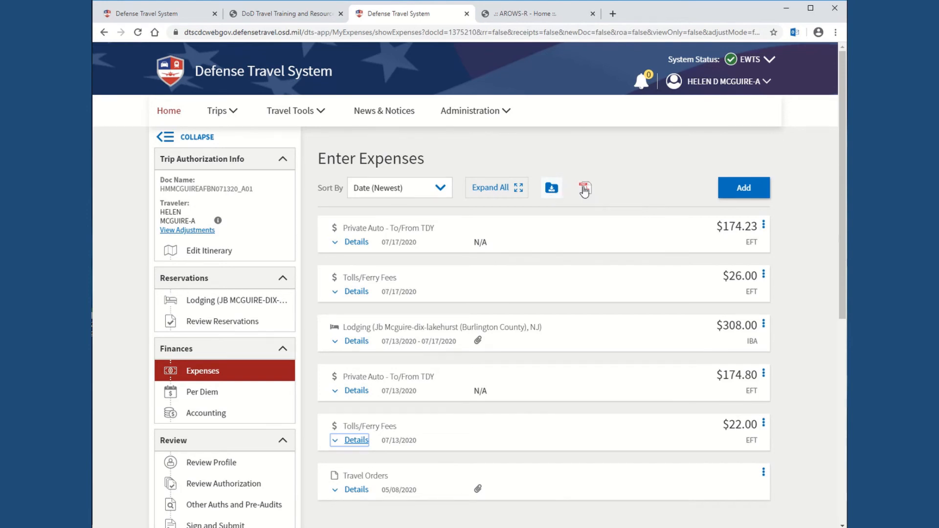
pyautogui.moveTo(585, 189)
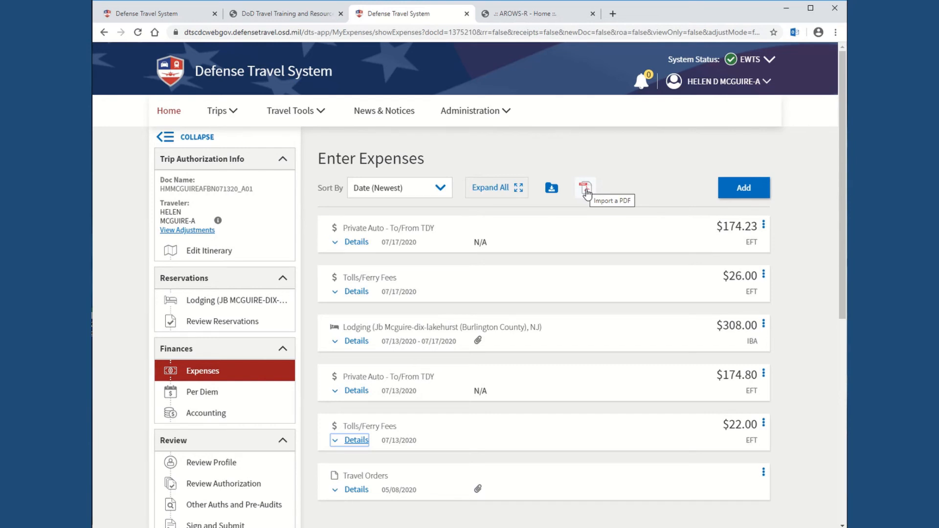
pyautogui.moveTo(508, 191)
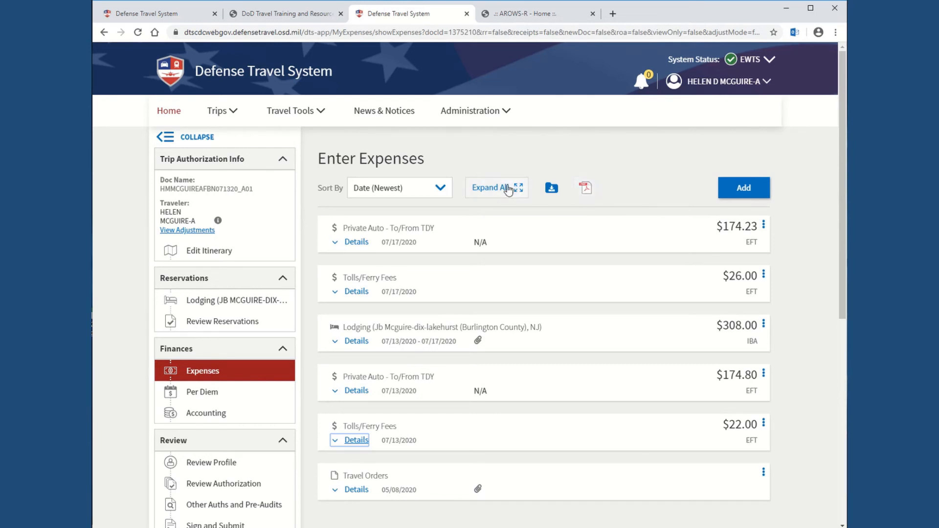
# Step: Expand all expense entries, review details and attachments totaling $705.03, then continue to per diem
pyautogui.click(490, 187)
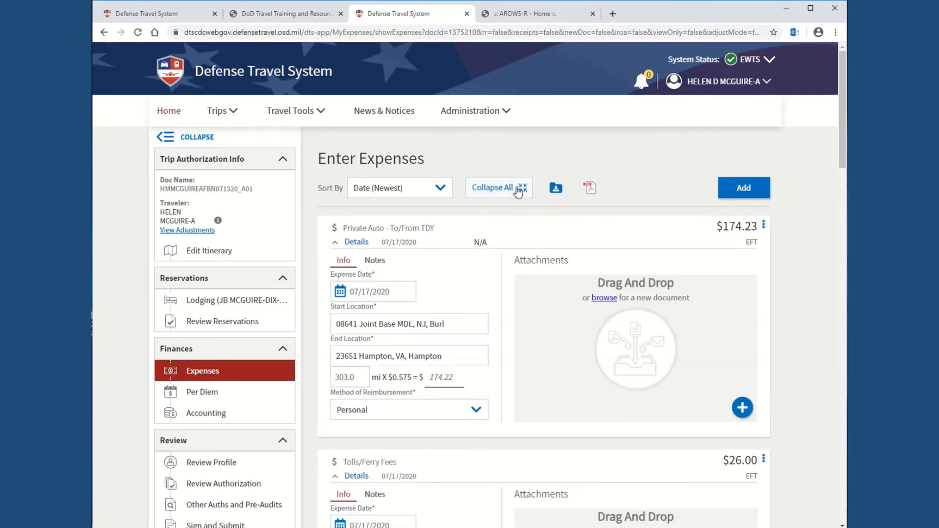
pyautogui.scroll(-3)
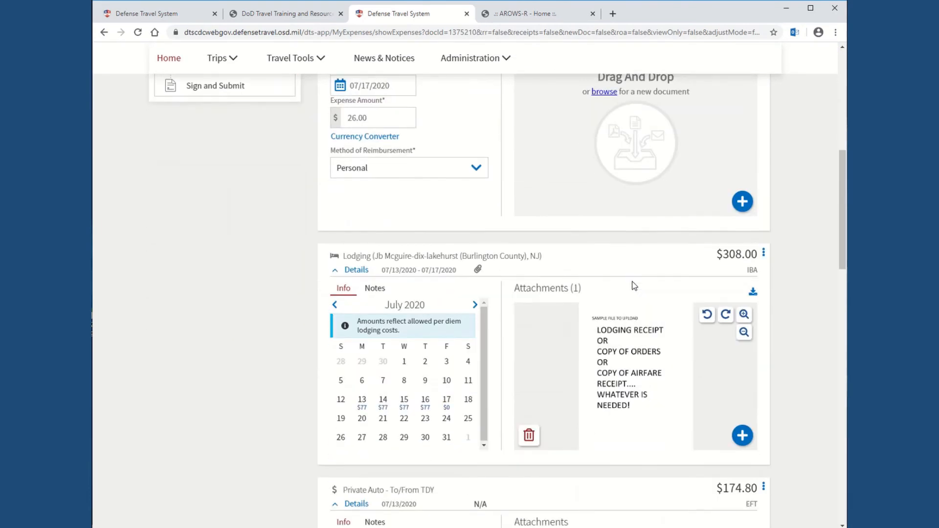
pyautogui.scroll(-3)
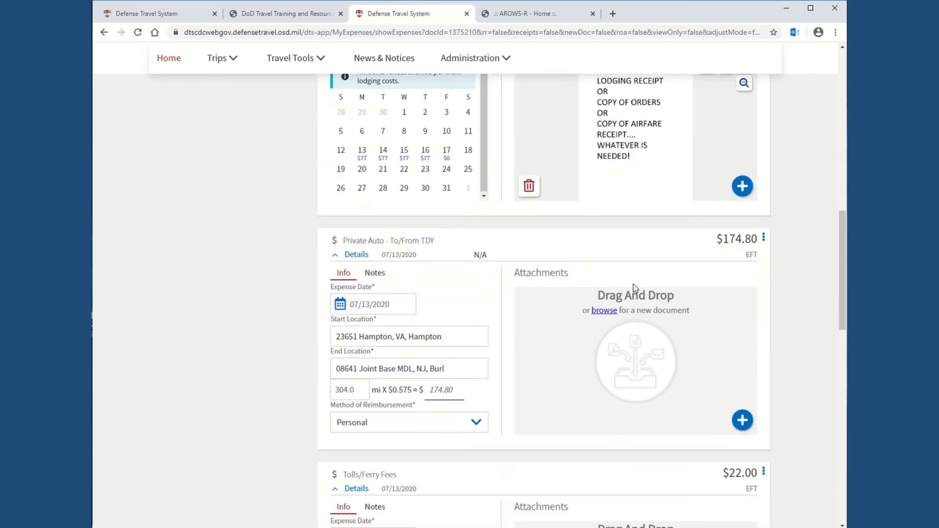
pyautogui.scroll(-3)
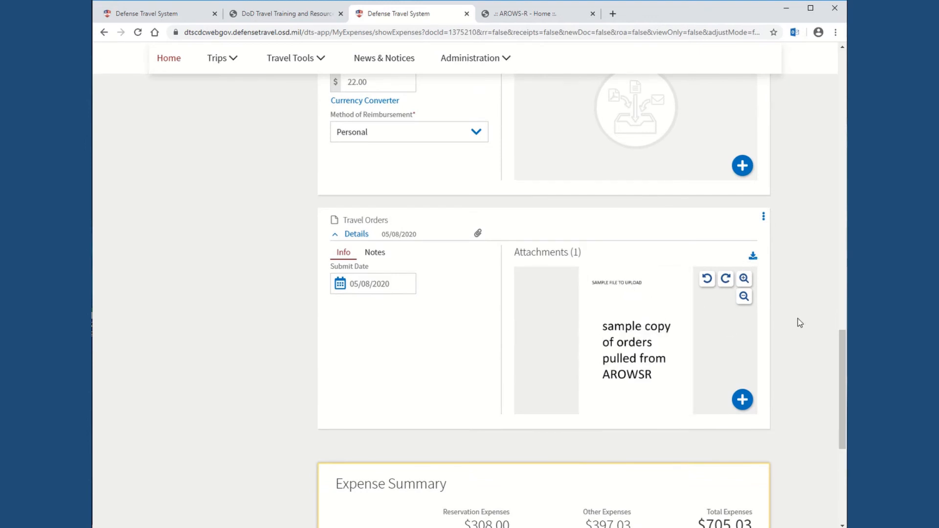
pyautogui.scroll(-3)
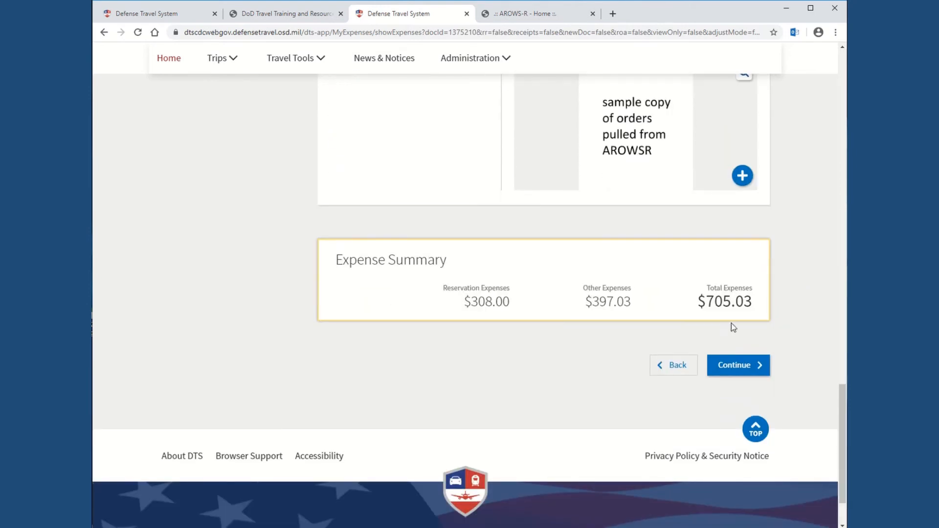
pyautogui.click(737, 365)
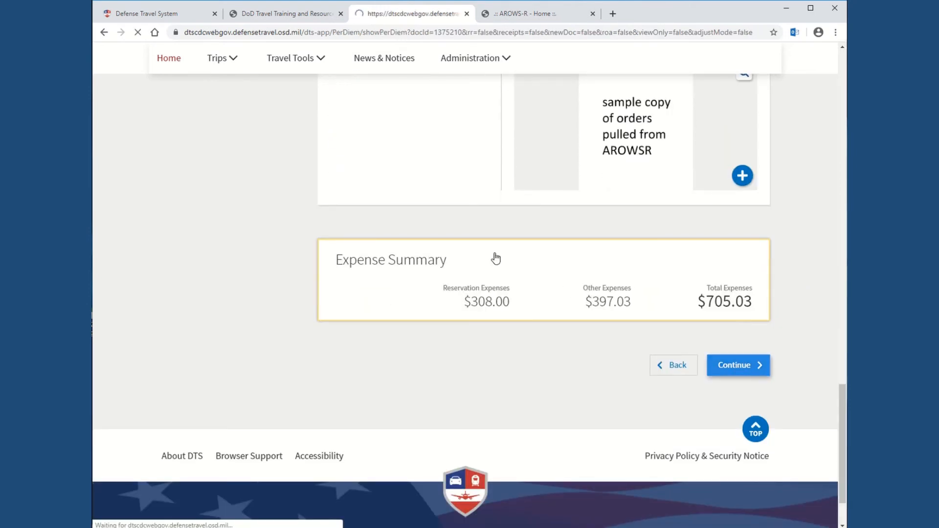
# Step: Check per diem of $308.00 lodging and $91.50 M&IE for JB McGuire-Dix-Lakehurst, then continue to accounting
pyautogui.click(738, 365)
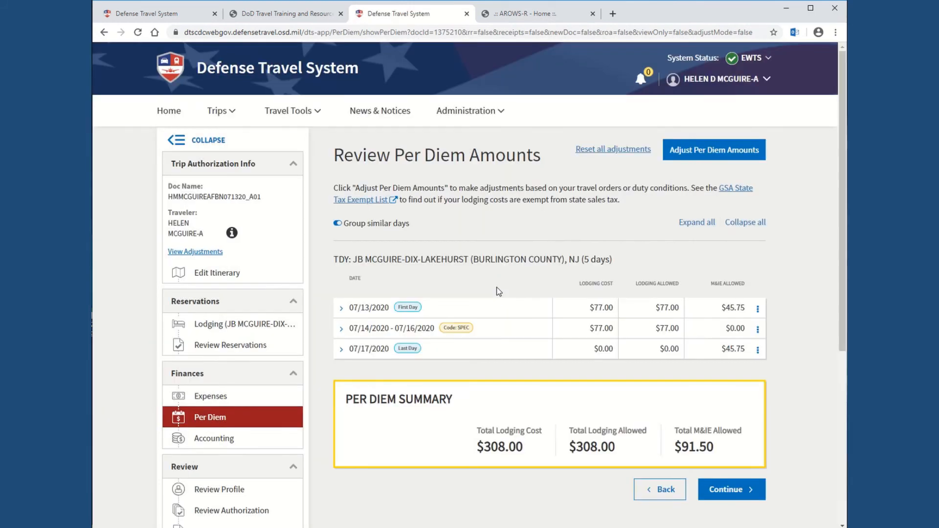
pyautogui.scroll(-3)
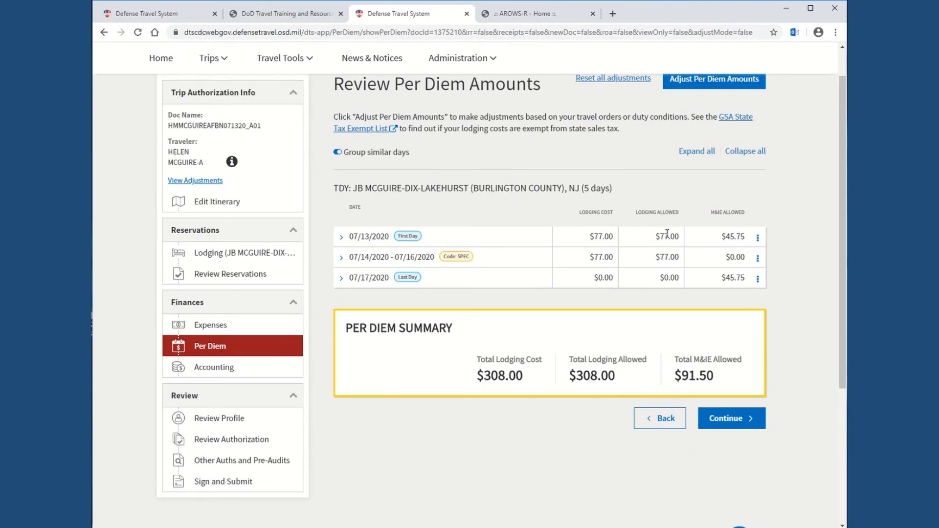
pyautogui.moveTo(672, 250)
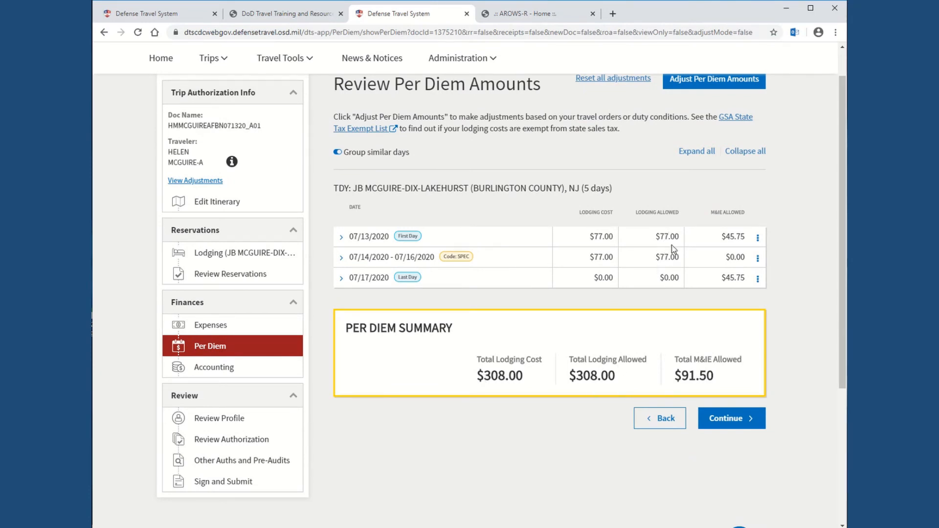
pyautogui.moveTo(677, 262)
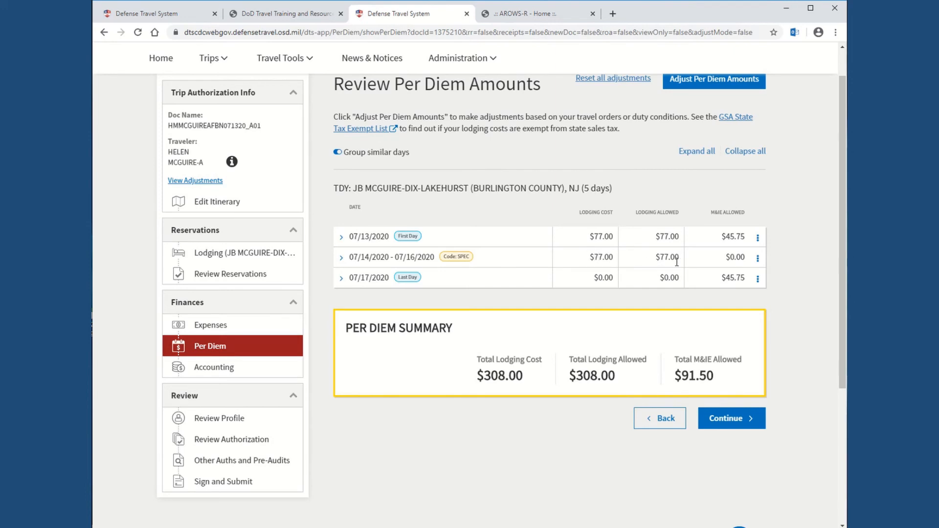
pyautogui.moveTo(674, 257)
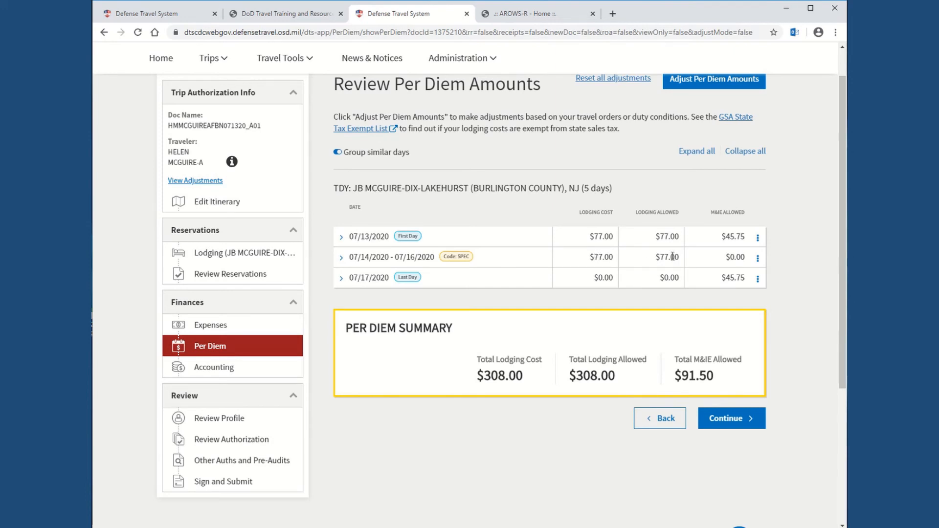
pyautogui.moveTo(584, 262)
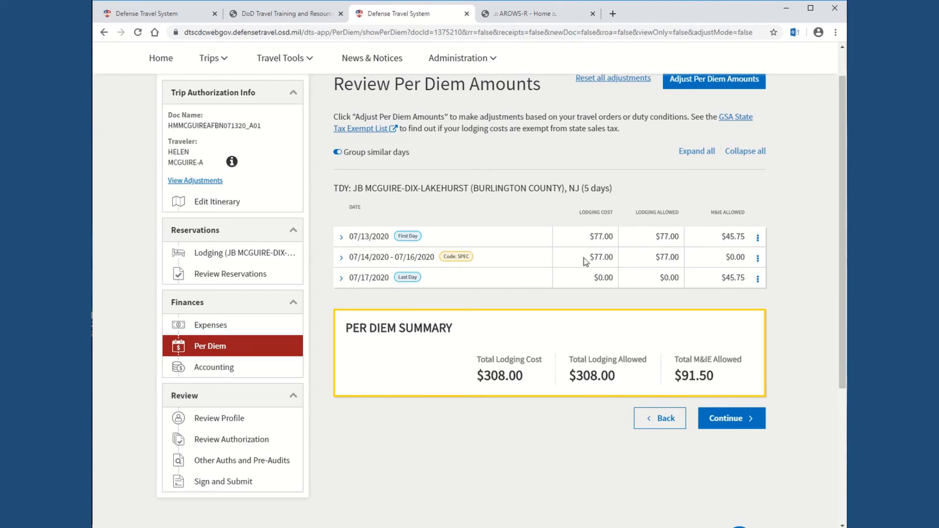
pyautogui.moveTo(511, 412)
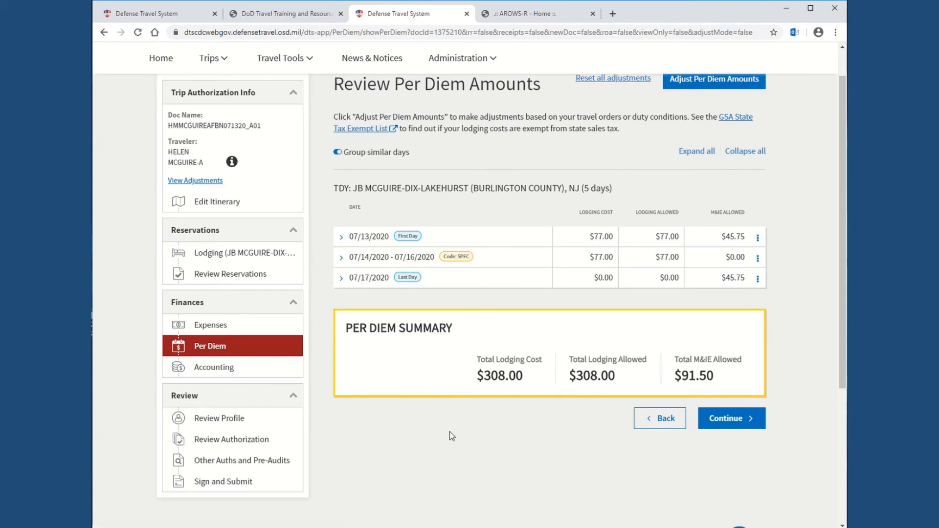
pyautogui.moveTo(487, 425)
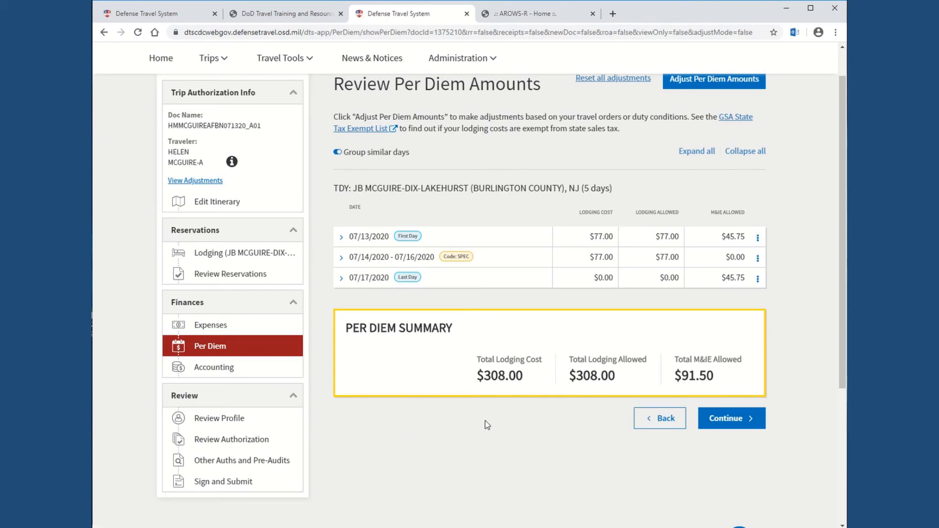
pyautogui.click(730, 418)
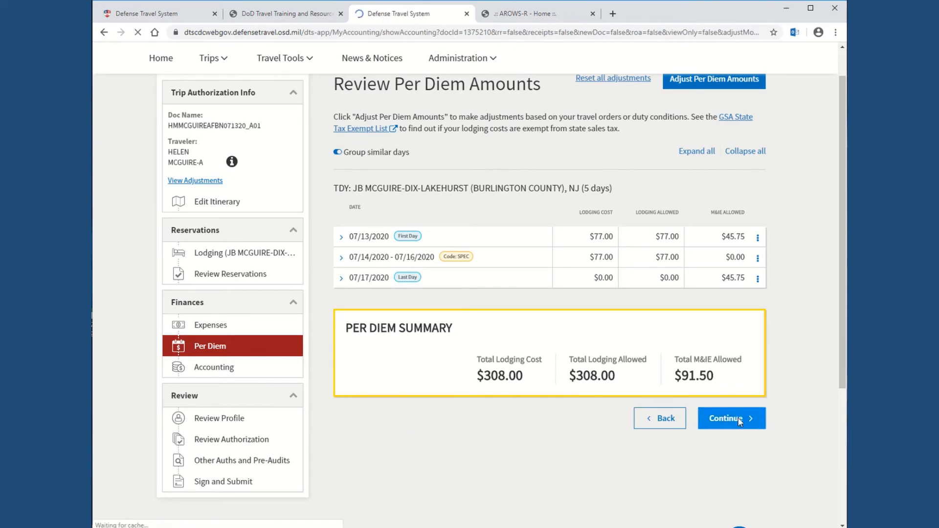
# Step: Confirm the trip is 100% allocated to 20 DEFAULT totaling $796.53, then continue to profile review
pyautogui.click(730, 418)
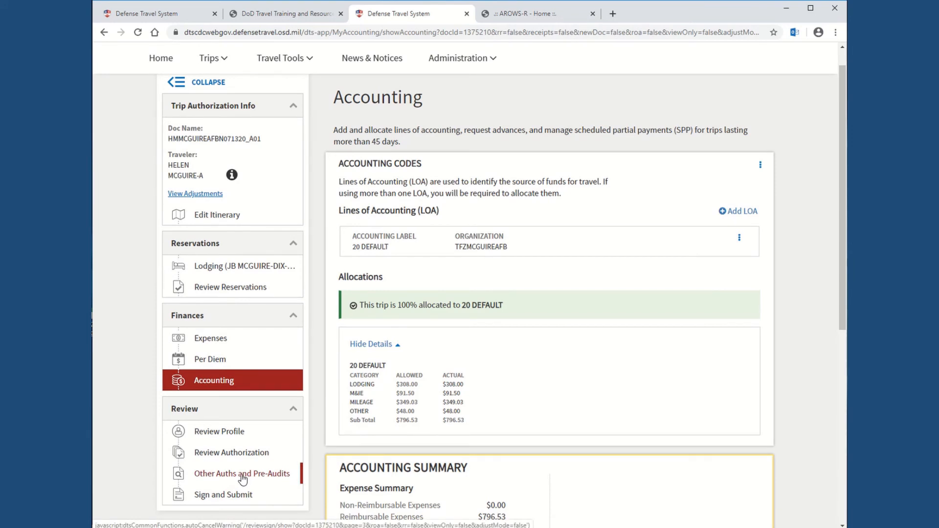
pyautogui.moveTo(223, 494)
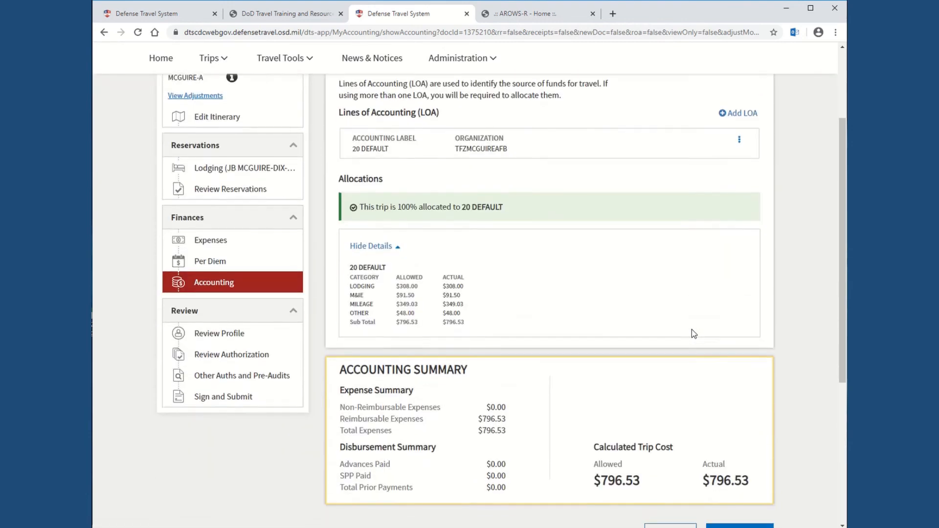
pyautogui.scroll(-3)
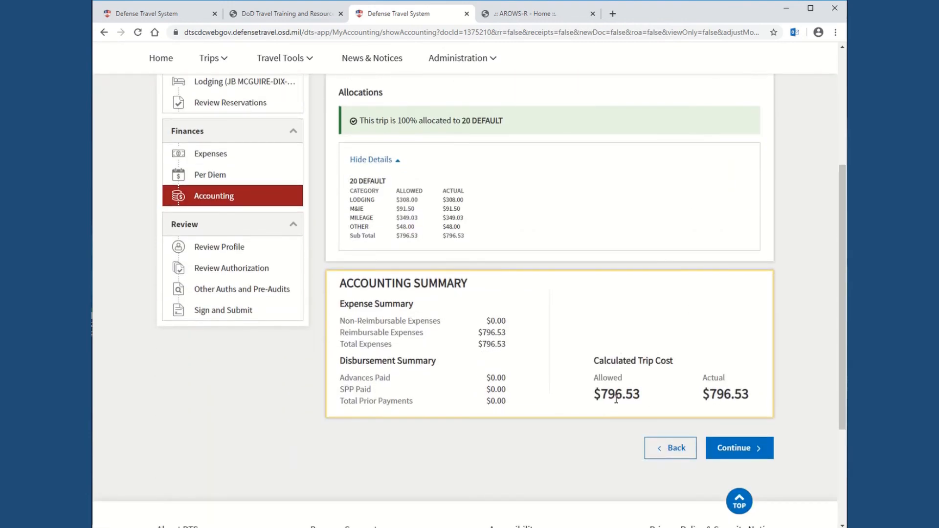
pyautogui.click(738, 448)
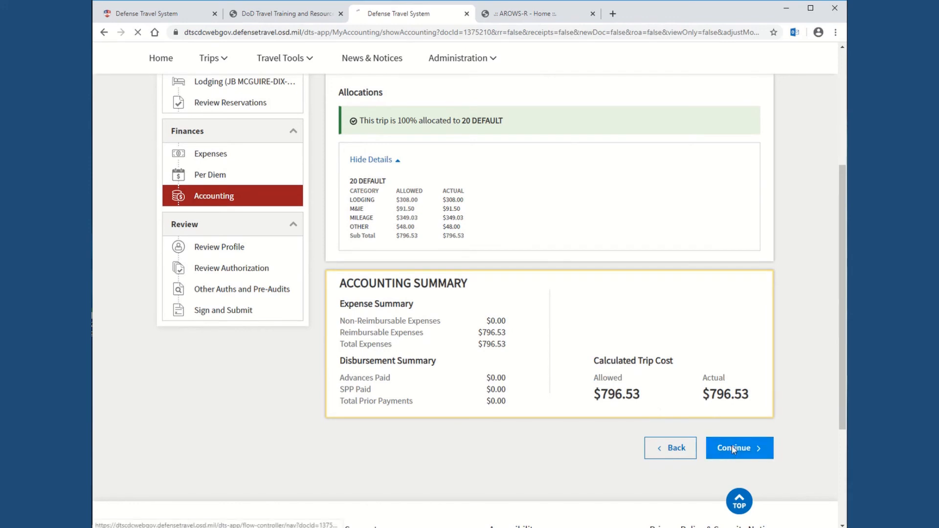
pyautogui.click(739, 448)
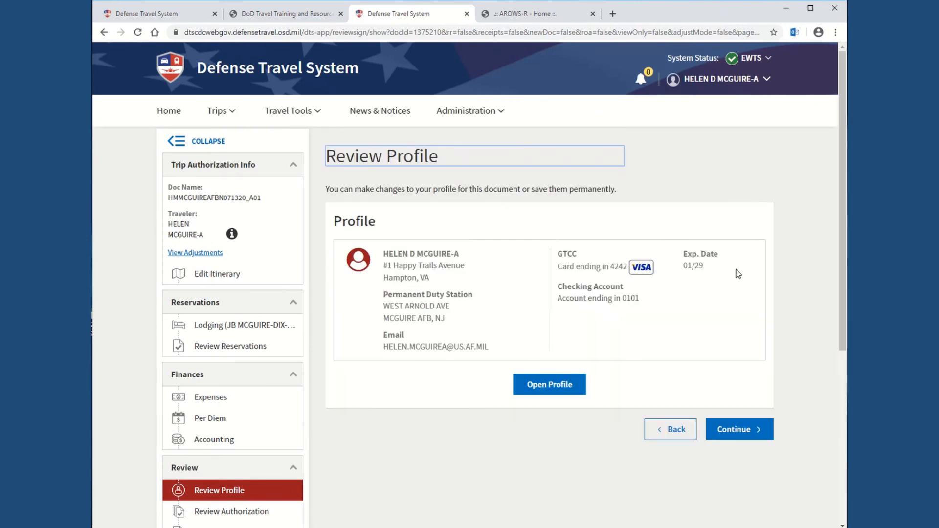
pyautogui.moveTo(703, 241)
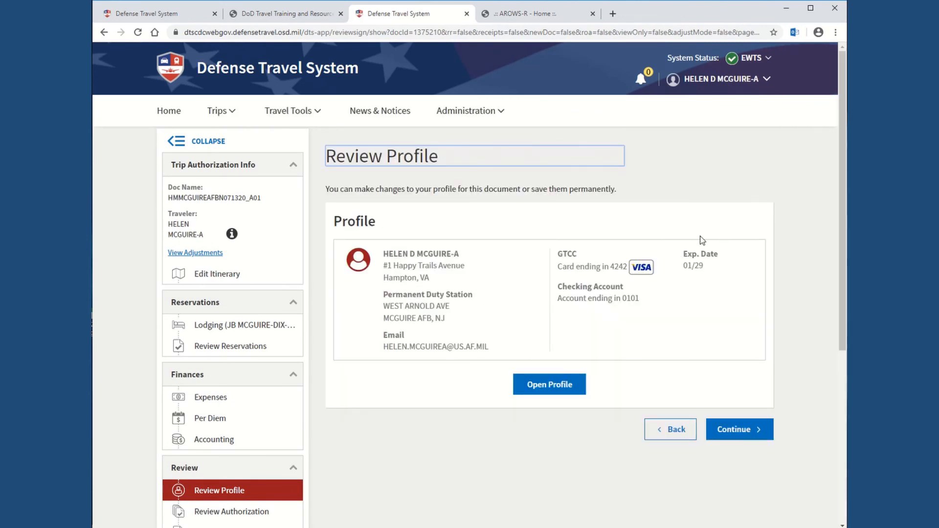
pyautogui.moveTo(708, 273)
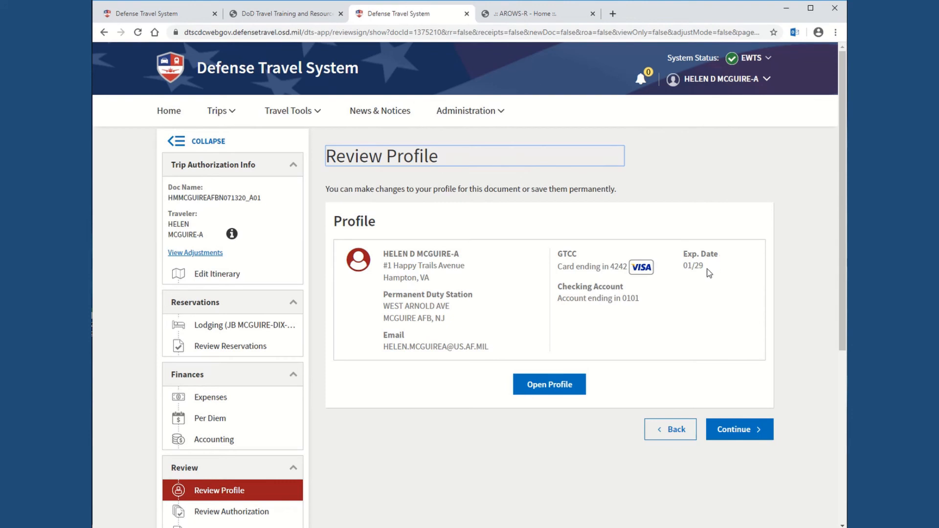
pyautogui.scroll(-3)
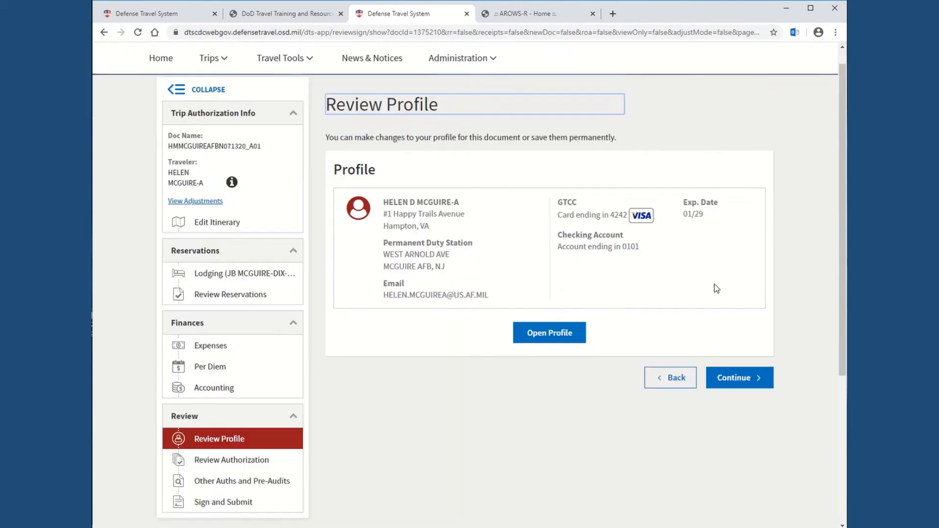
pyautogui.scroll(-3)
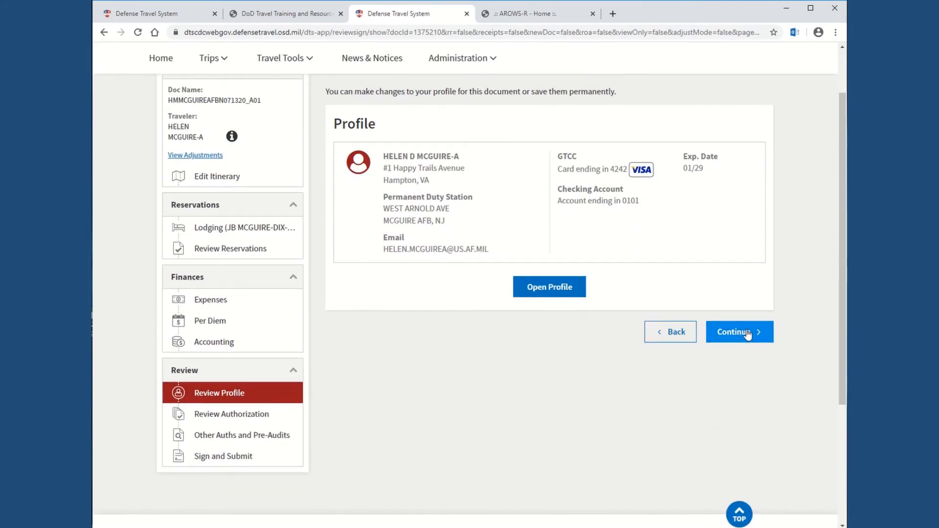
# Step: Continue from Review Profile and scroll the authorization review down to the $796.53 estimated trip cost
pyautogui.click(739, 332)
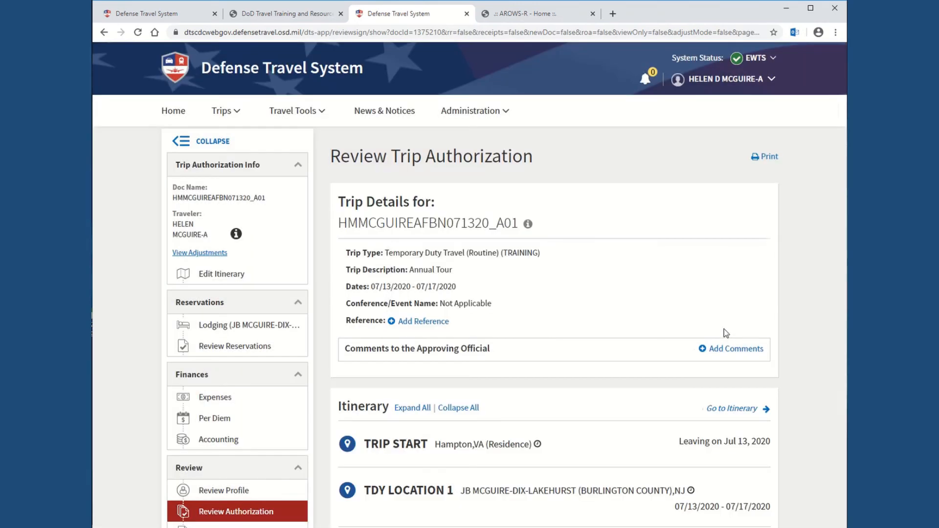
pyautogui.scroll(-3)
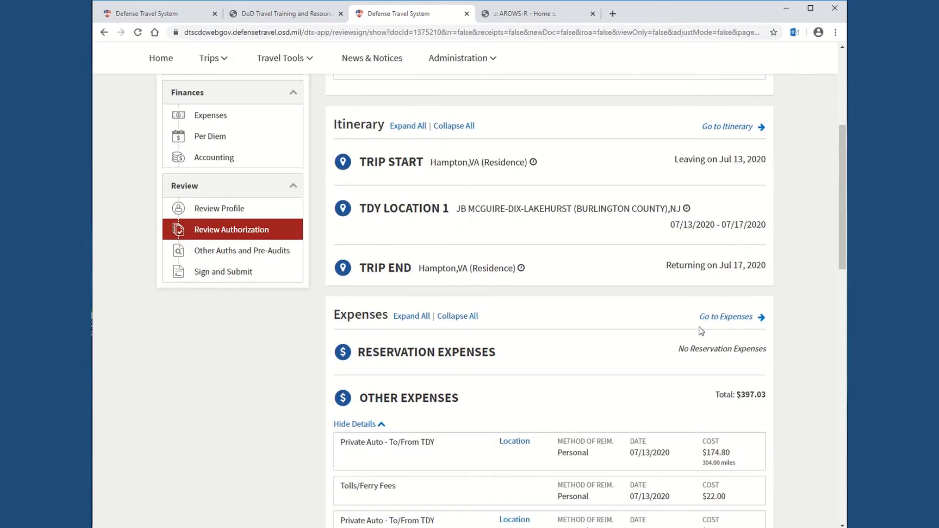
pyautogui.scroll(-3)
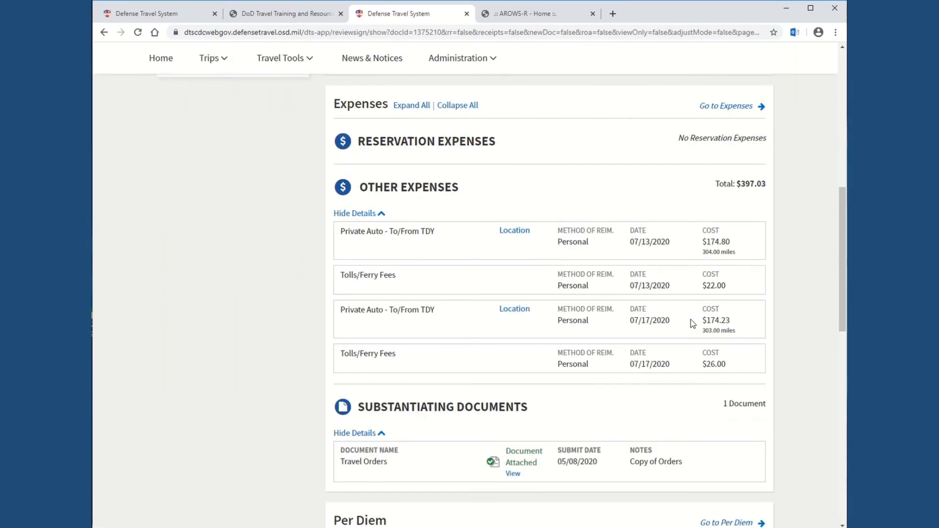
pyautogui.scroll(-3)
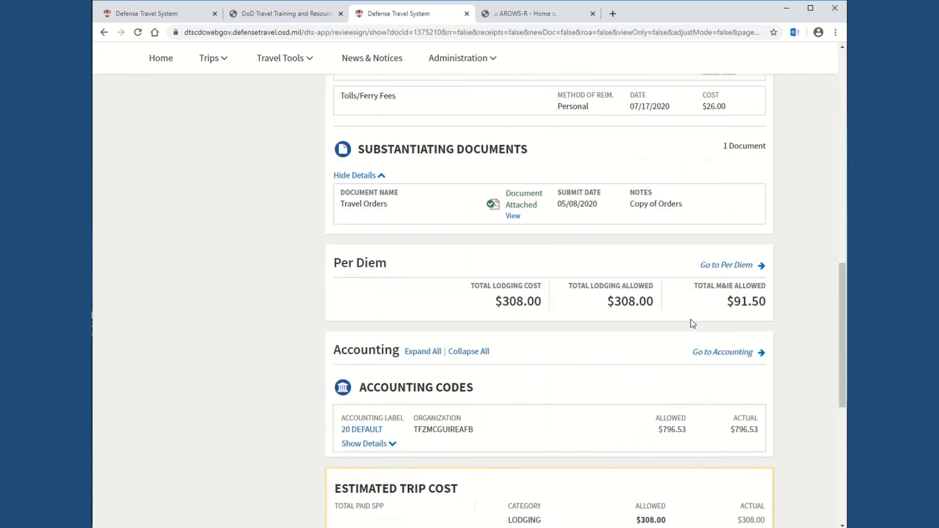
pyautogui.scroll(-3)
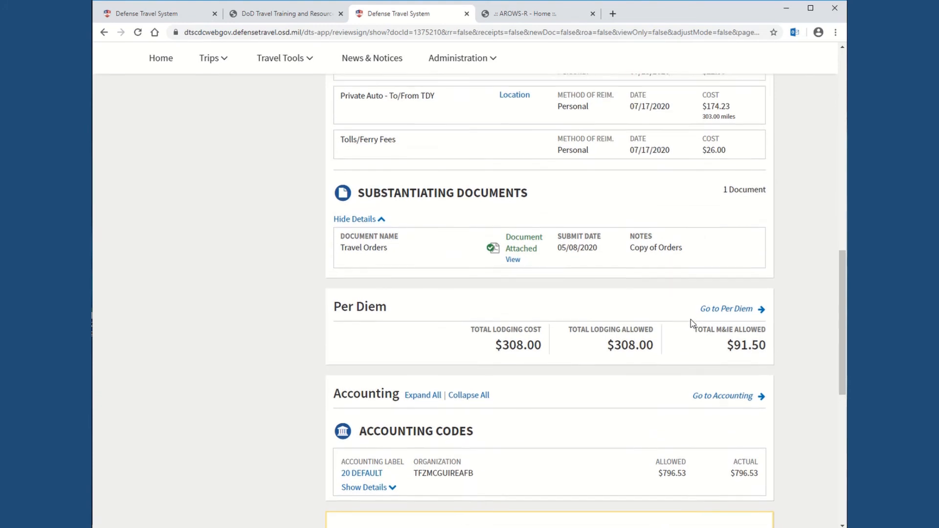
pyautogui.scroll(-3)
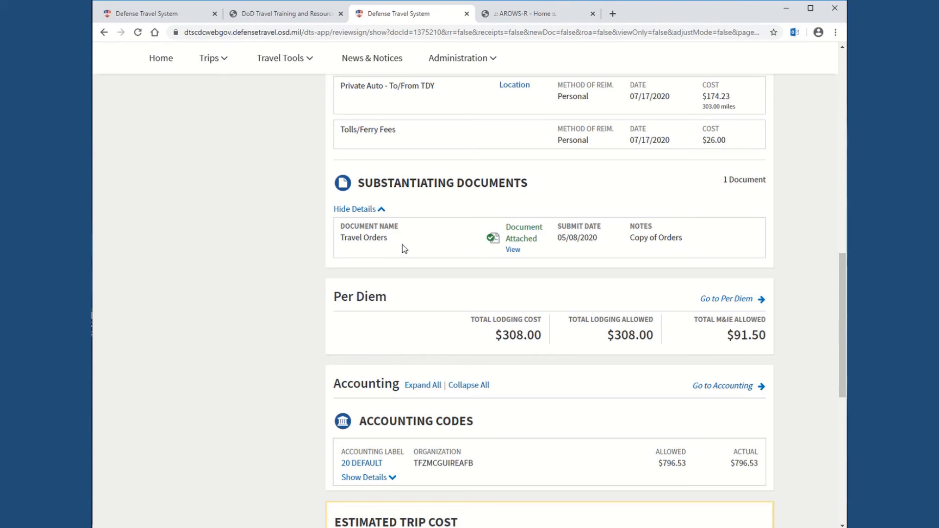
pyautogui.moveTo(576, 271)
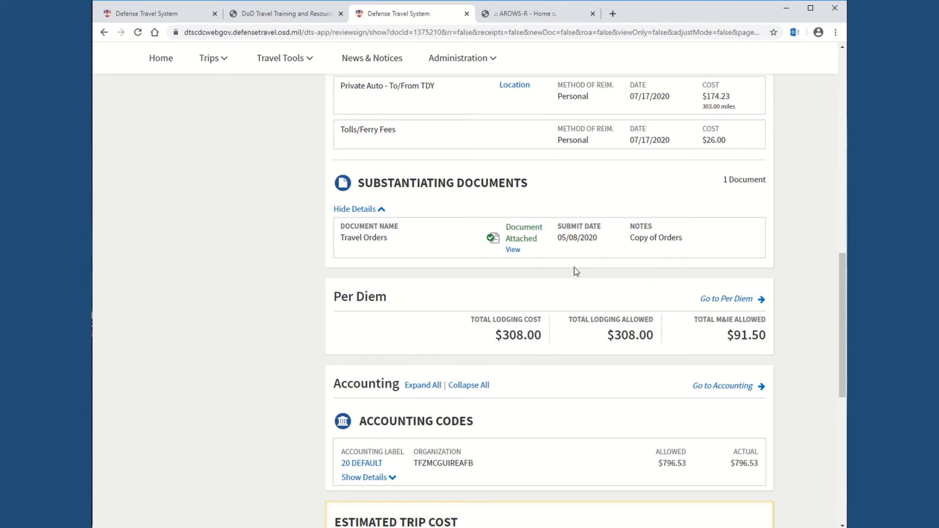
pyautogui.moveTo(424, 248)
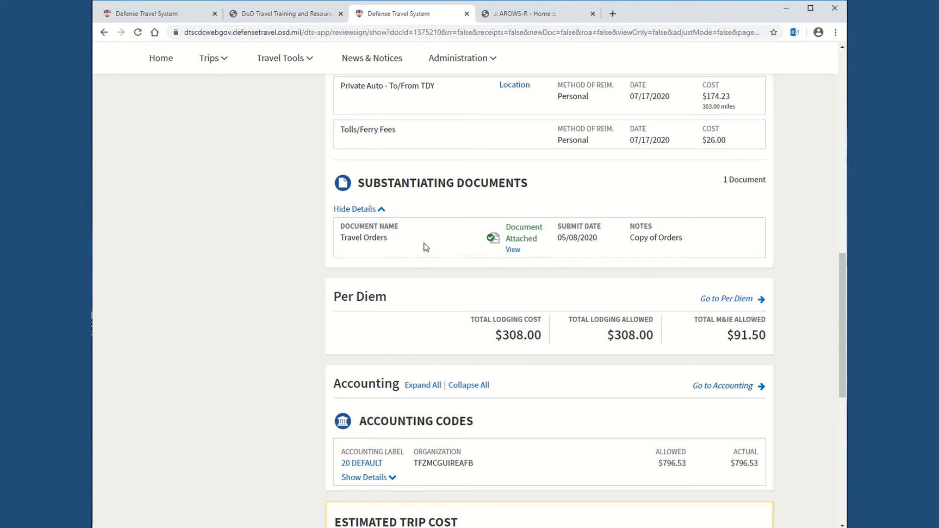
pyautogui.scroll(-3)
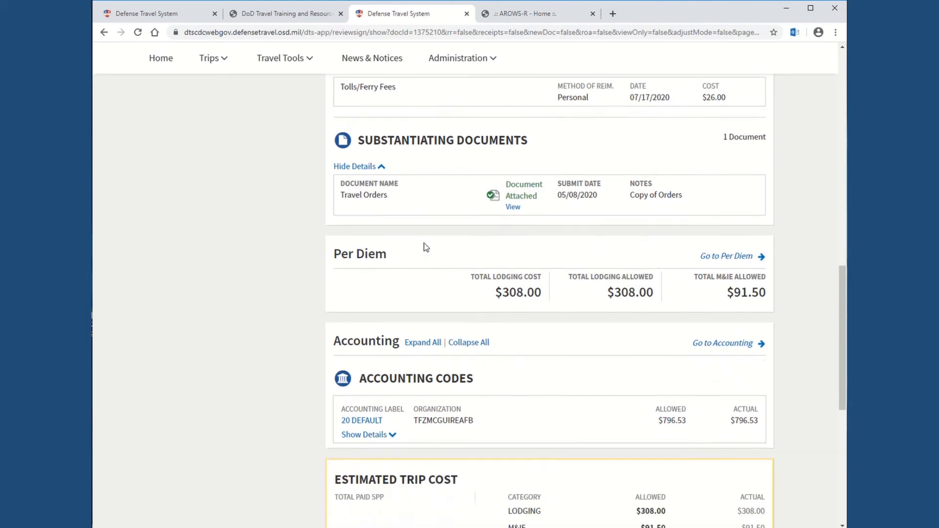
pyautogui.scroll(-3)
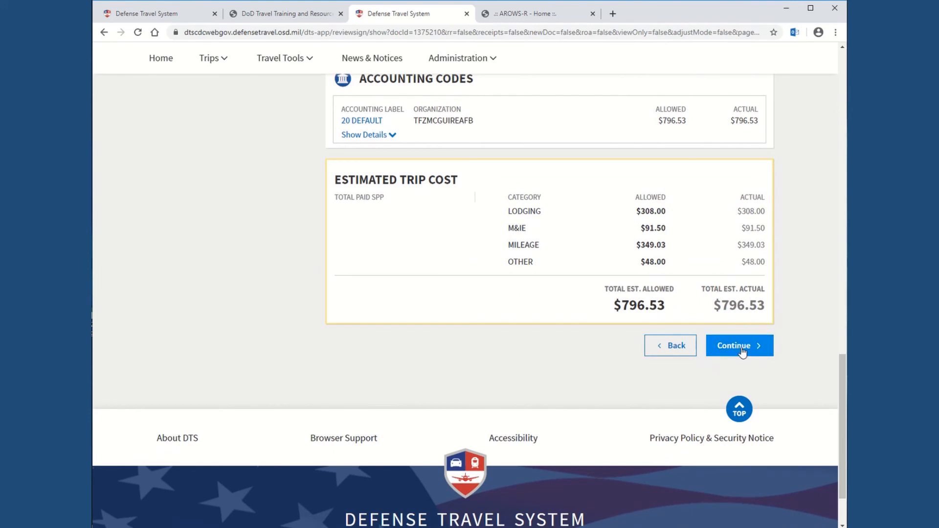
# Step: Continue to Other Auths and Pre-Audits and scroll to the list of four pre-audits needing justification
pyautogui.click(740, 346)
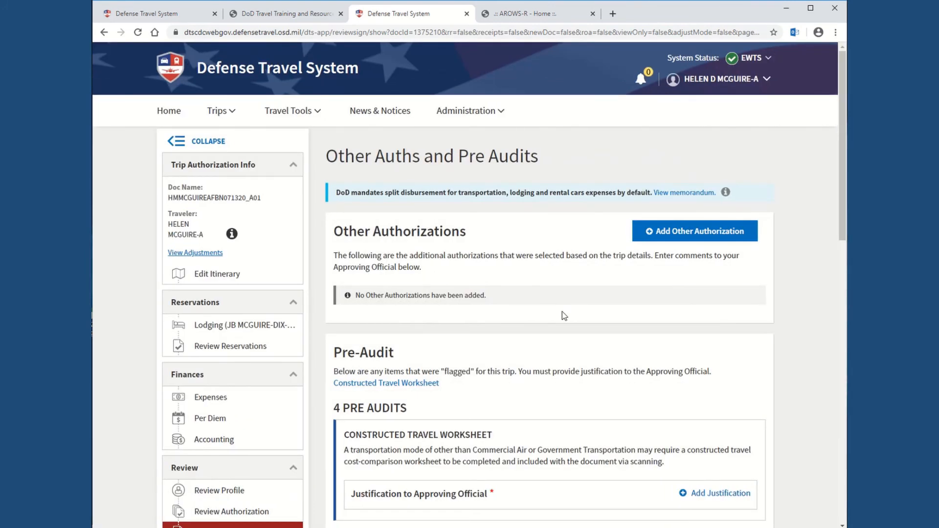
pyautogui.scroll(-3)
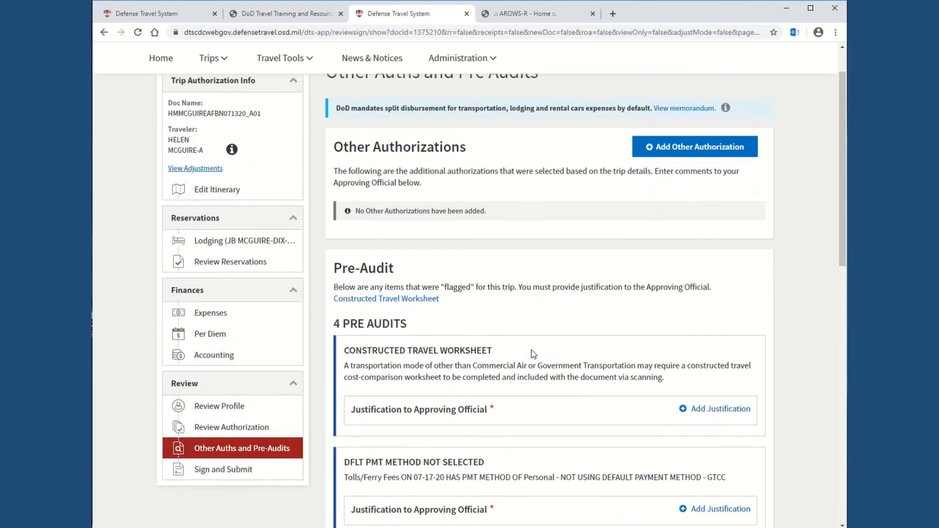
pyautogui.scroll(-3)
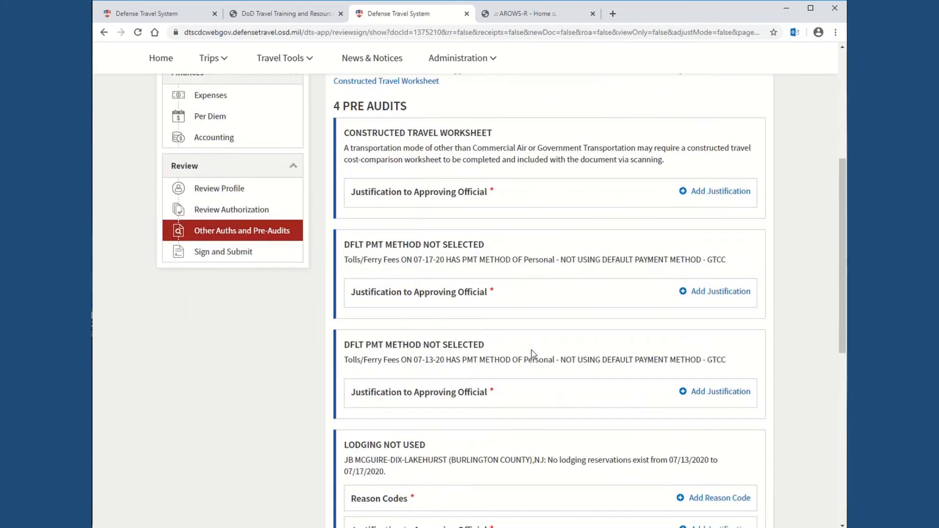
pyautogui.scroll(-3)
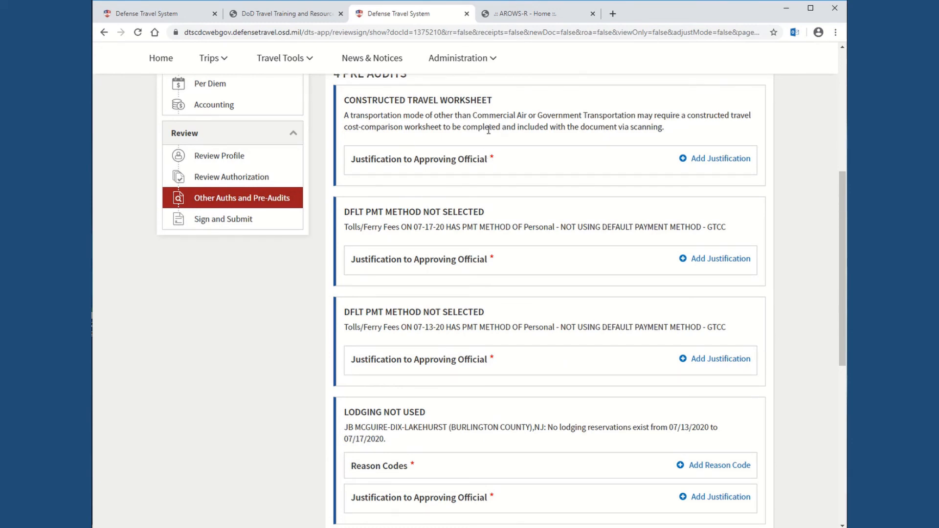
# Step: Save the justification 'Not over 400 miles' on the Constructed Travel Worksheet pre-audit
pyautogui.click(713, 159)
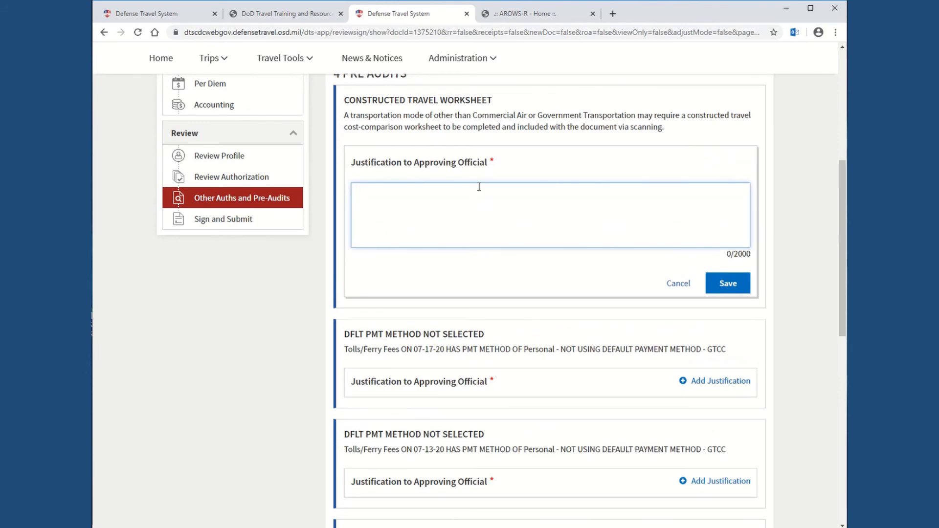
pyautogui.write('Not over 400 miles')
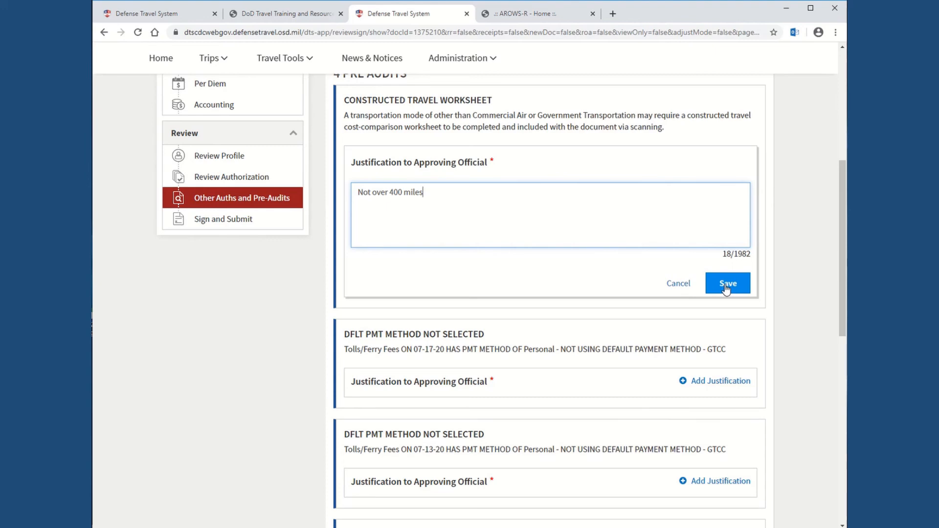
pyautogui.click(727, 284)
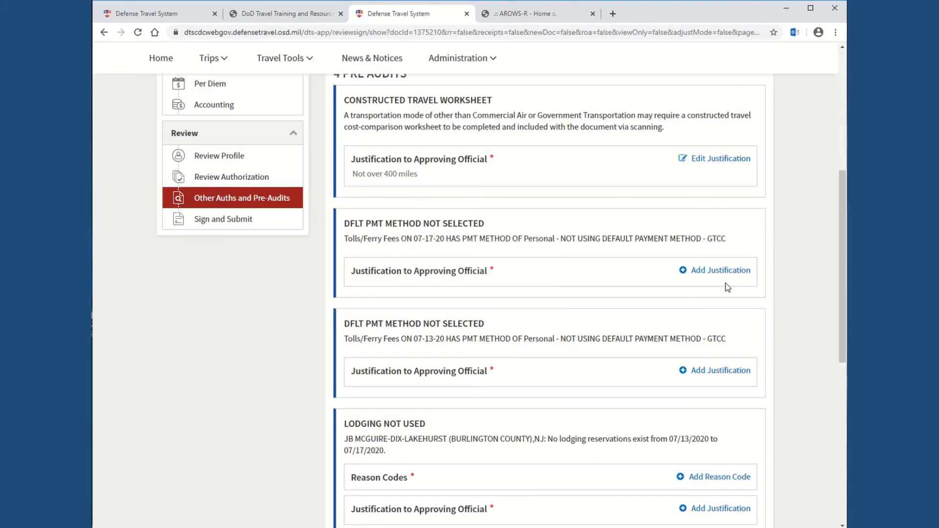
pyautogui.moveTo(362, 257)
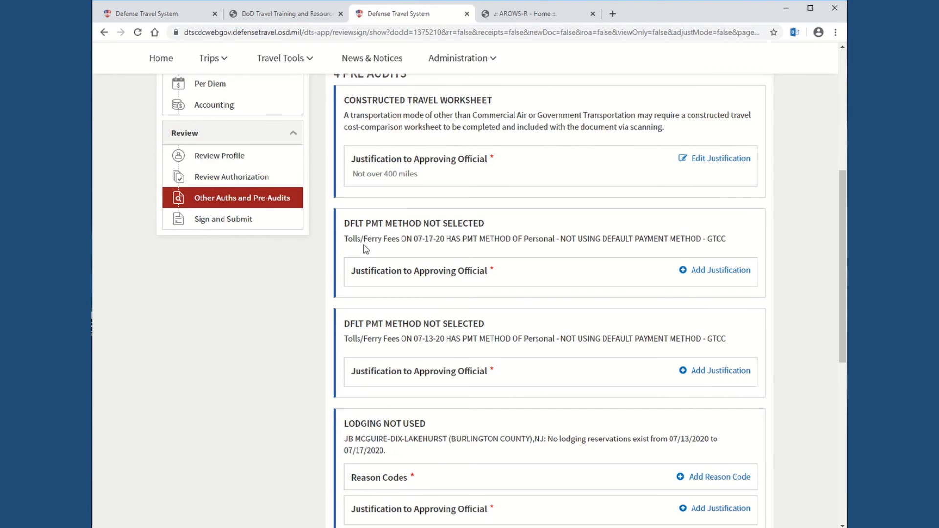
pyautogui.moveTo(736, 277)
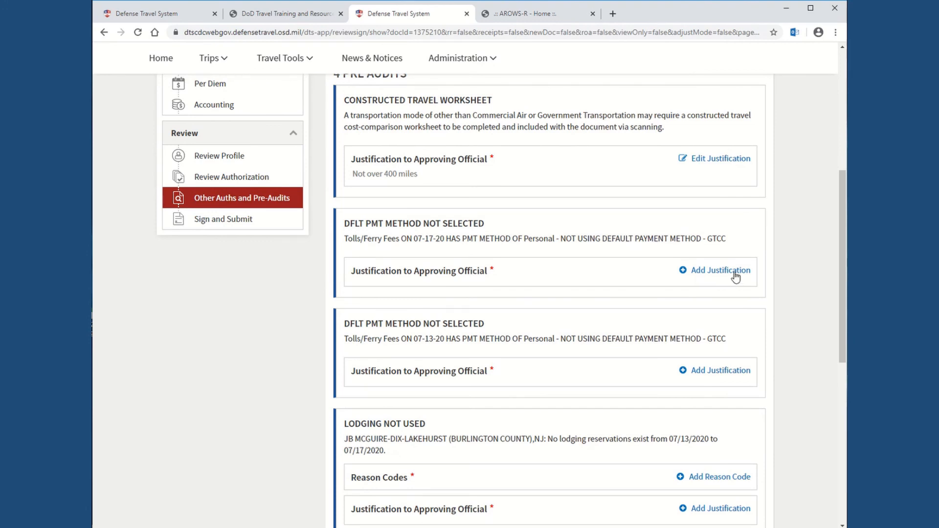
# Step: Save the justification 'EZ Pass used - already paid' on the 07-17-20 Tolls/Ferry Fees pre-audit
pyautogui.click(719, 270)
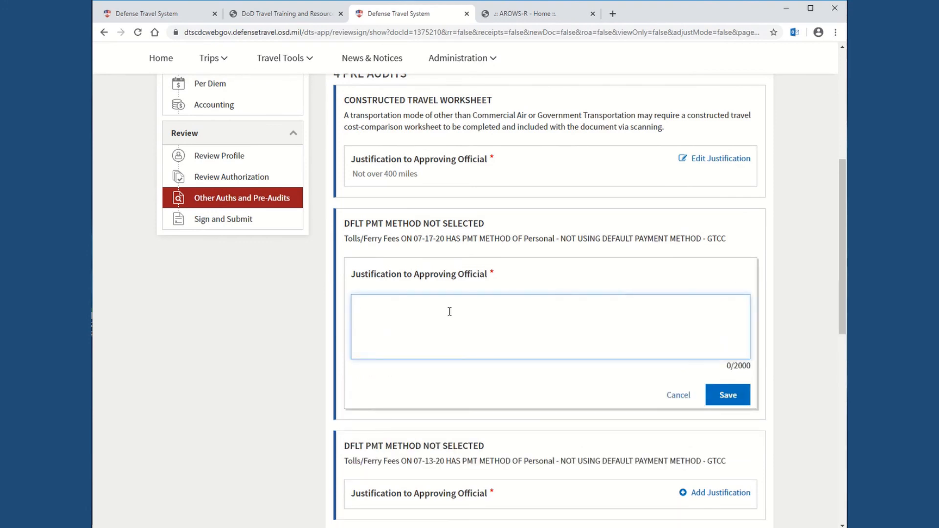
pyautogui.write('EZ')
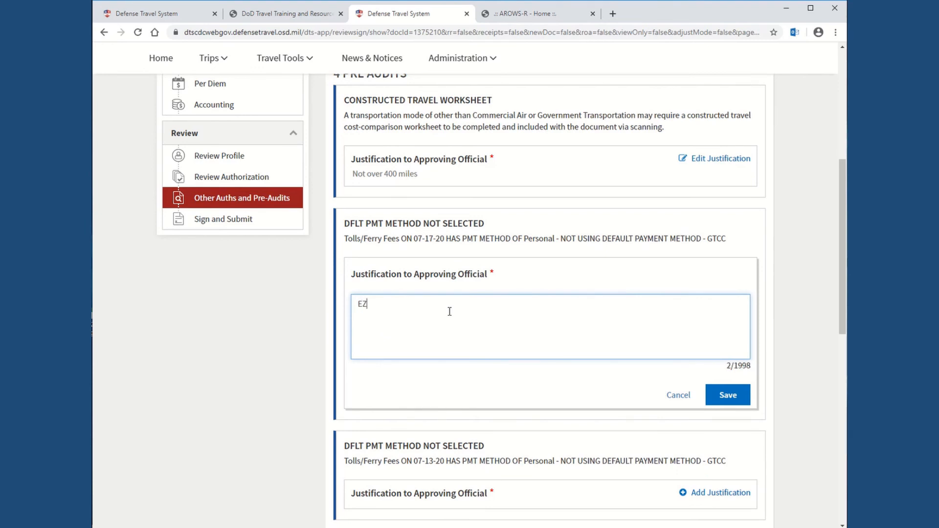
pyautogui.write('Pass used =')
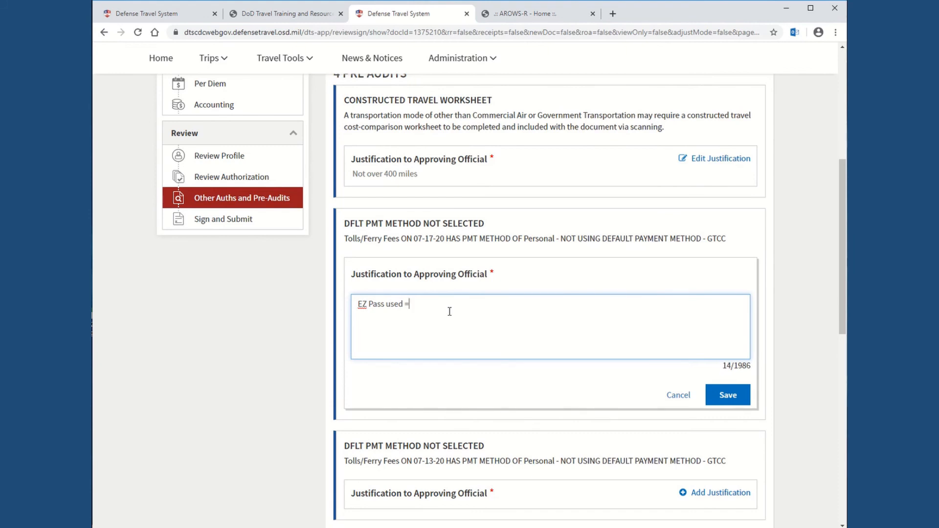
pyautogui.write('-')
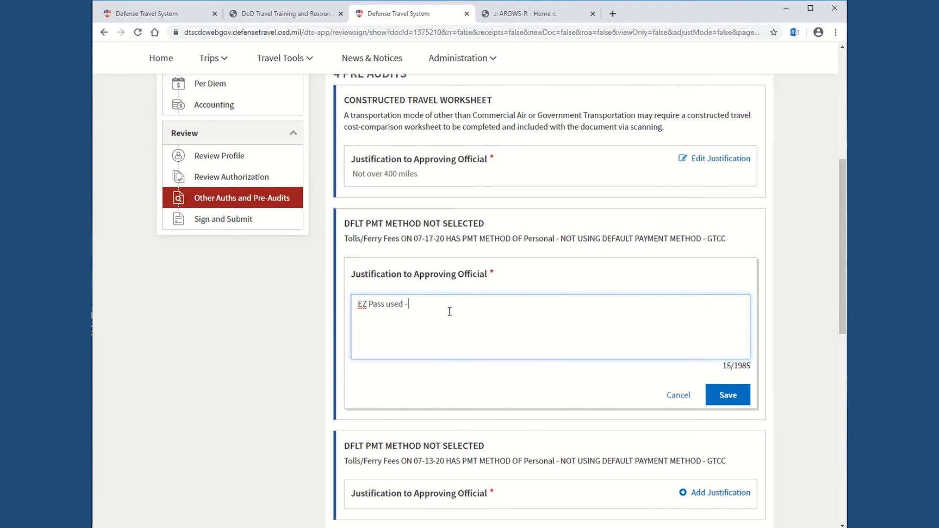
pyautogui.write('a')
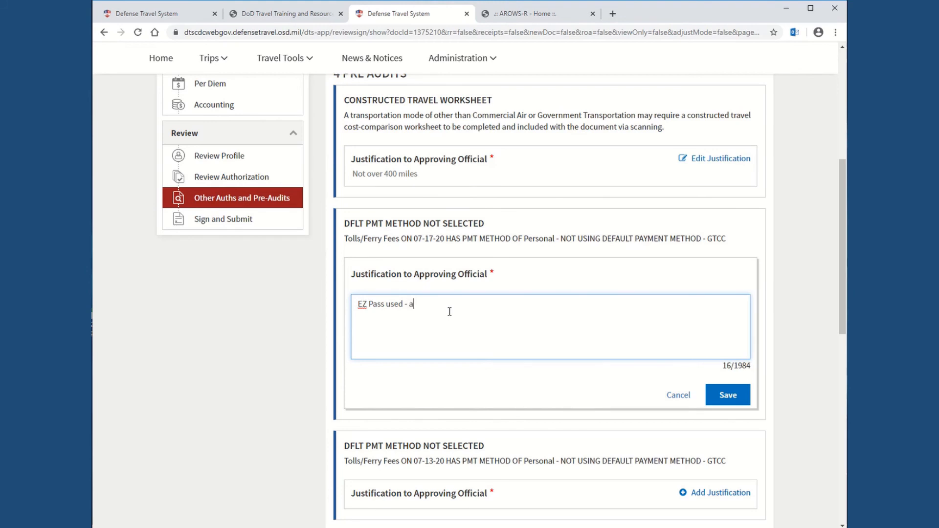
pyautogui.write('lready paid')
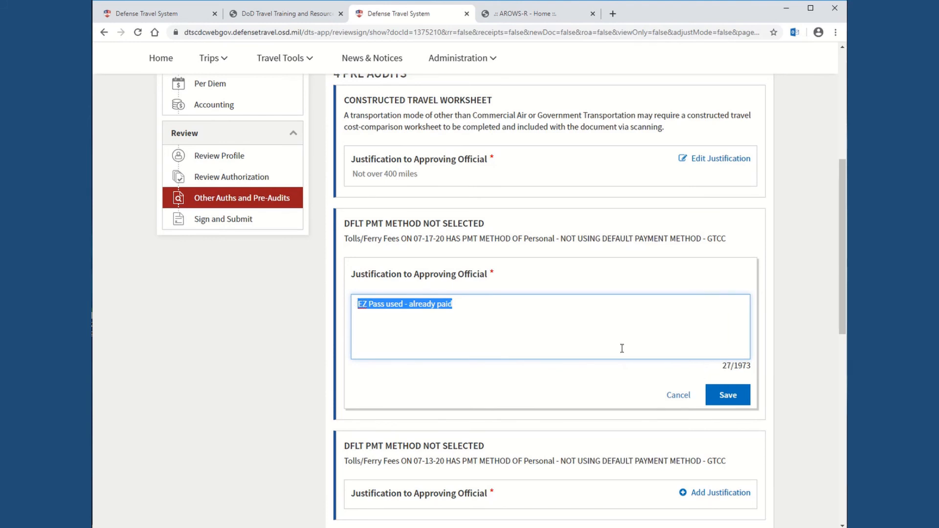
pyautogui.moveTo(464, 306)
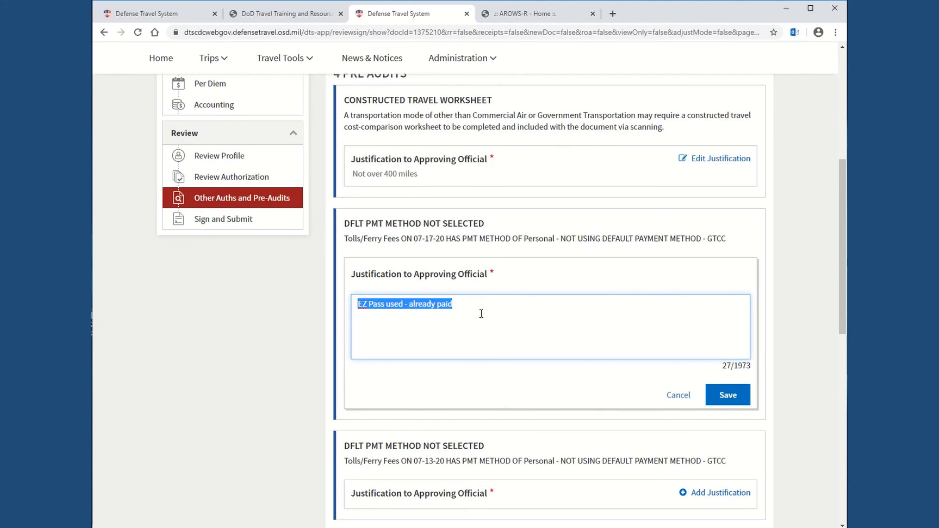
pyautogui.click(726, 395)
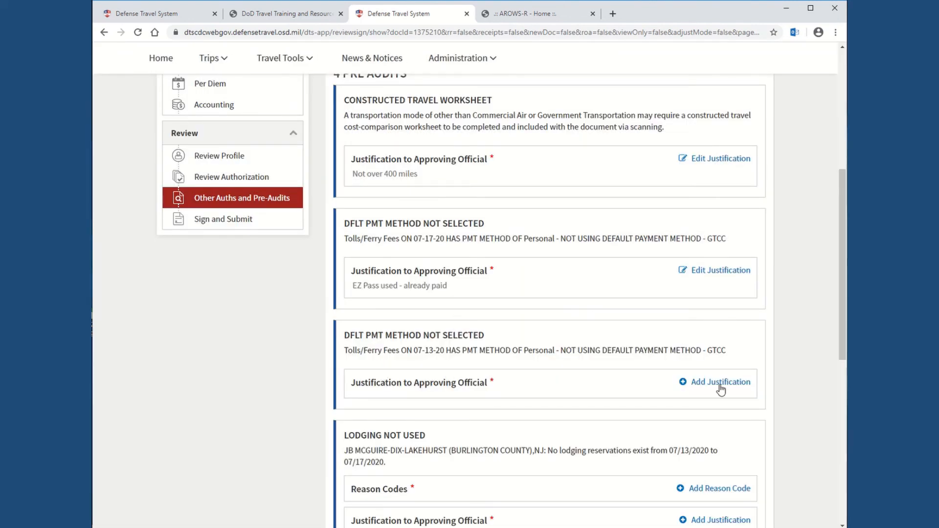
# Step: Enter 'EZ Pass used - already paid' as the justification for the 07-13-20 tolls pre-audit
pyautogui.click(719, 382)
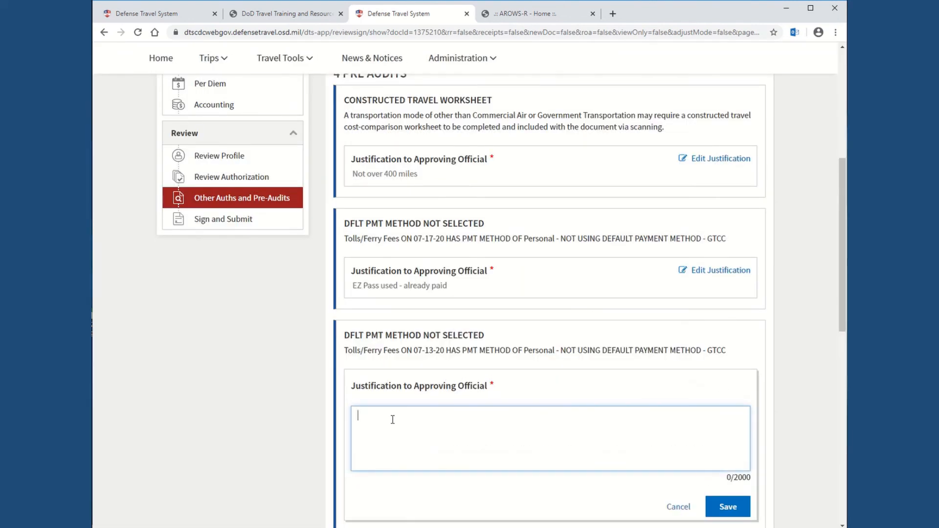
pyautogui.write('EZ Pass used - already paid')
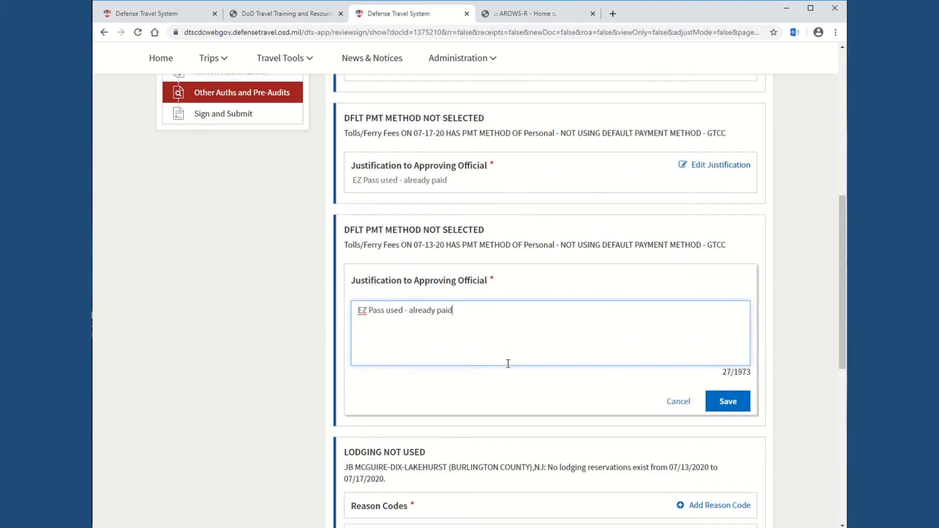
pyautogui.scroll(-3)
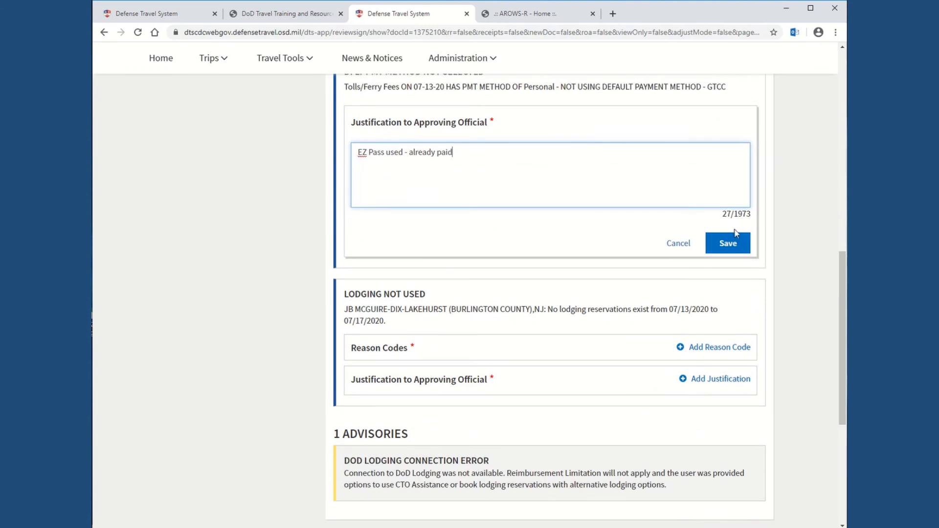
# Step: Save the 'EZ Pass used - already paid' justification for the 07-13-20 tolls pre-audit
pyautogui.click(726, 243)
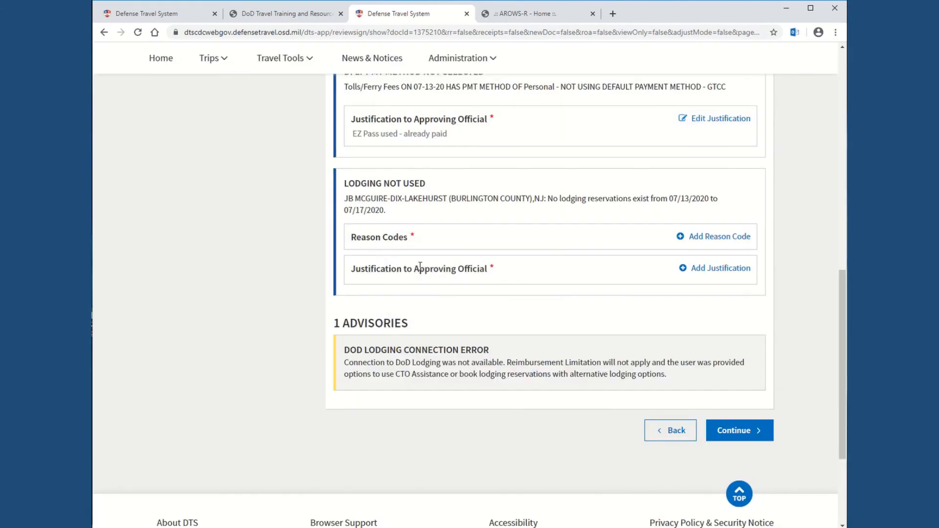
pyautogui.moveTo(409, 216)
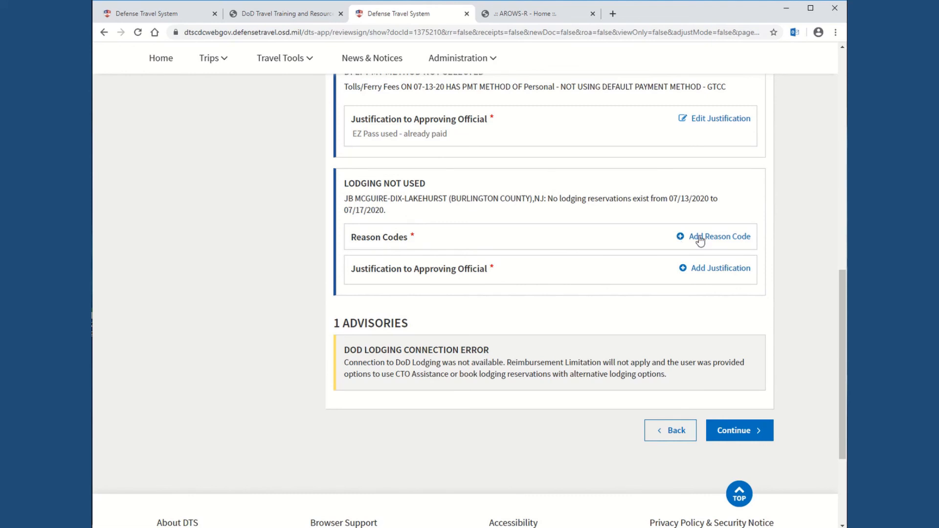
pyautogui.moveTo(628, 215)
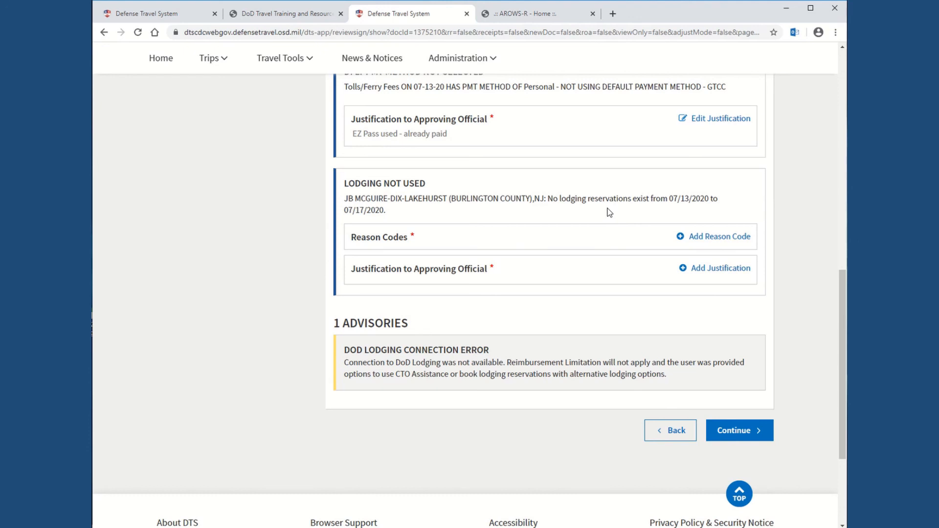
pyautogui.moveTo(545, 216)
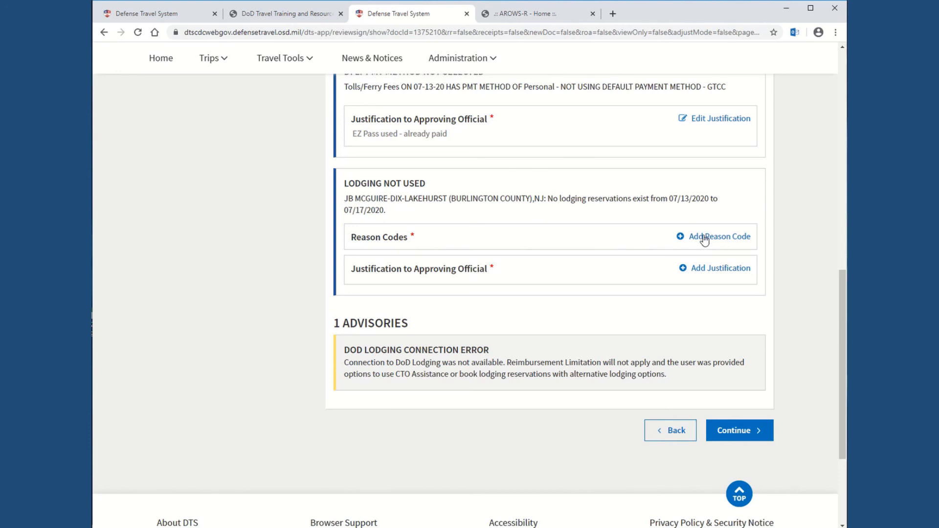
# Step: Add reason code L5 - Military Lodging to the Lodging Not Used pre-audit
pyautogui.click(713, 235)
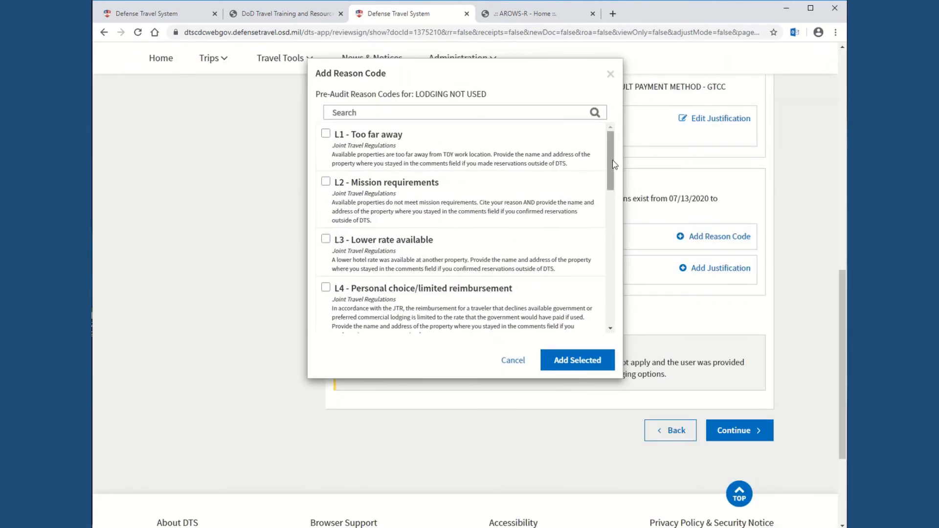
pyautogui.scroll(-3)
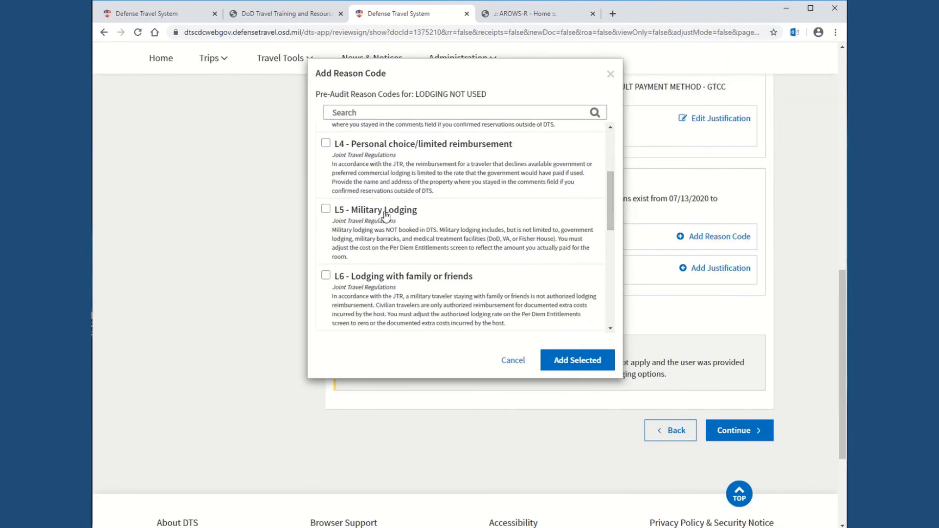
pyautogui.click(326, 208)
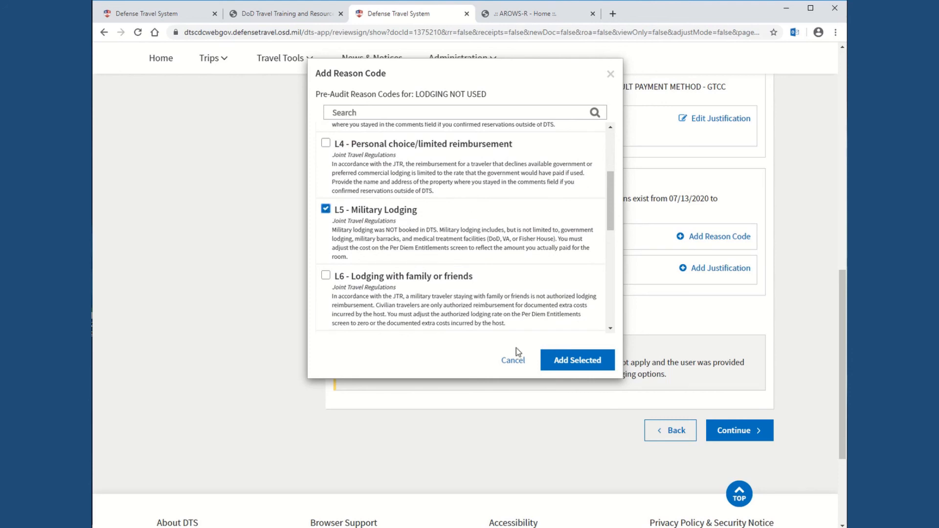
pyautogui.click(576, 360)
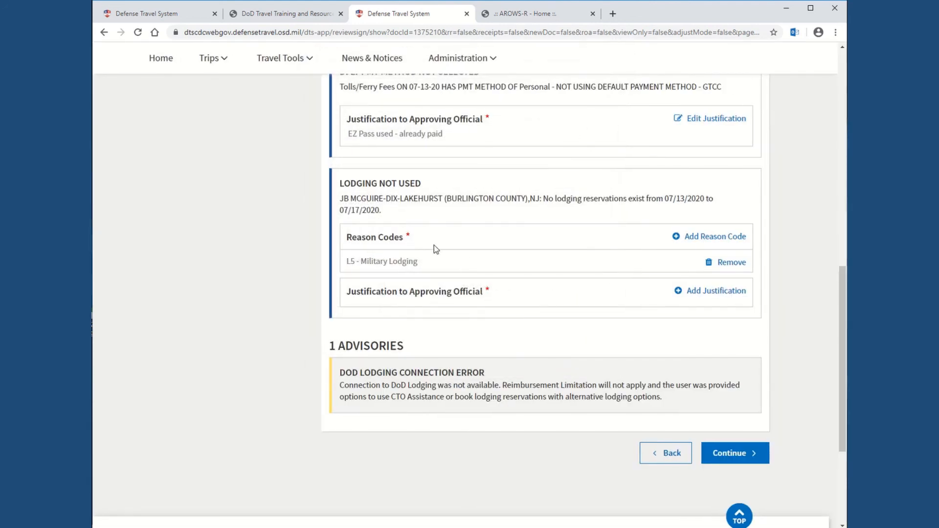
# Step: Save 'Military lodging was utilized.' as the Lodging Not Used justification, reason code L5
pyautogui.click(709, 291)
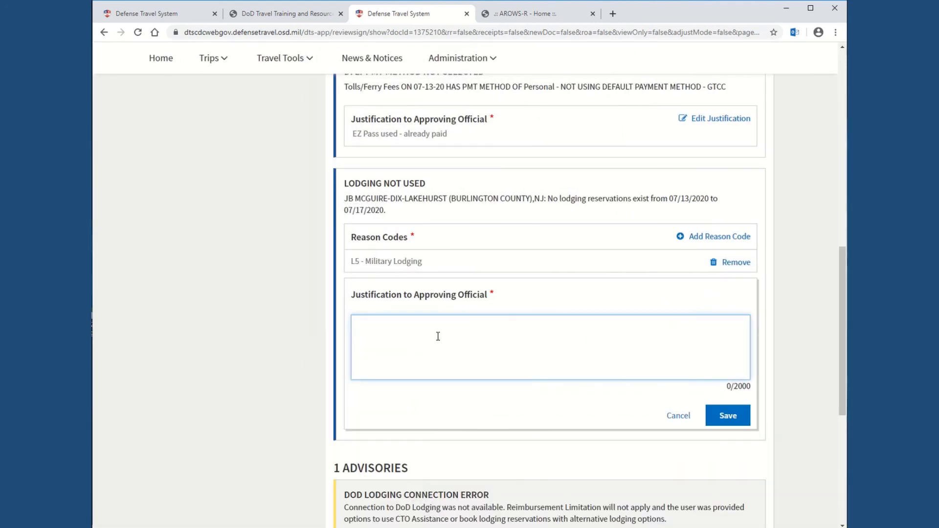
pyautogui.write('Military lodging was')
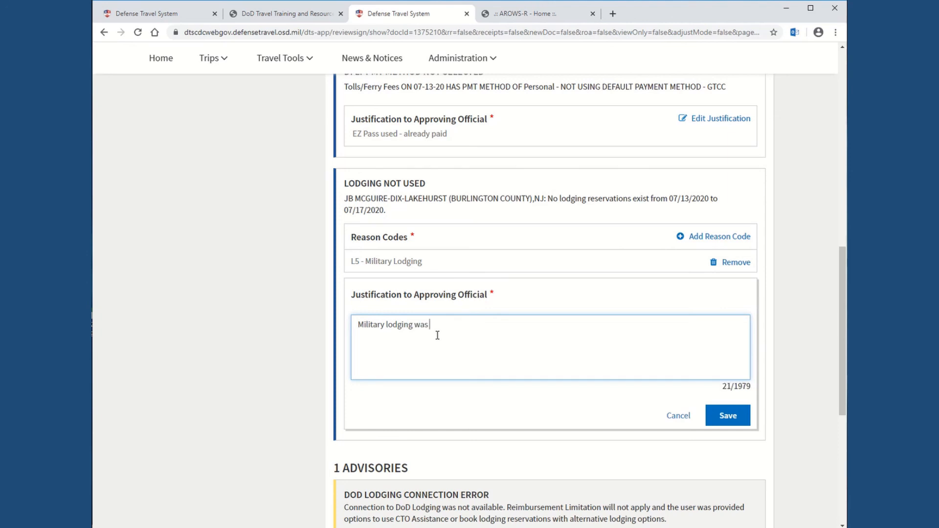
pyautogui.write('utilized.')
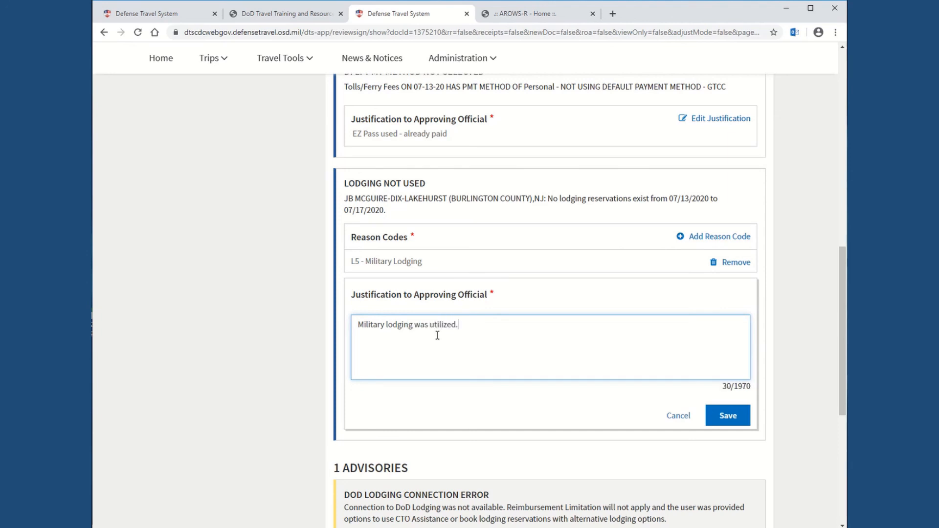
pyautogui.click(726, 415)
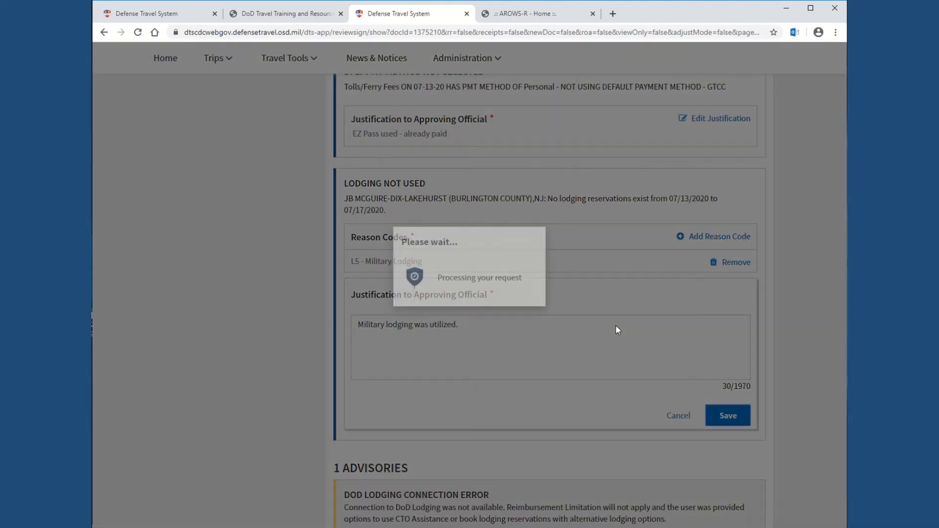
pyautogui.click(726, 415)
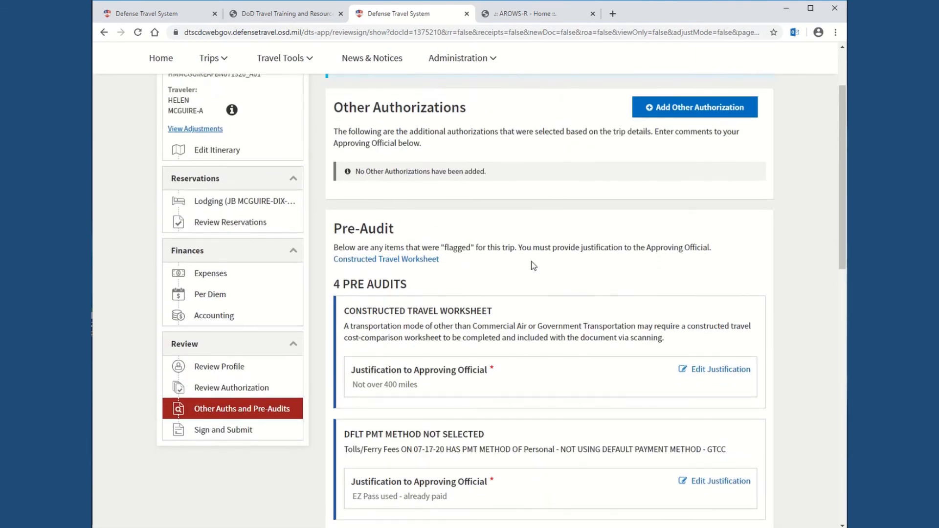
pyautogui.scroll(-3)
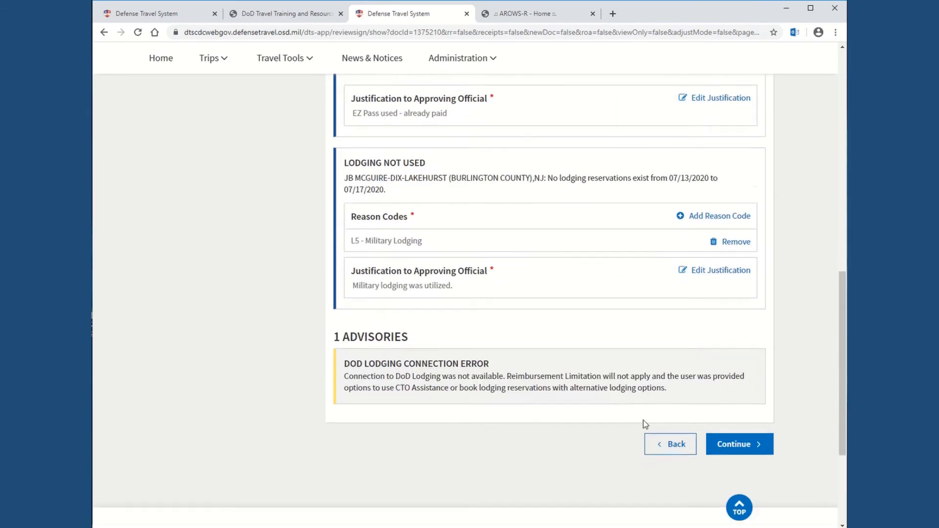
# Step: Proceed to Sign and Submit, confirm the 514AMW routing list and leave additional comments empty
pyautogui.click(738, 444)
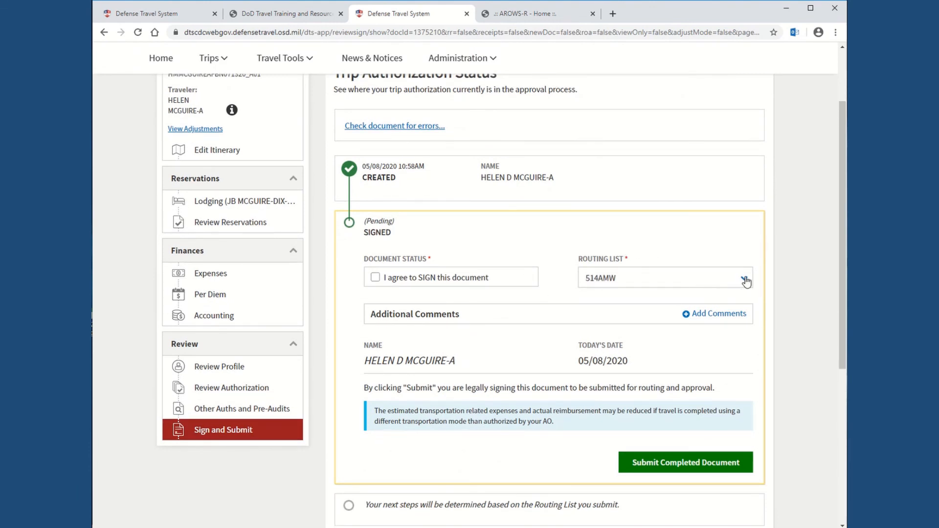
pyautogui.click(663, 277)
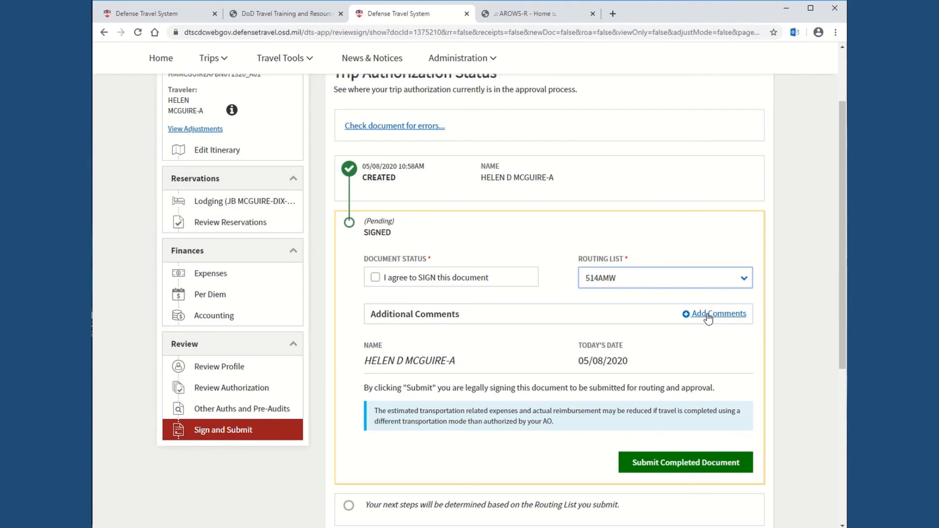
pyautogui.click(717, 313)
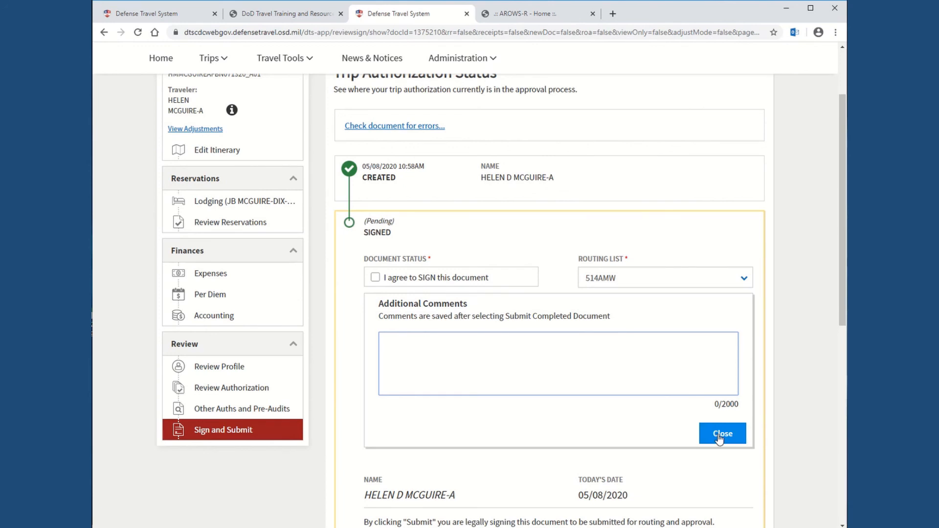
pyautogui.click(722, 434)
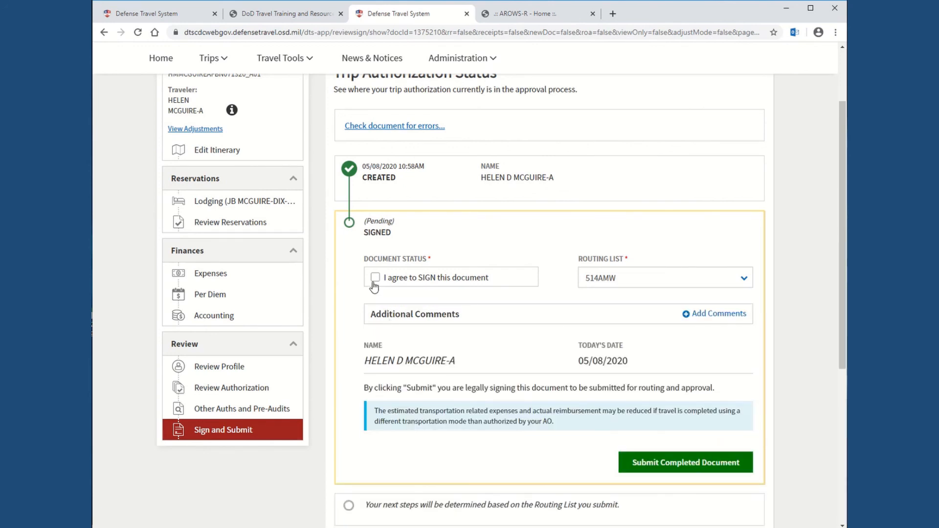
# Step: Agree to sign the authorization and submit the completed document for approval
pyautogui.click(374, 277)
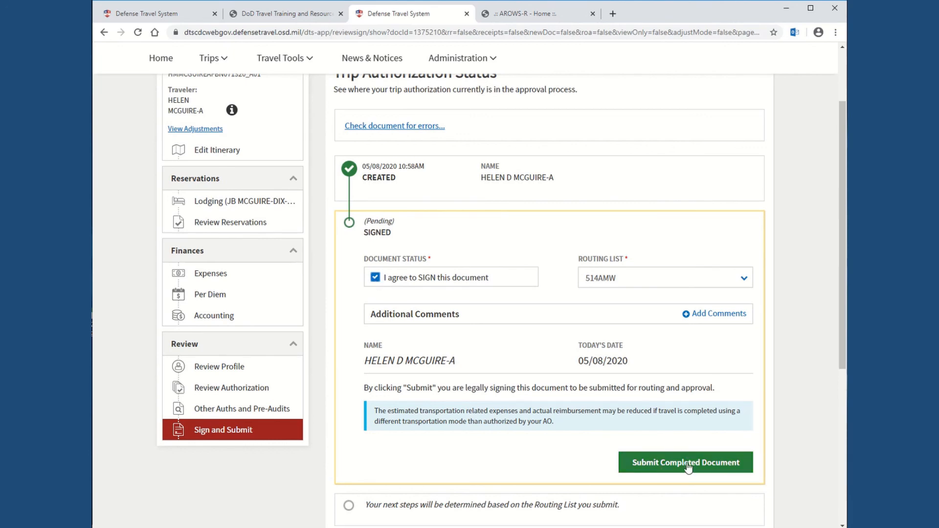
pyautogui.click(685, 461)
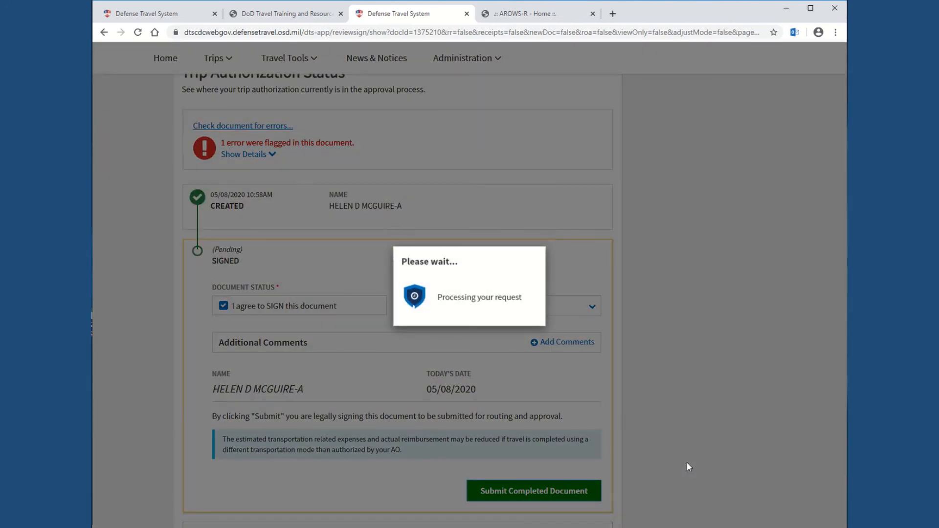
# Step: Return from the confirmation page to the home page listing the authorization as Signed
pyautogui.click(532, 490)
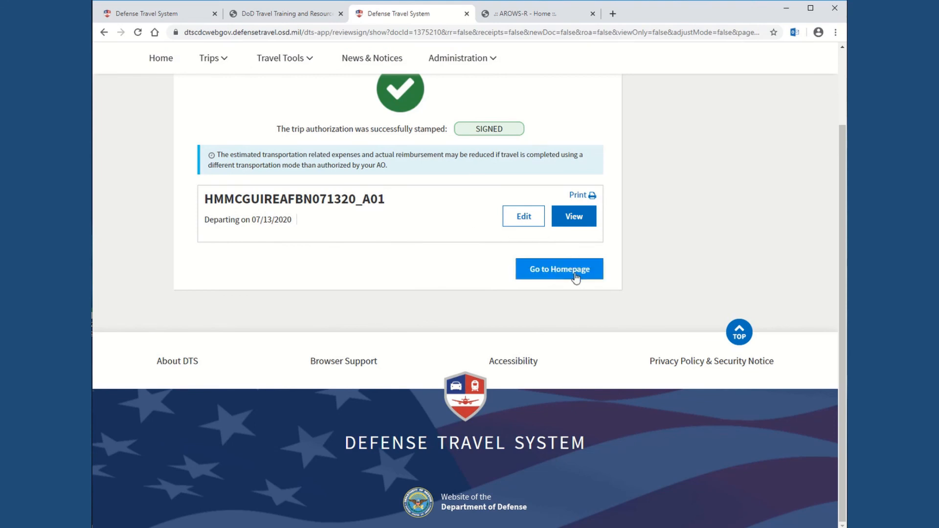
pyautogui.click(559, 269)
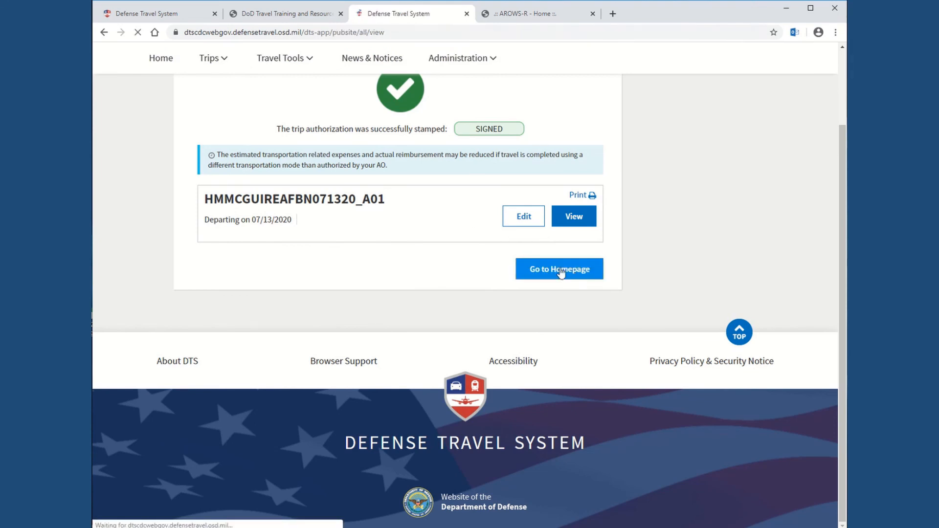
pyautogui.click(558, 269)
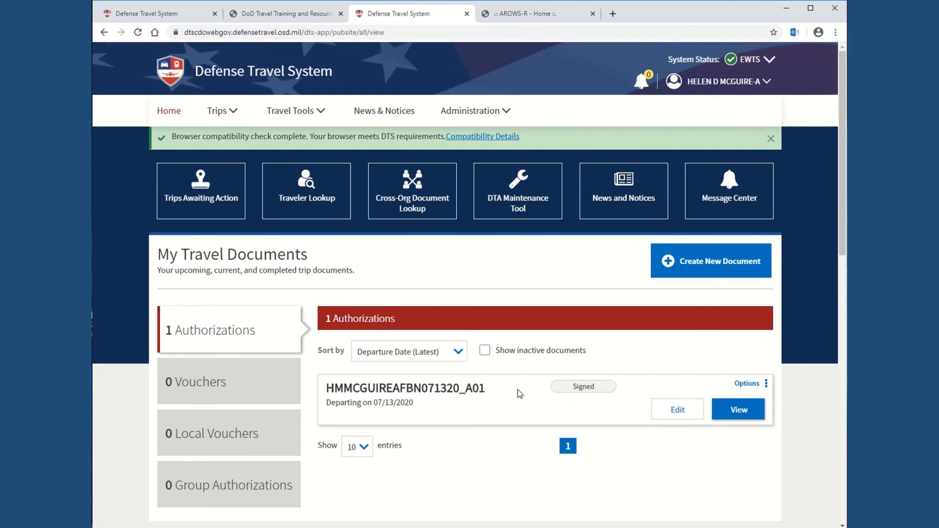
pyautogui.moveTo(471, 389)
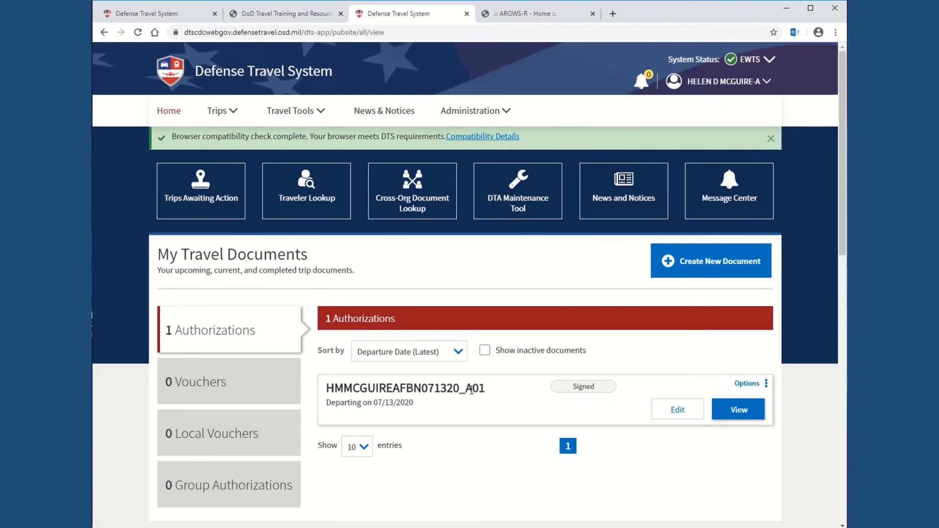